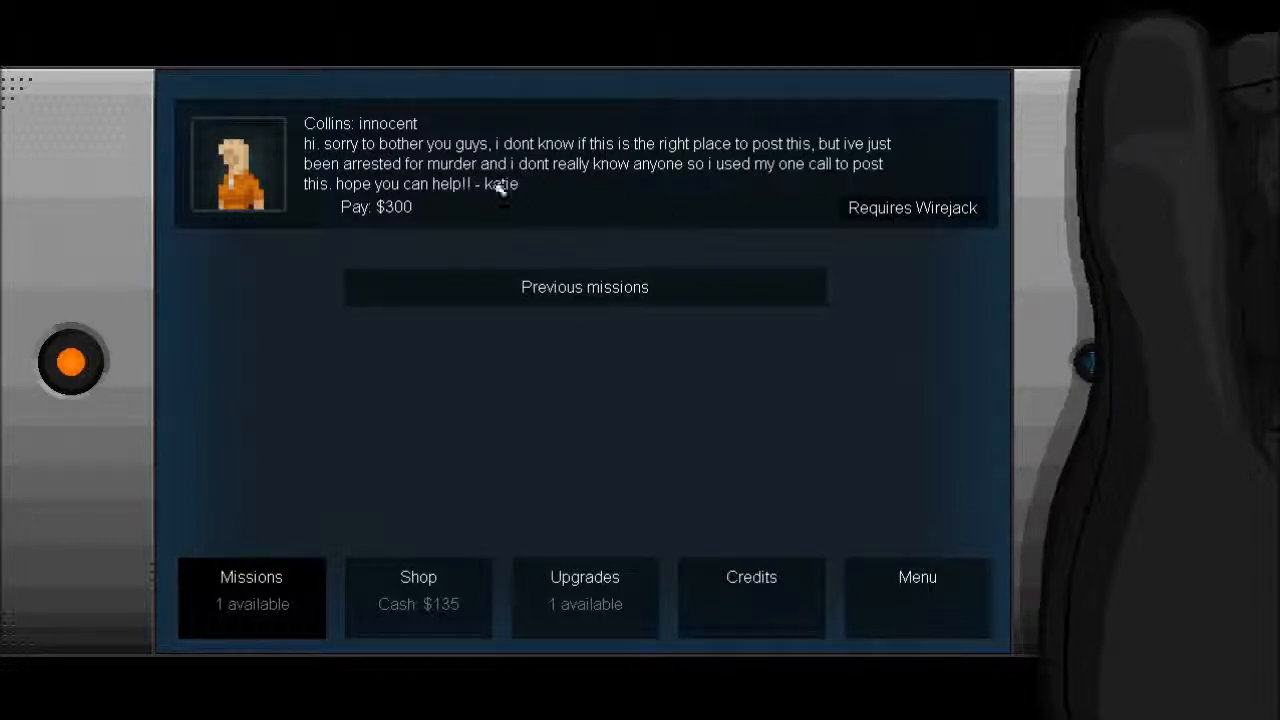
mouse_move(568, 190)
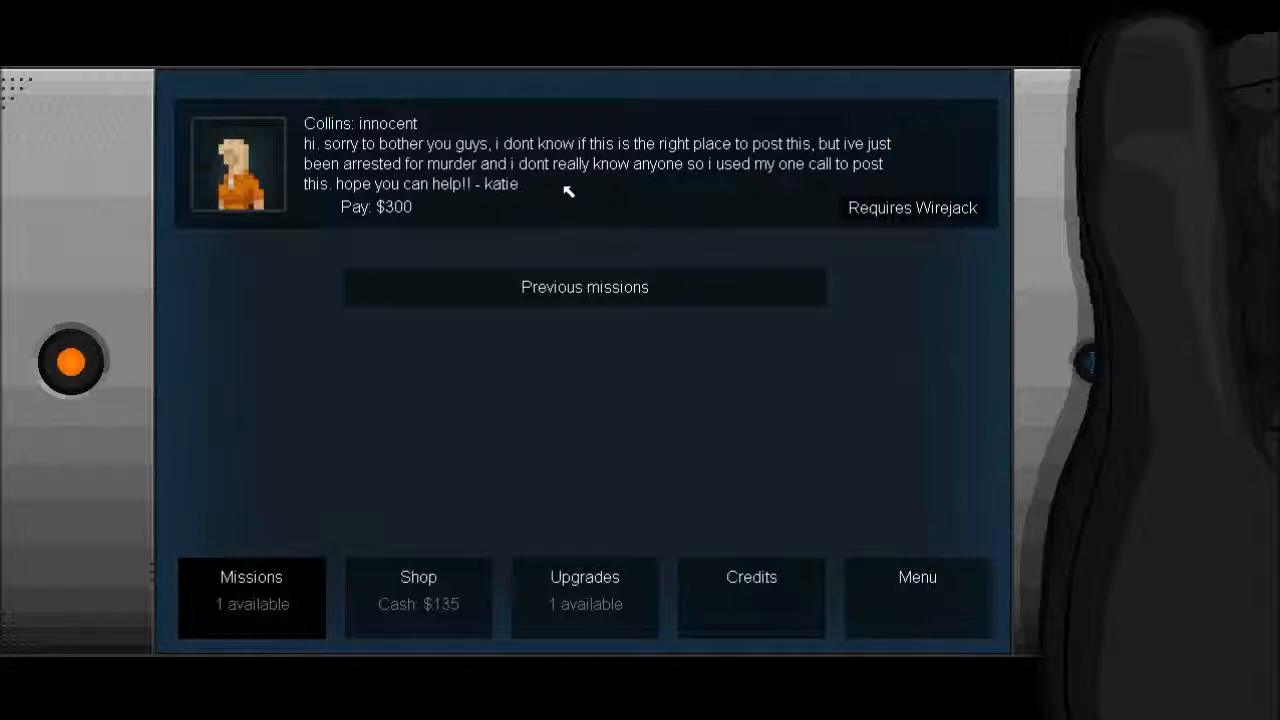
mouse_move(652, 192)
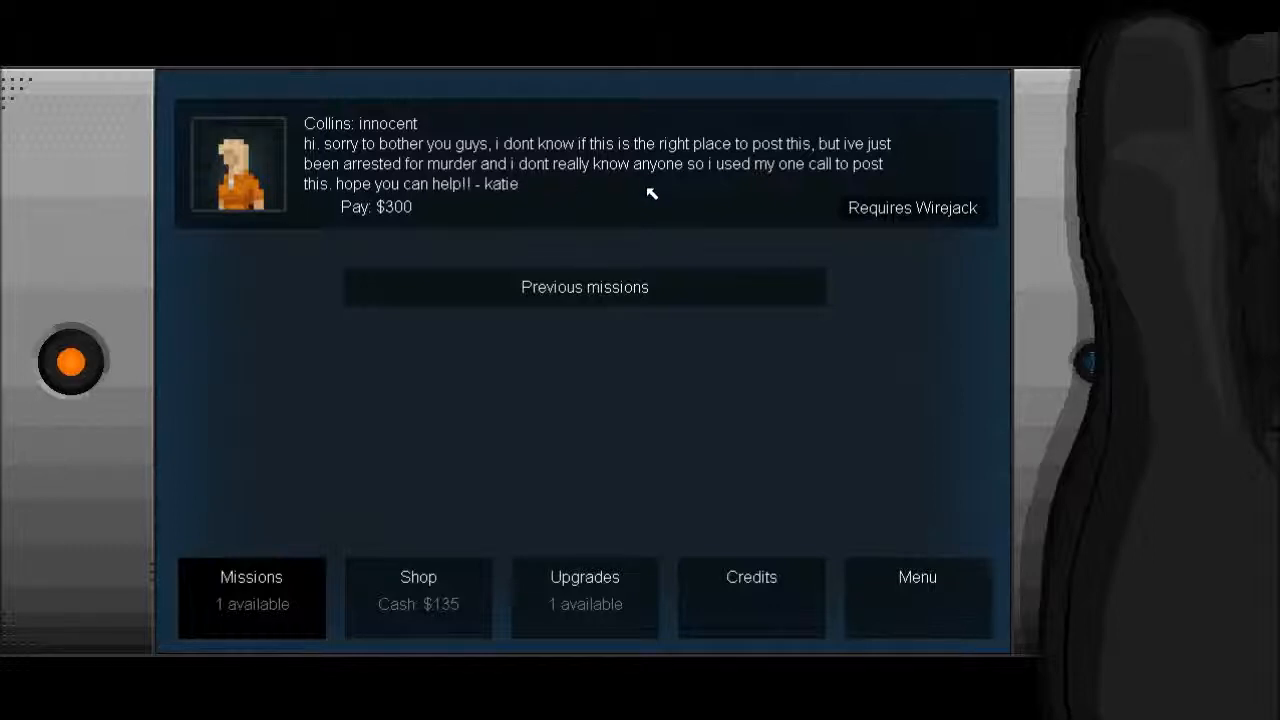
mouse_move(680, 196)
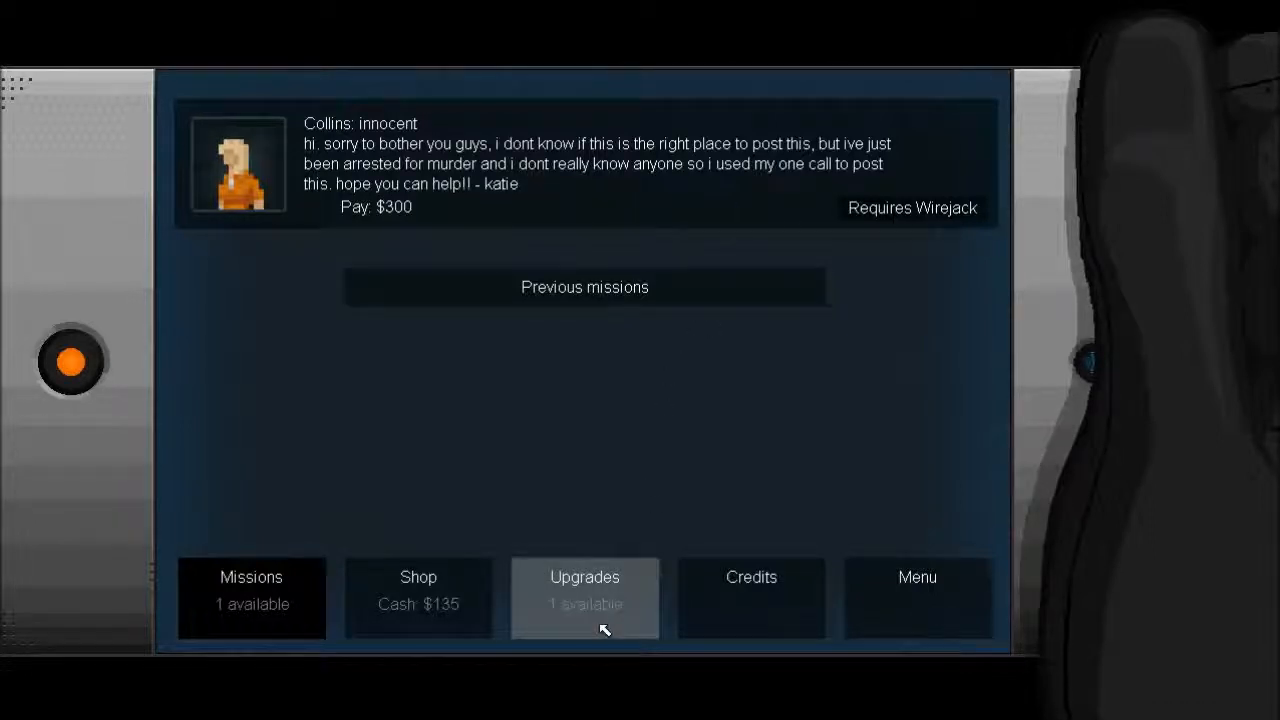
Put the upgrade point into Bullfrog charge-up time and buy the Wirejack gadget for $130.
left_click(584, 590)
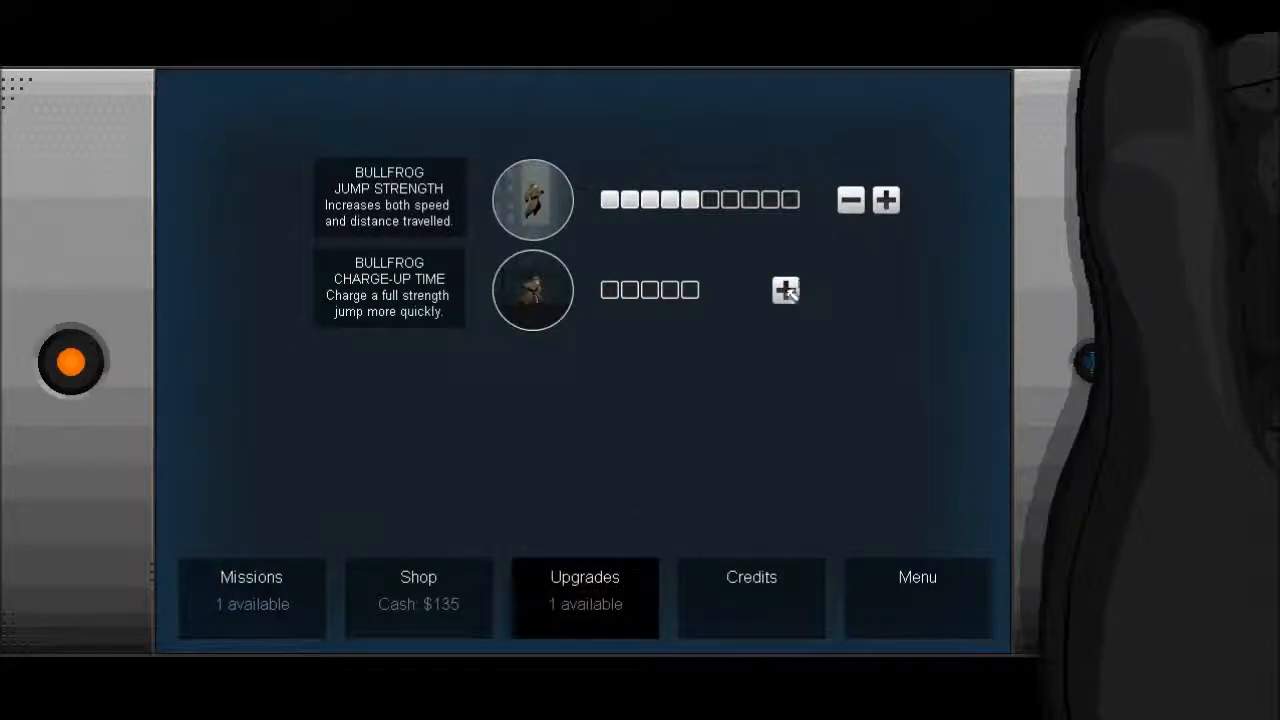
left_click(786, 290)
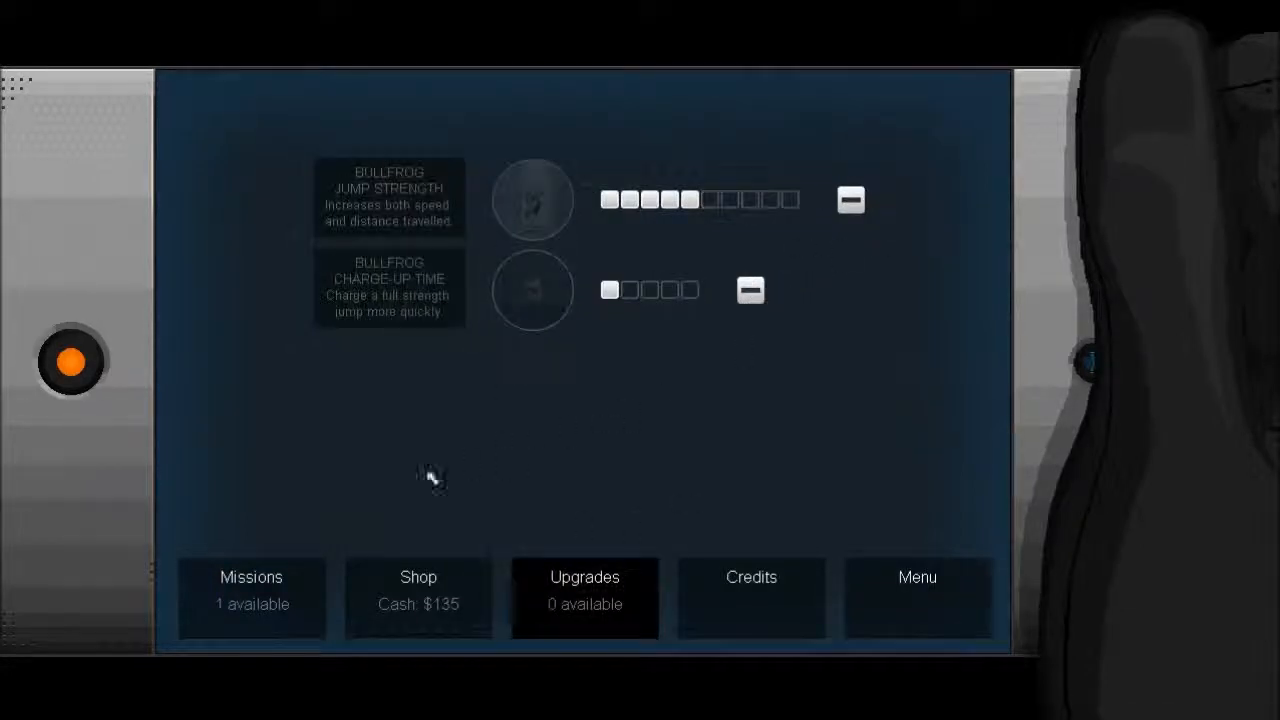
left_click(418, 590)
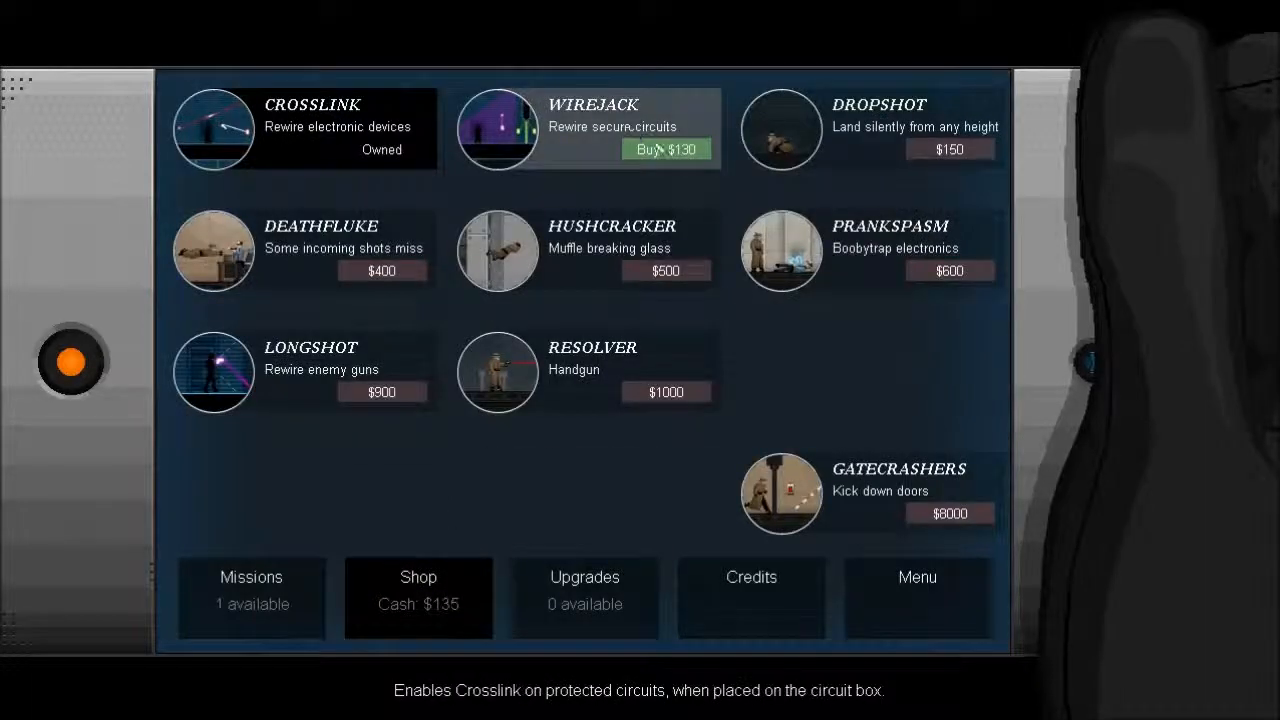
left_click(666, 148)
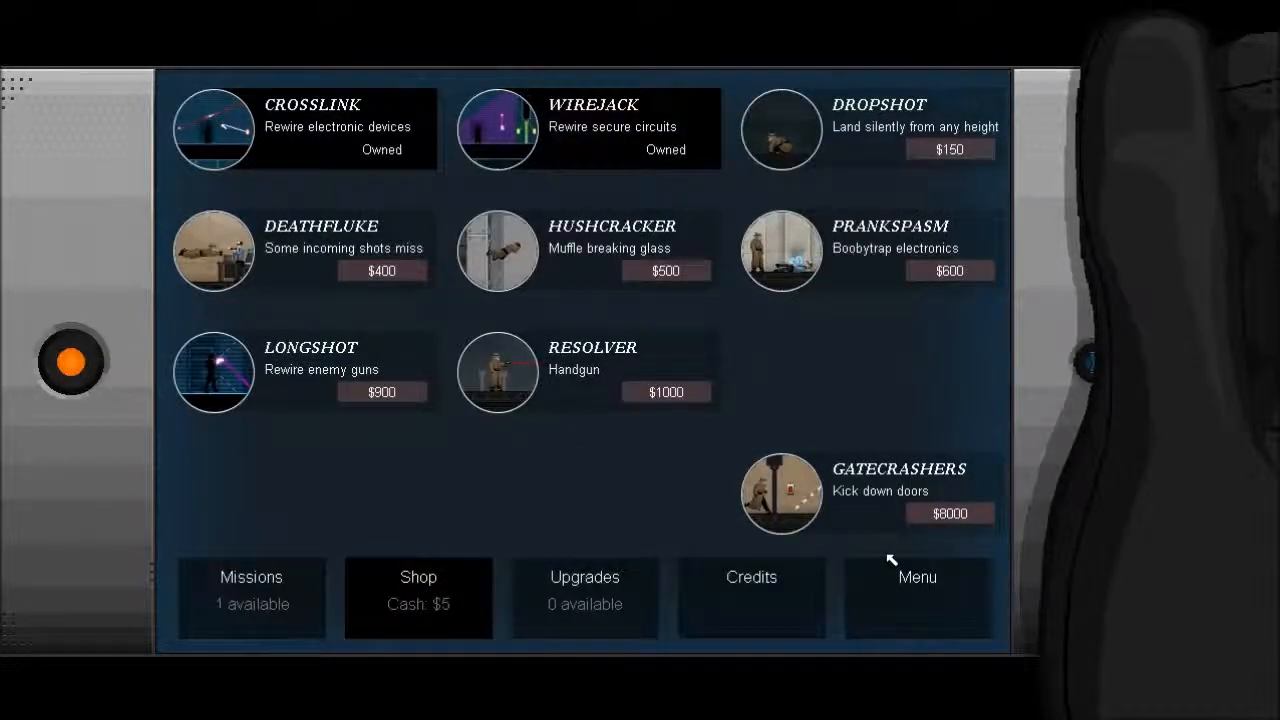
left_click(252, 590)
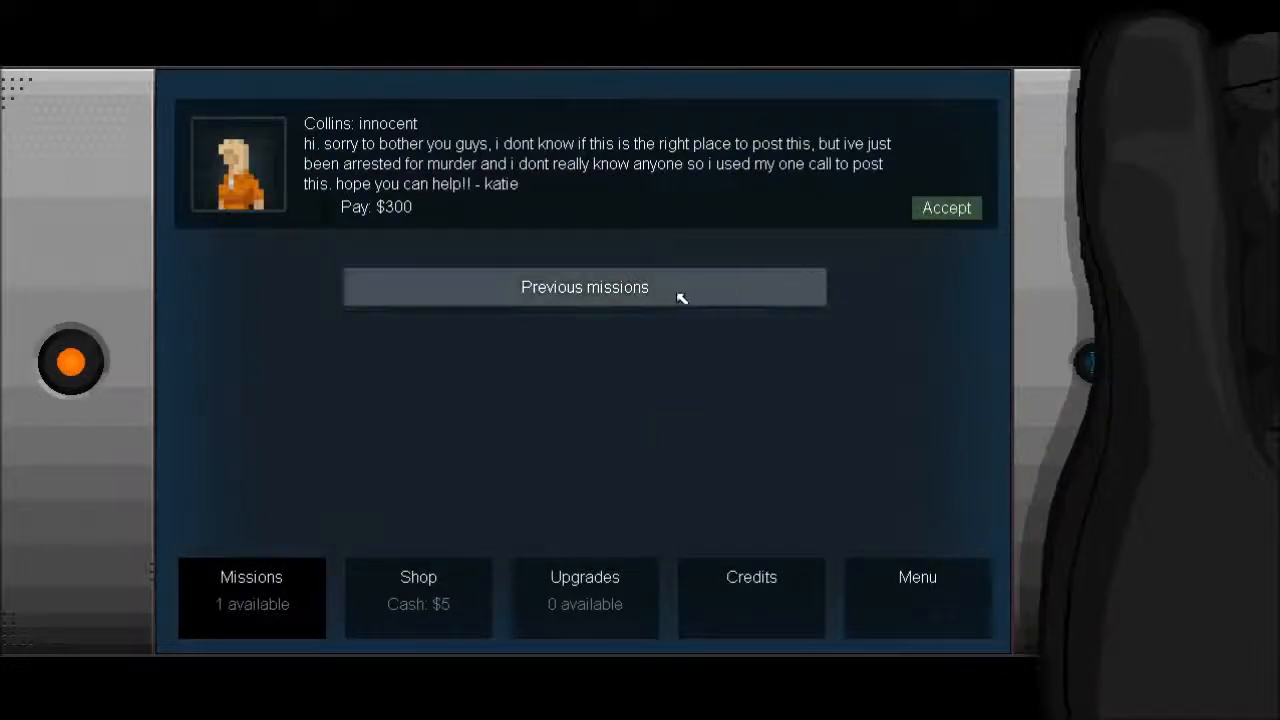
left_click(584, 288)
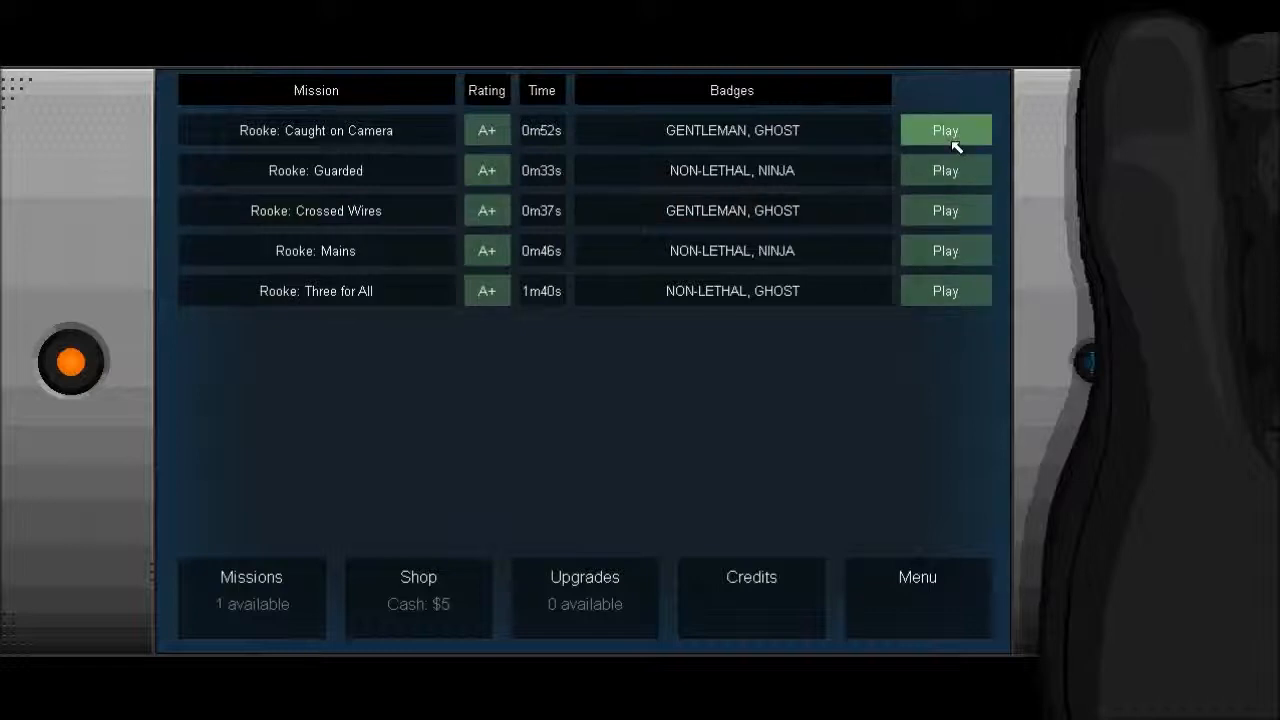
mouse_move(348, 490)
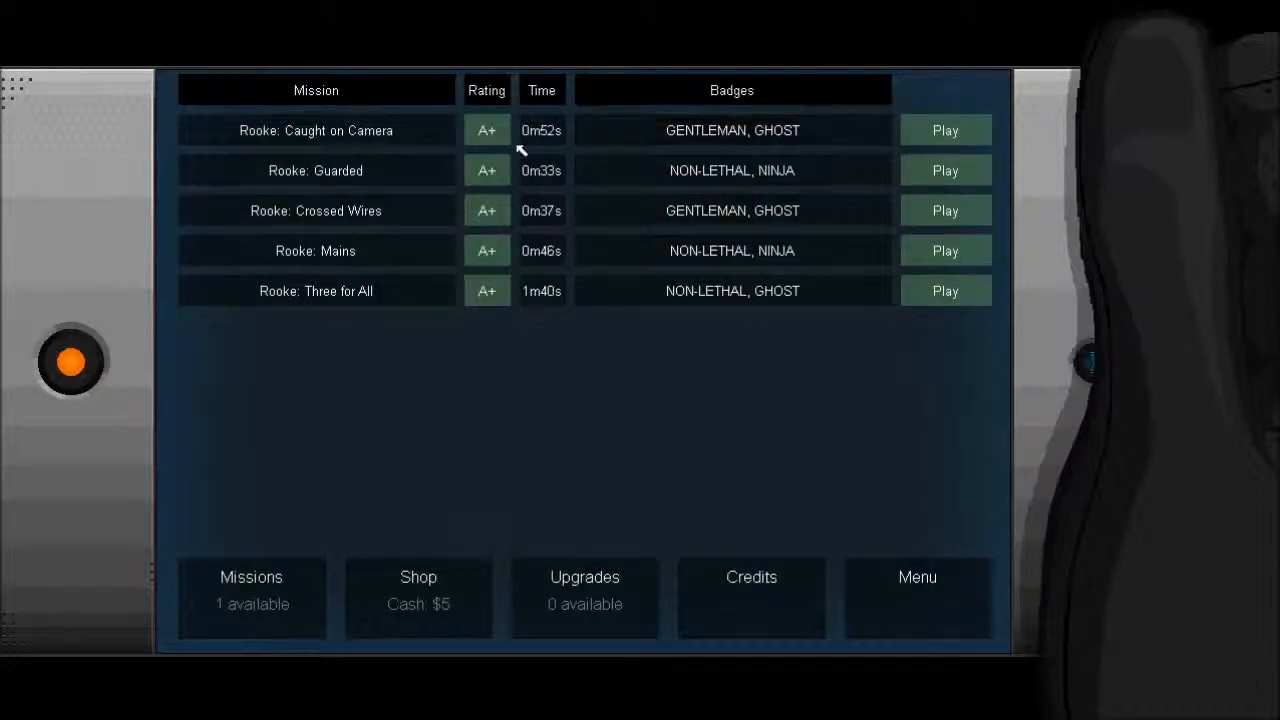
mouse_move(252, 480)
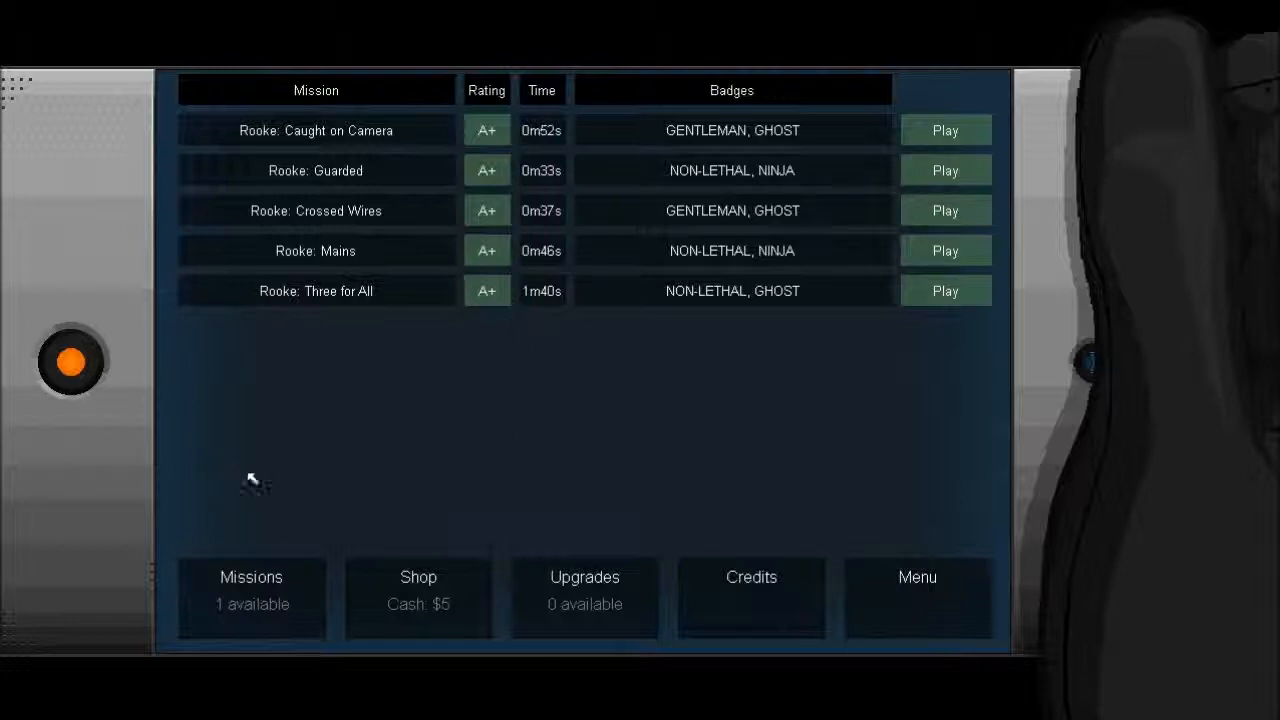
left_click(252, 590)
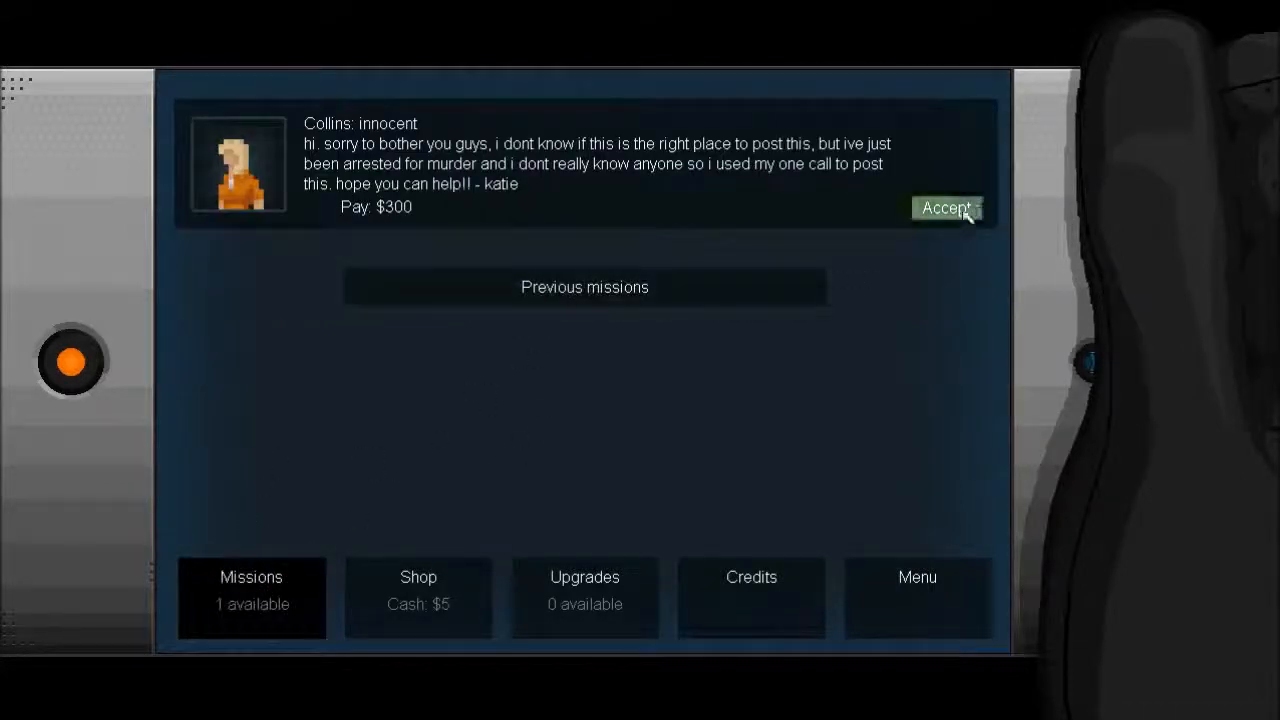
Accept the 'Collins: innocent' mission and reply 'For this money, even lower case i's couldn't keep me away'.
left_click(944, 208)
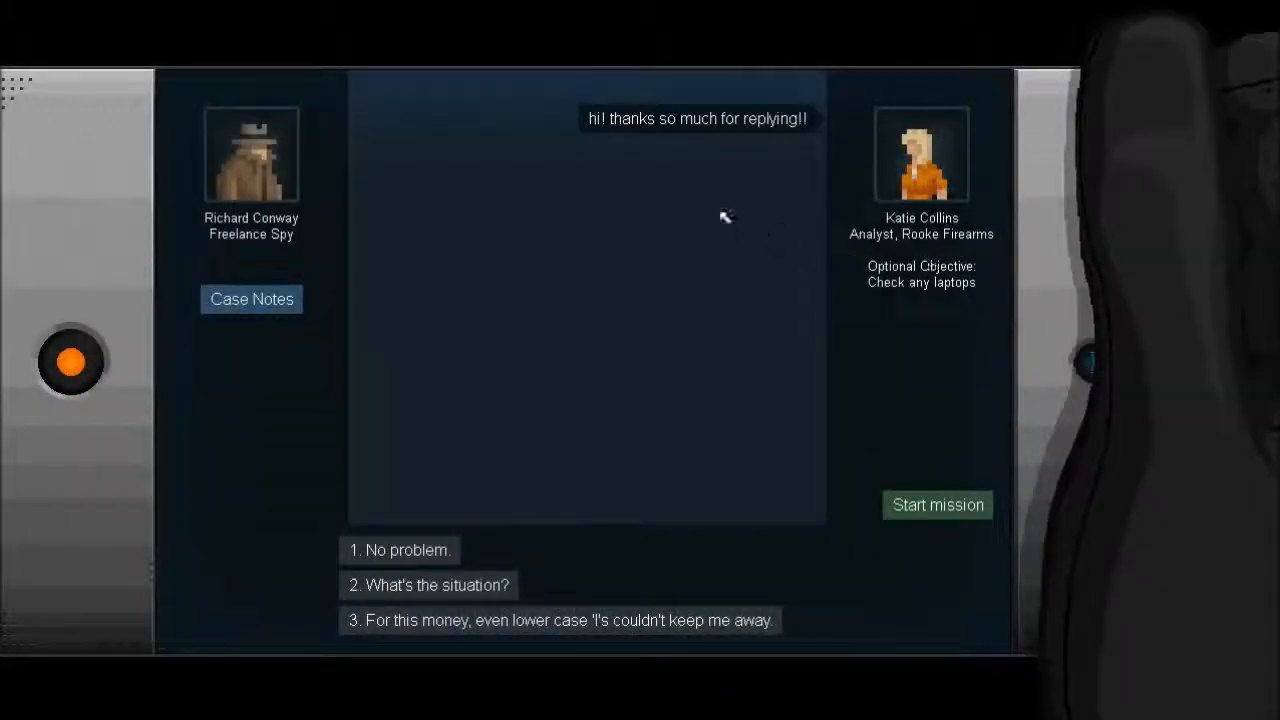
mouse_move(720, 216)
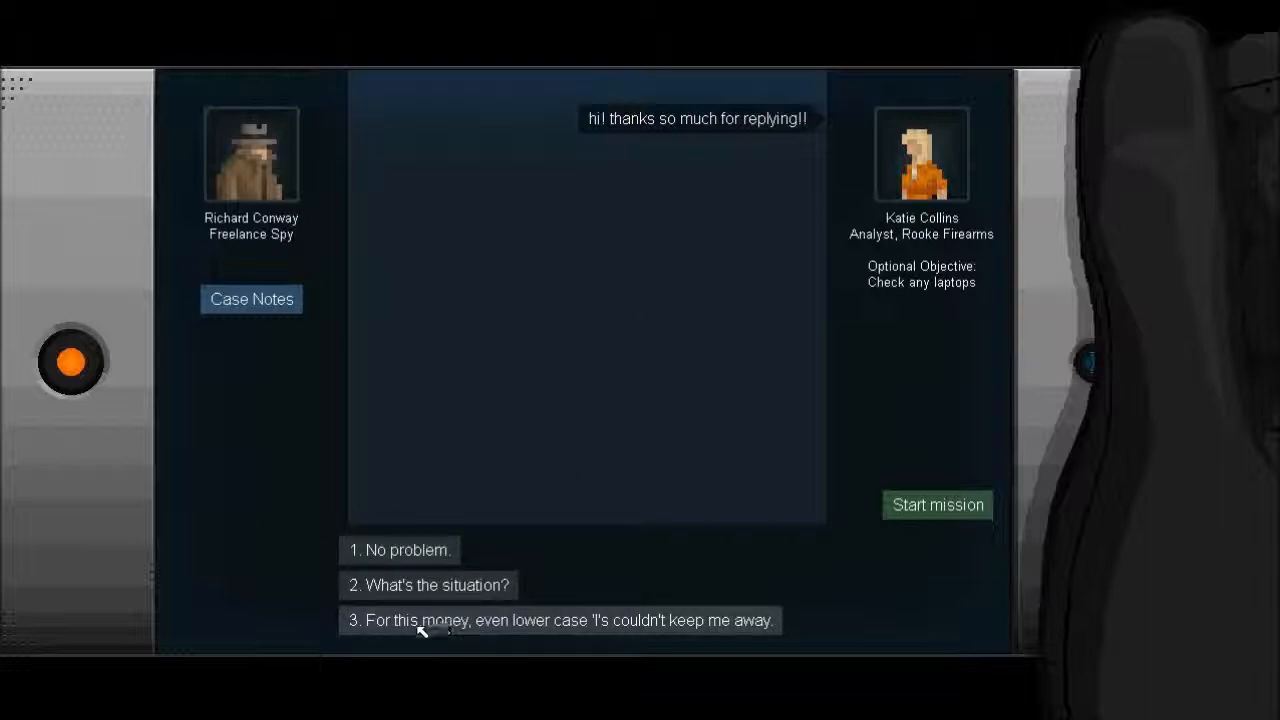
left_click(560, 620)
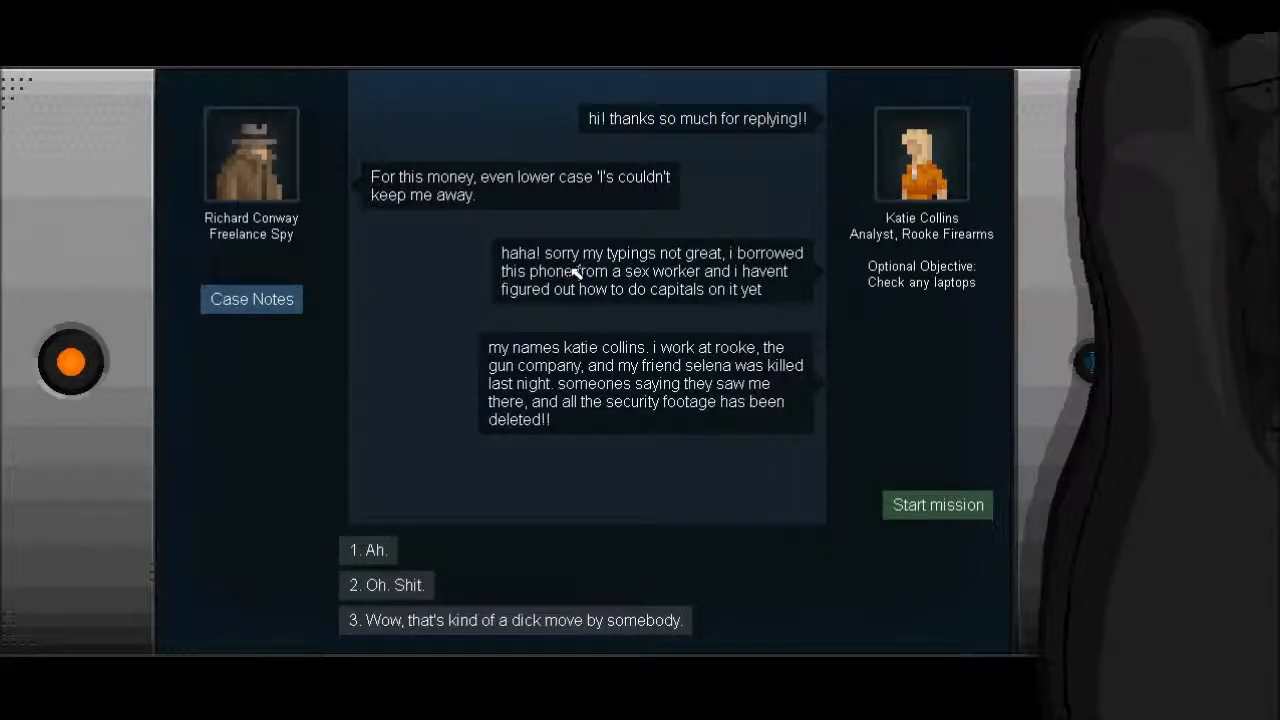
mouse_move(690, 280)
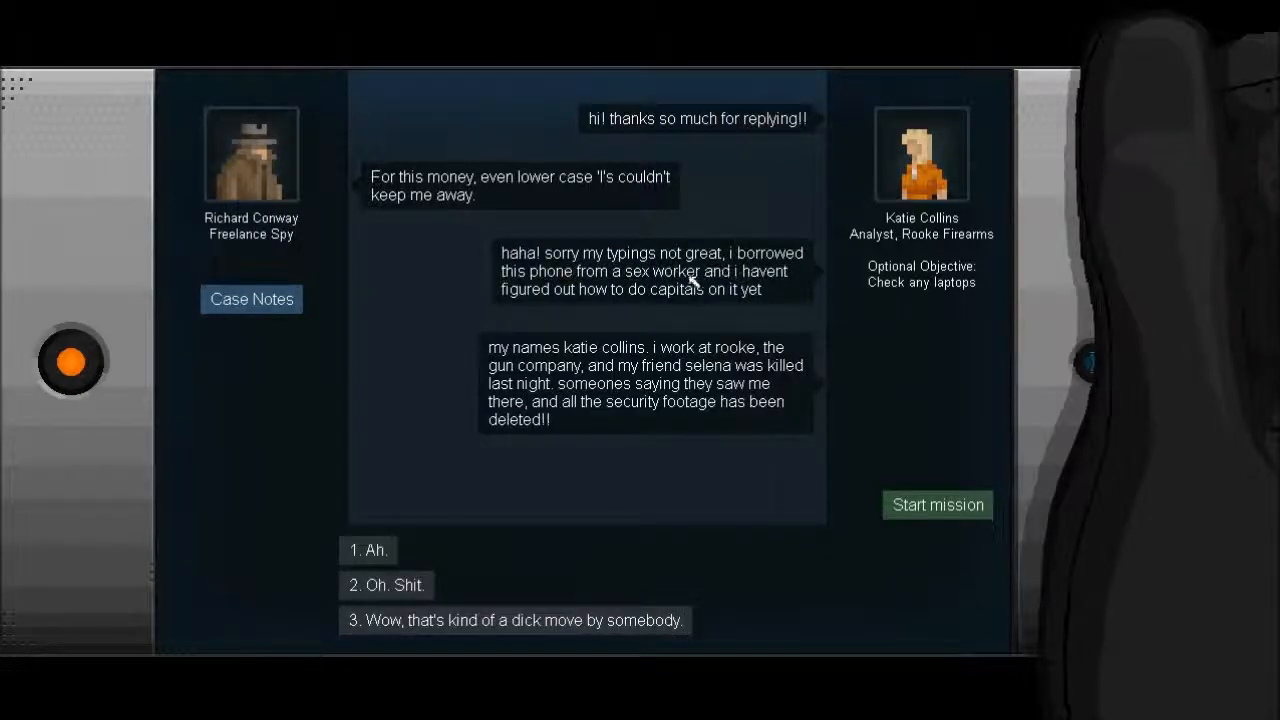
mouse_move(628, 312)
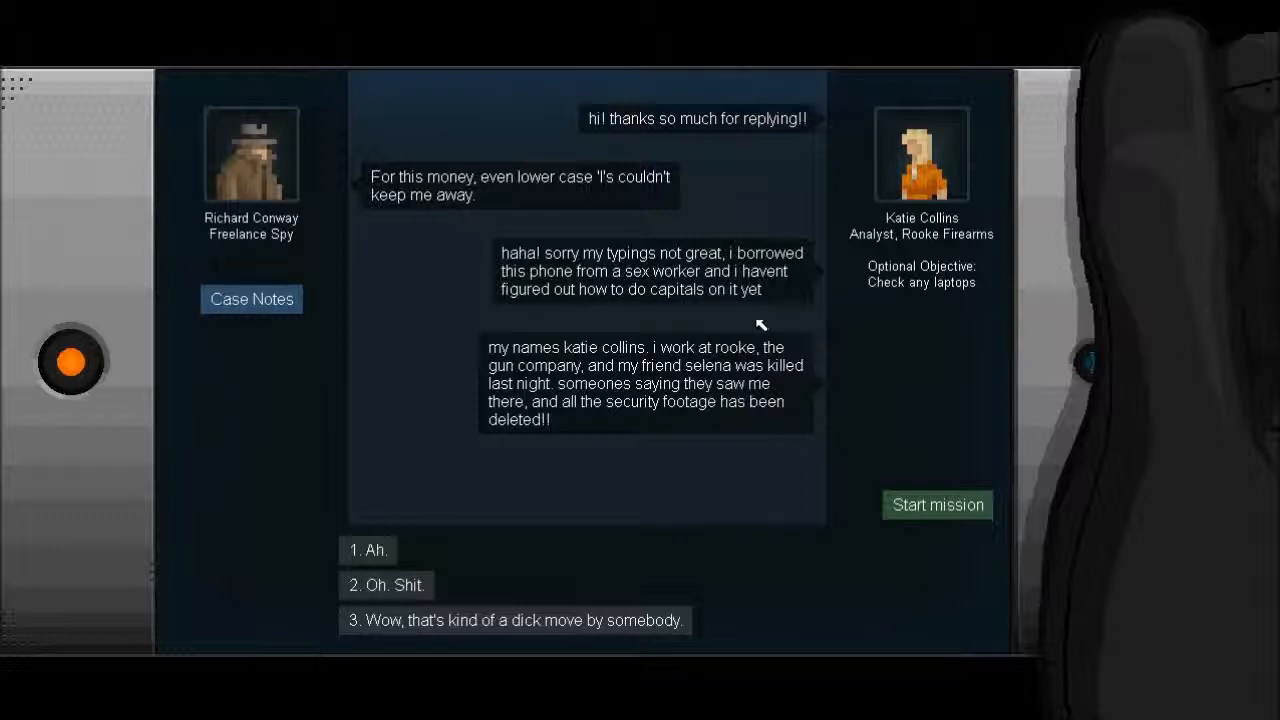
mouse_move(620, 370)
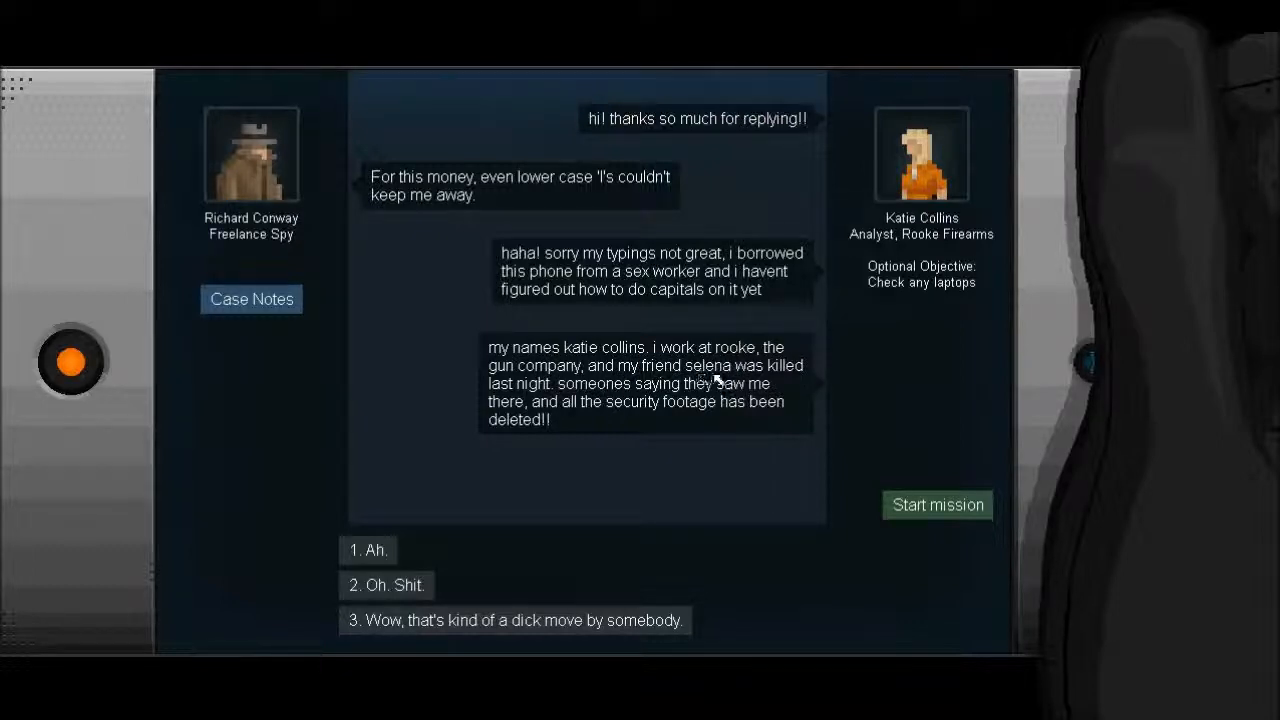
mouse_move(810, 410)
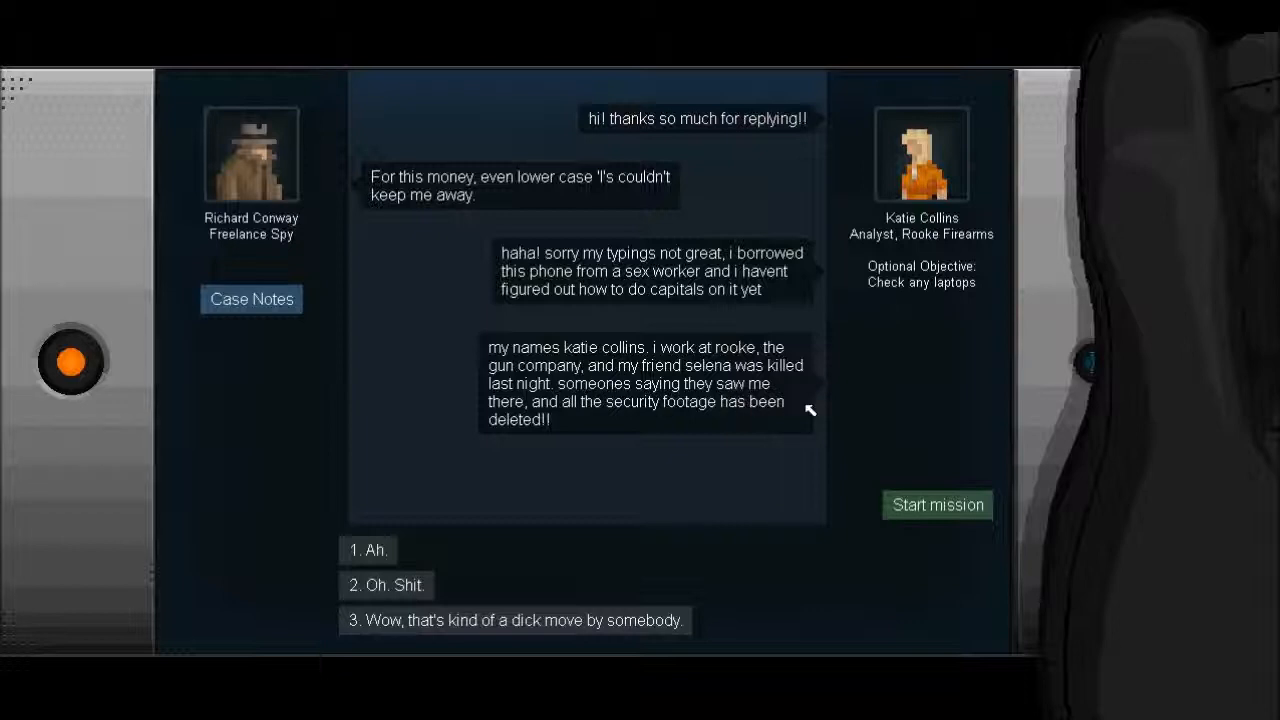
mouse_move(650, 436)
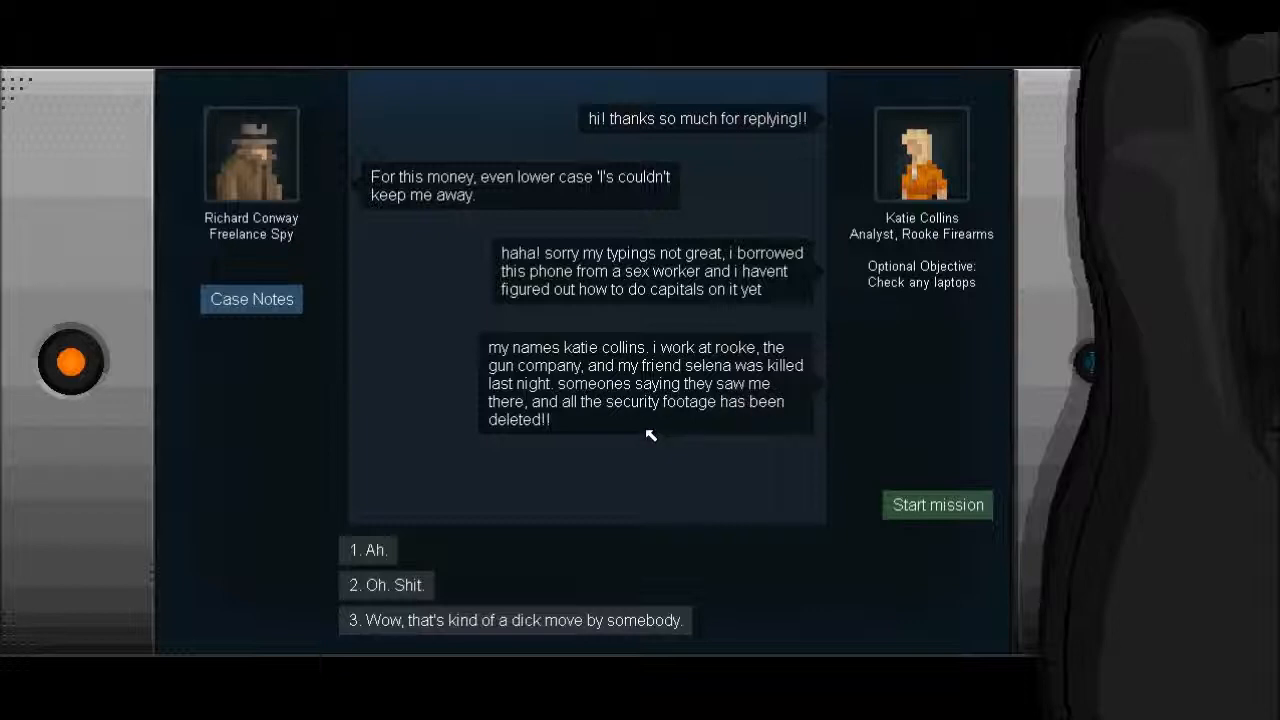
Sympathise with Katie, agree everyone should be forgiven, suggest acid for Jackson, and answer 'Got it'.
left_click(516, 620)
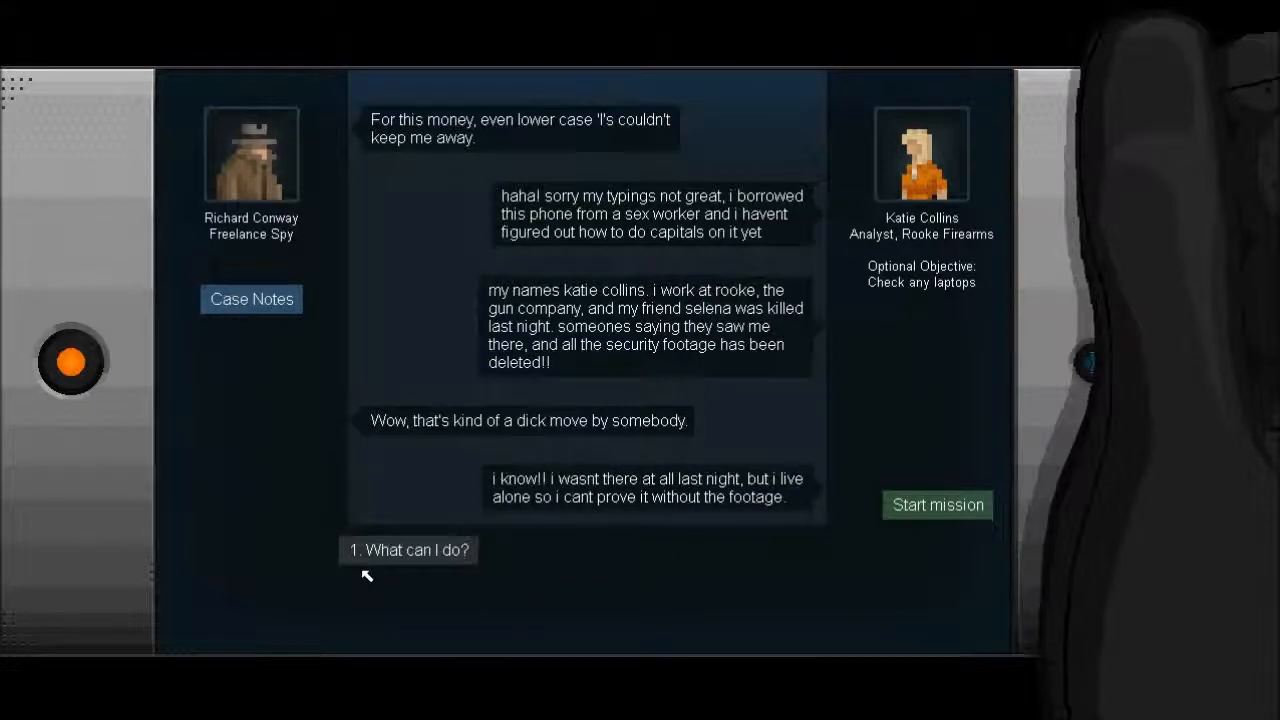
mouse_move(428, 470)
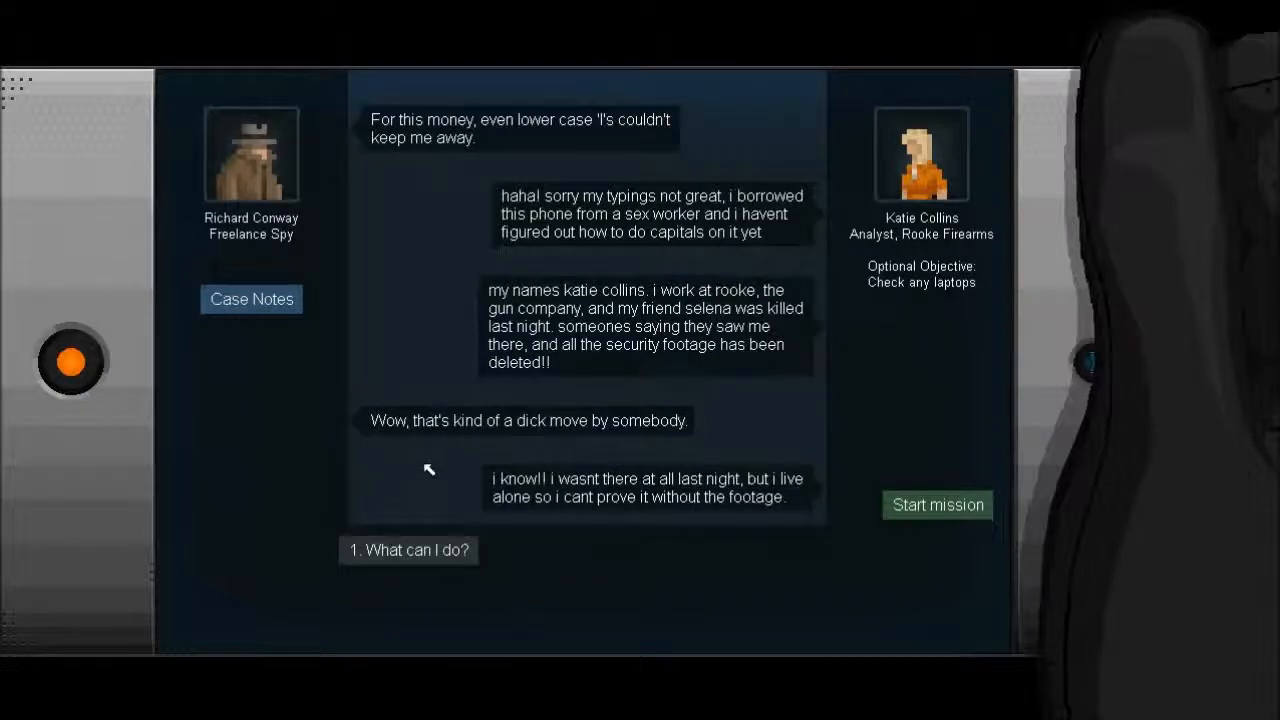
mouse_move(436, 468)
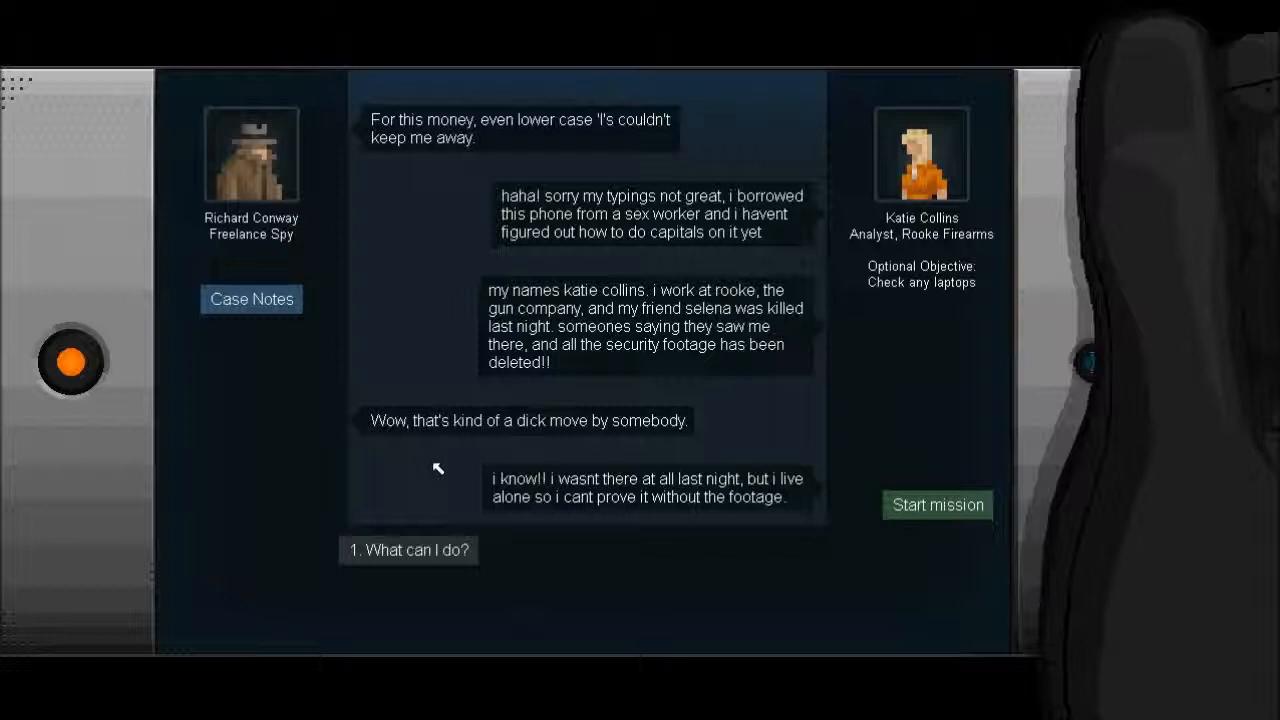
mouse_move(724, 500)
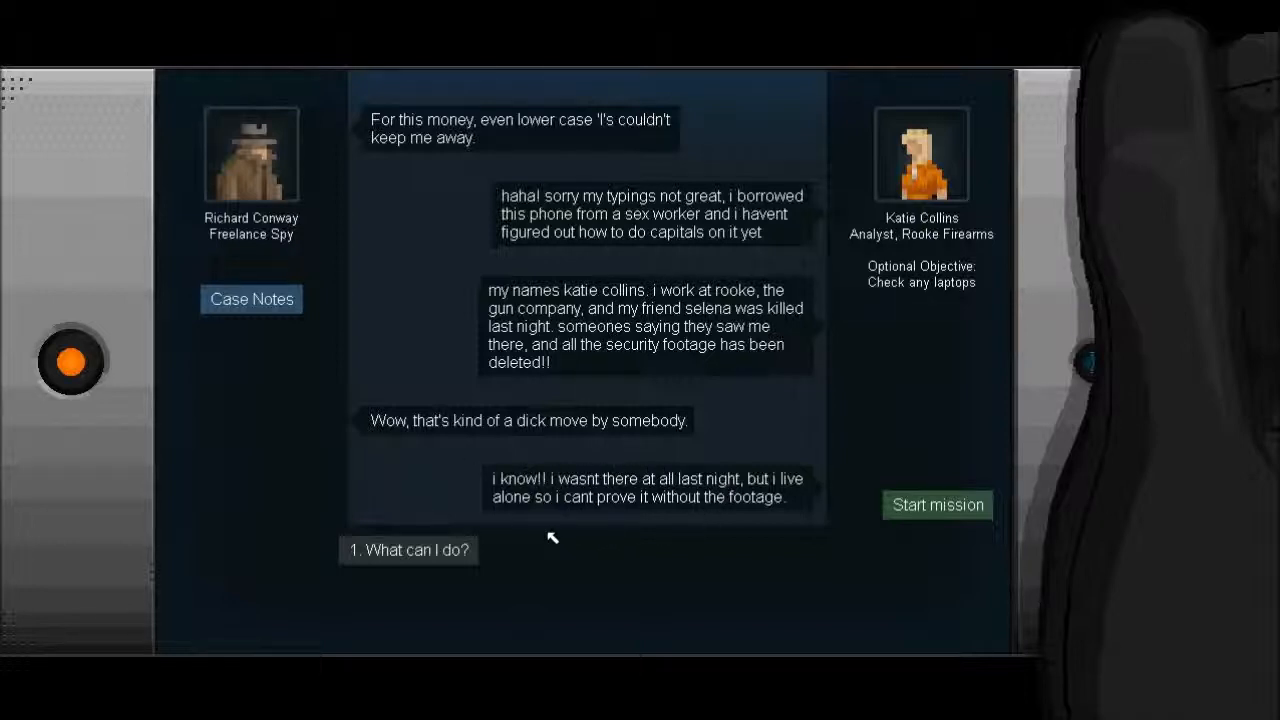
mouse_move(552, 530)
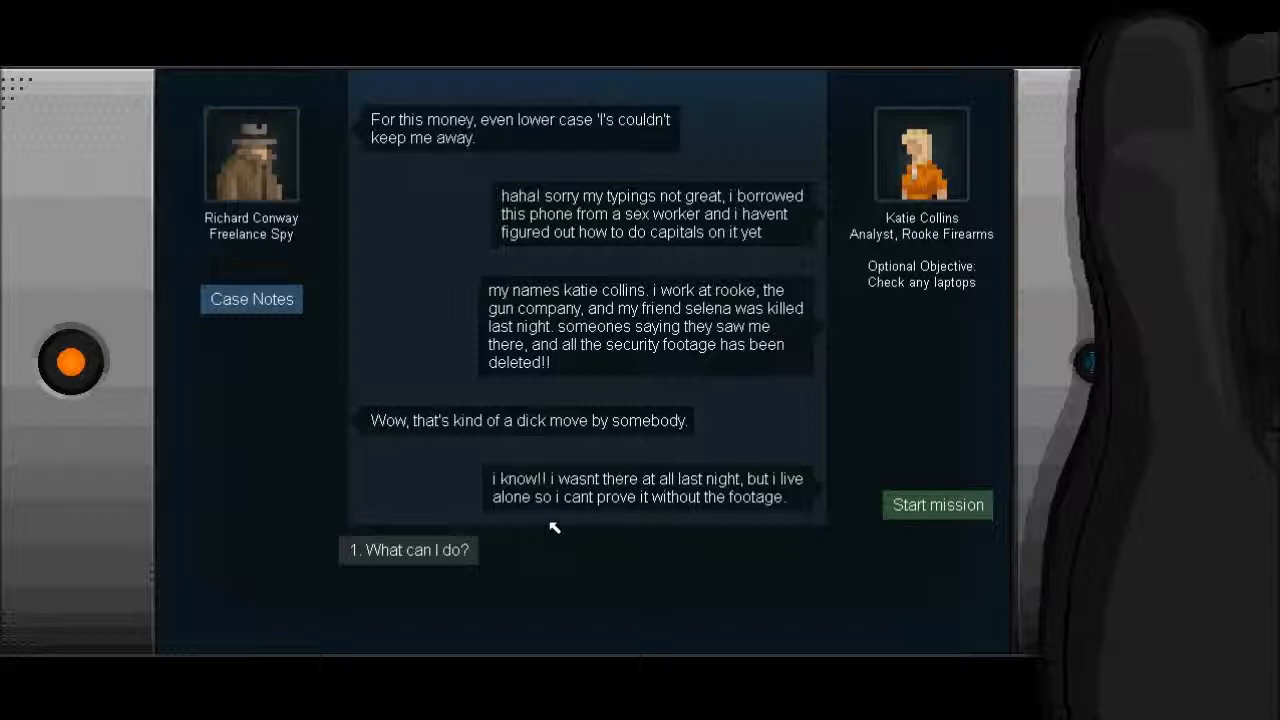
mouse_move(548, 552)
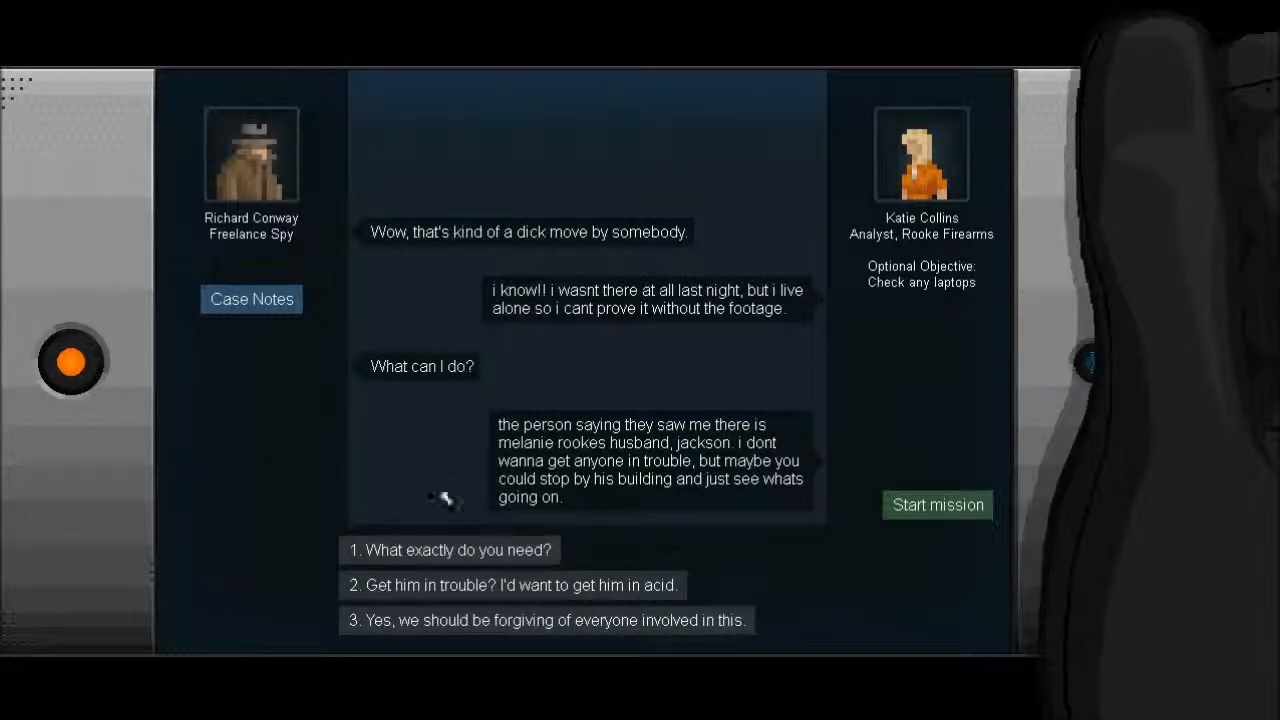
mouse_move(446, 496)
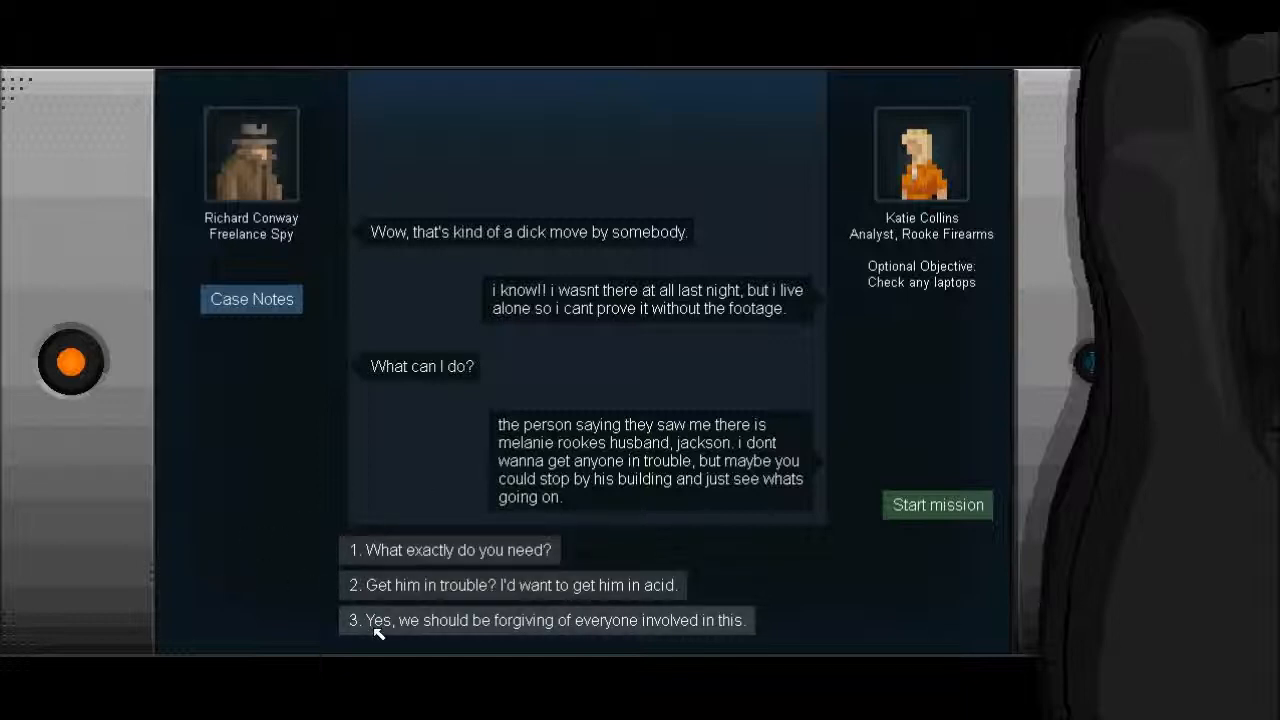
left_click(556, 620)
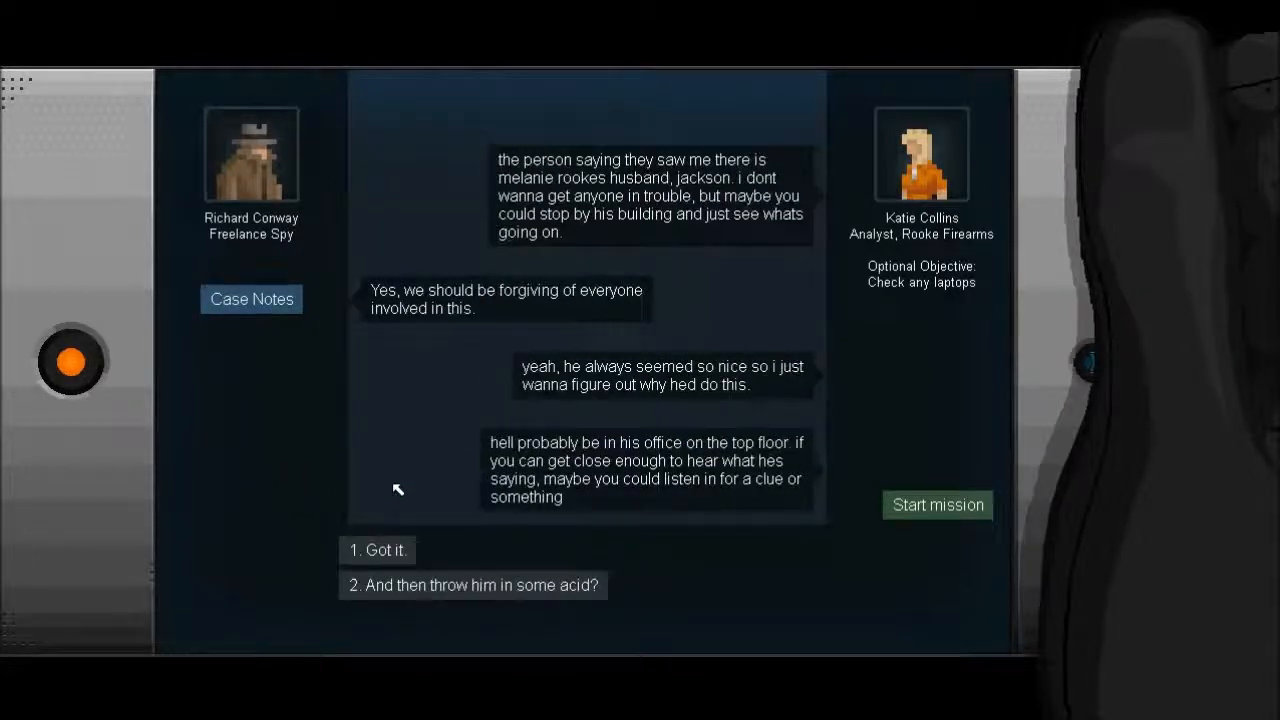
mouse_move(464, 382)
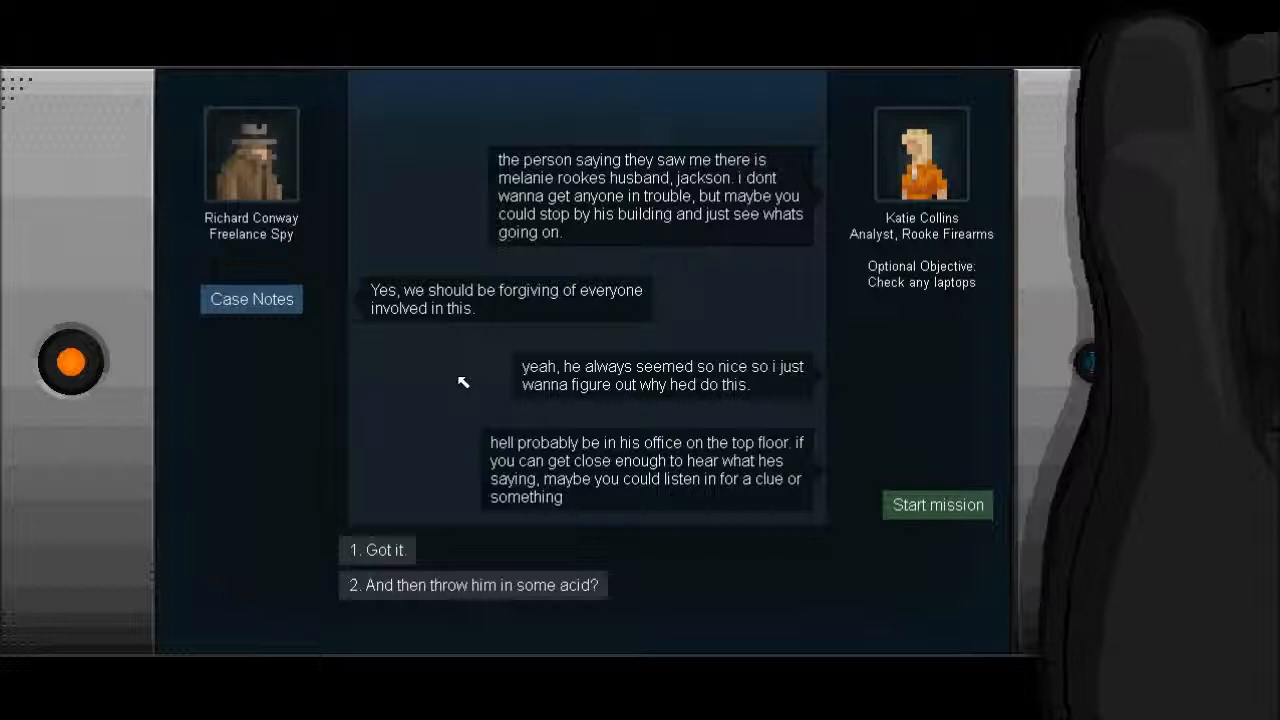
mouse_move(458, 392)
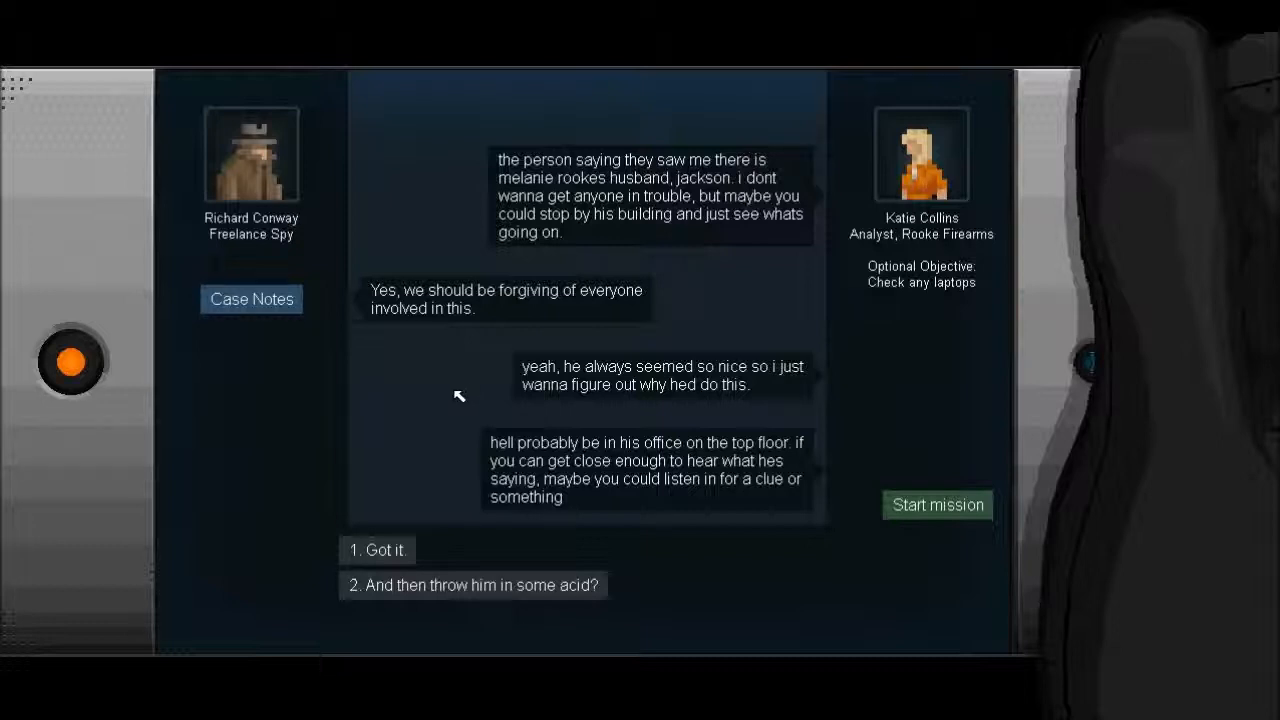
mouse_move(448, 456)
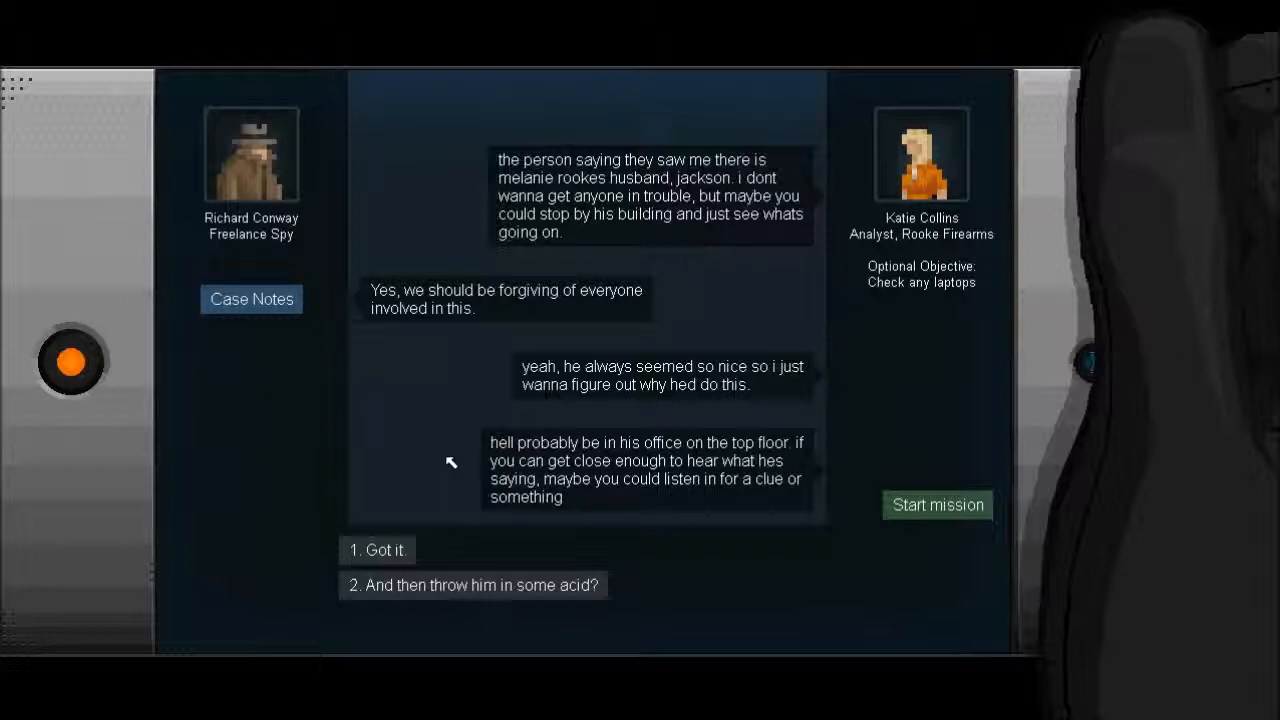
left_click(472, 584)
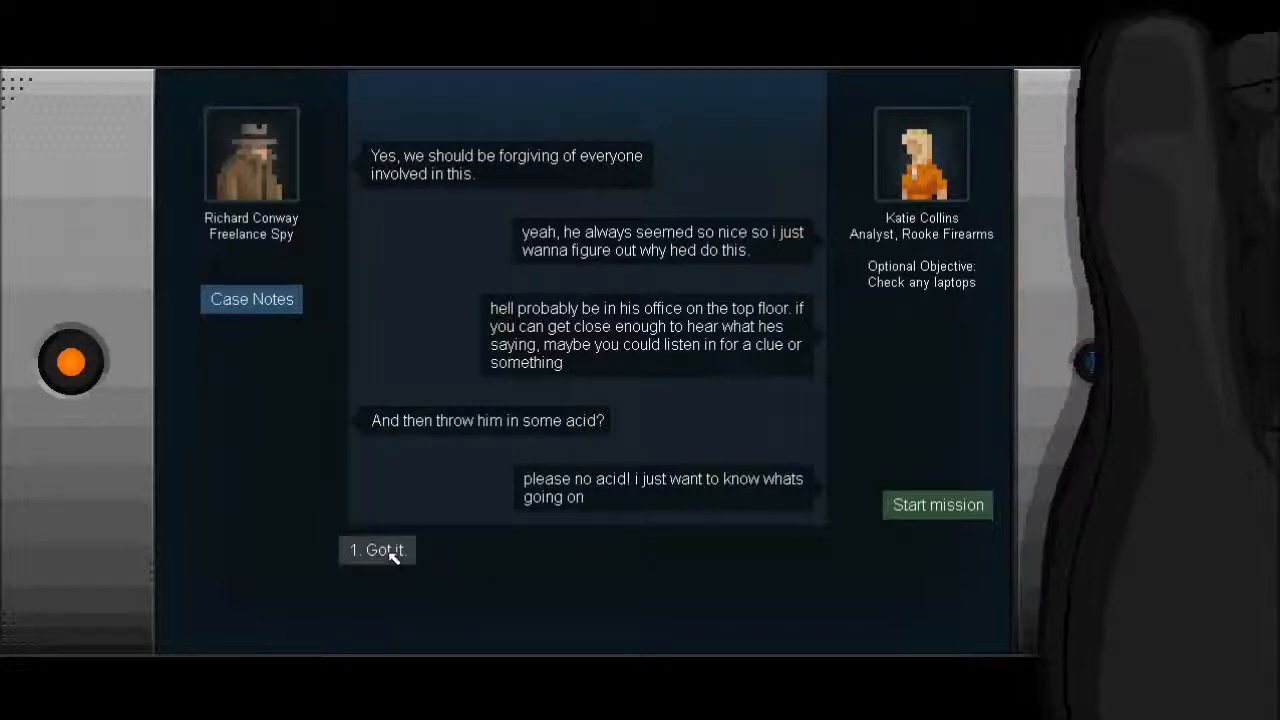
left_click(376, 550)
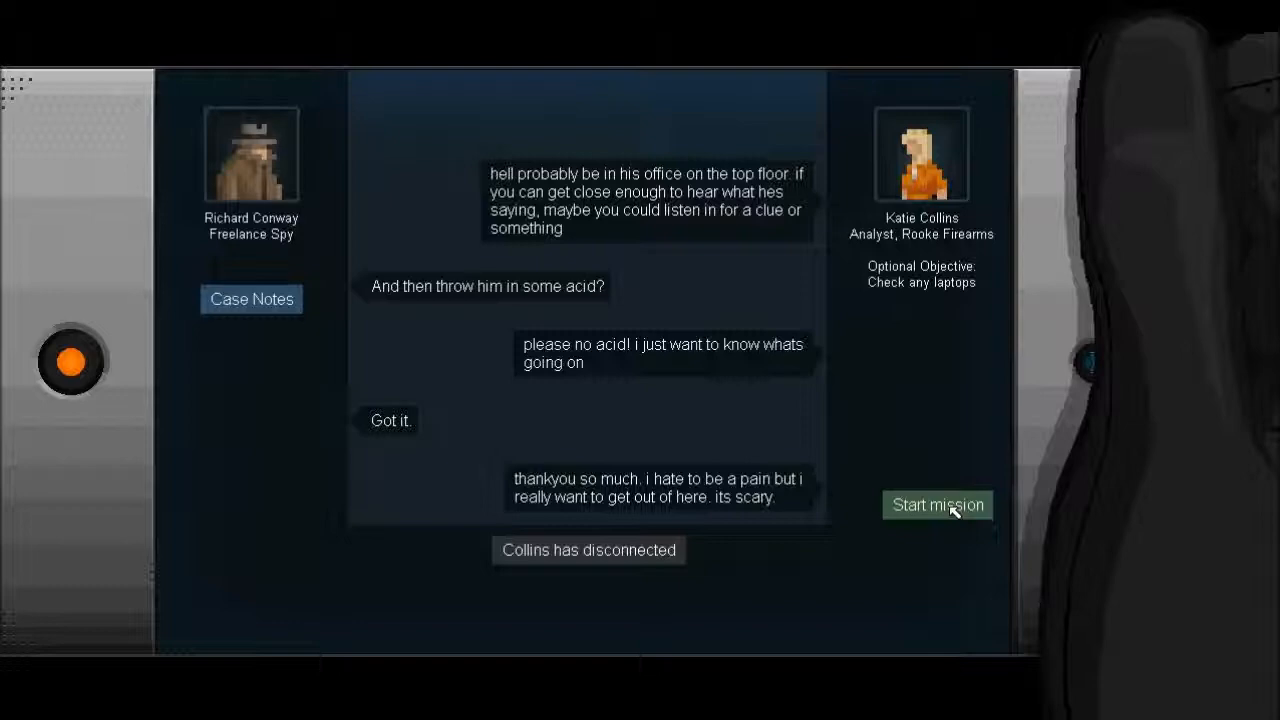
Start the Rooke building mission and leave the crosslink rewiring view.
left_click(936, 504)
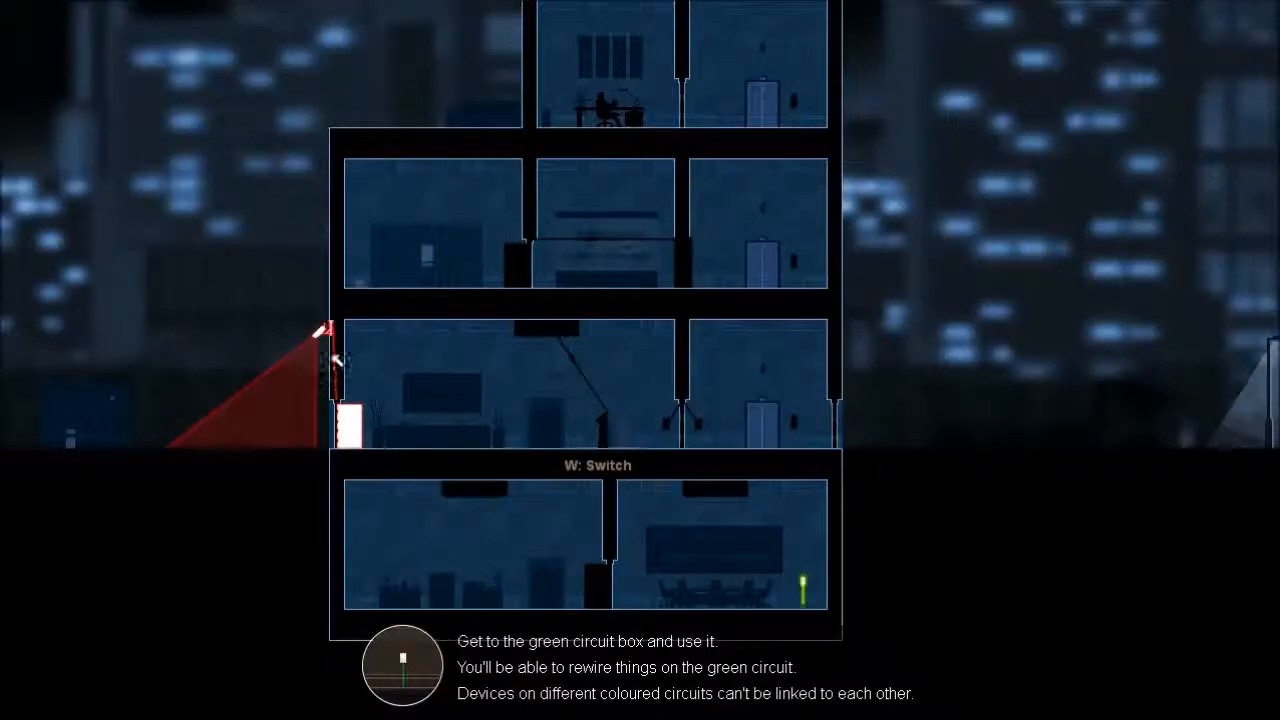
key("w")
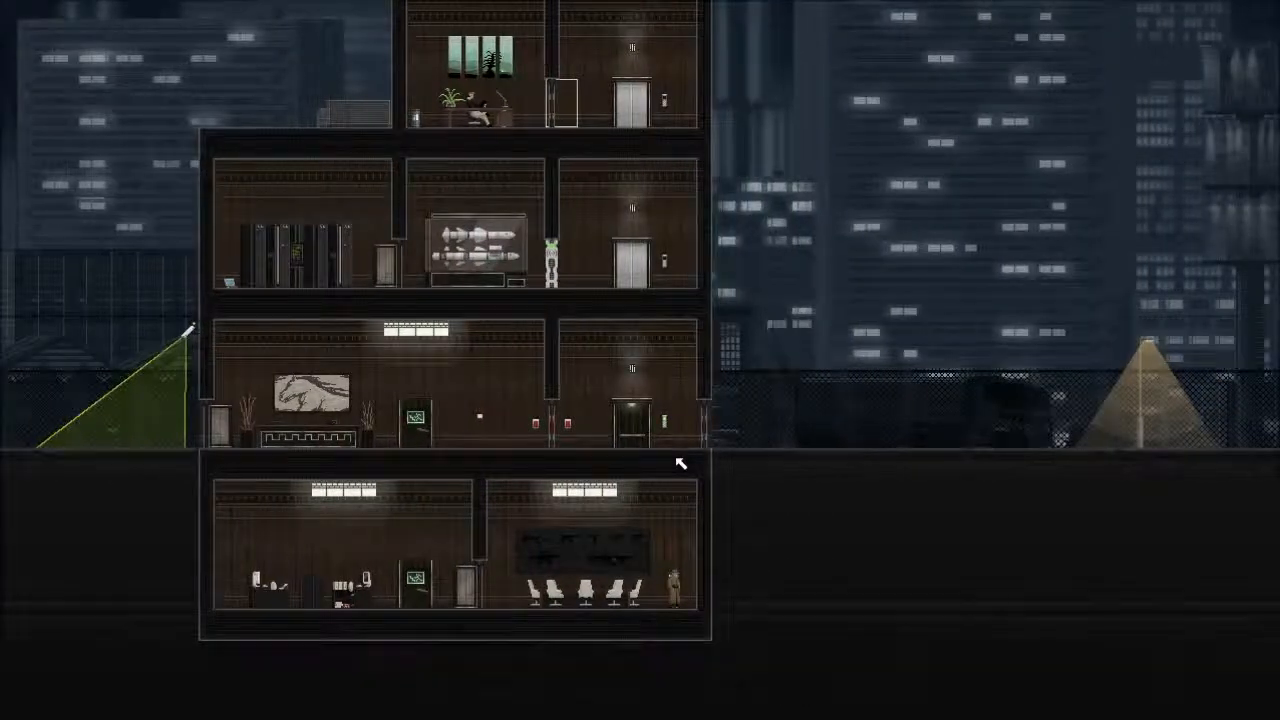
mouse_move(684, 598)
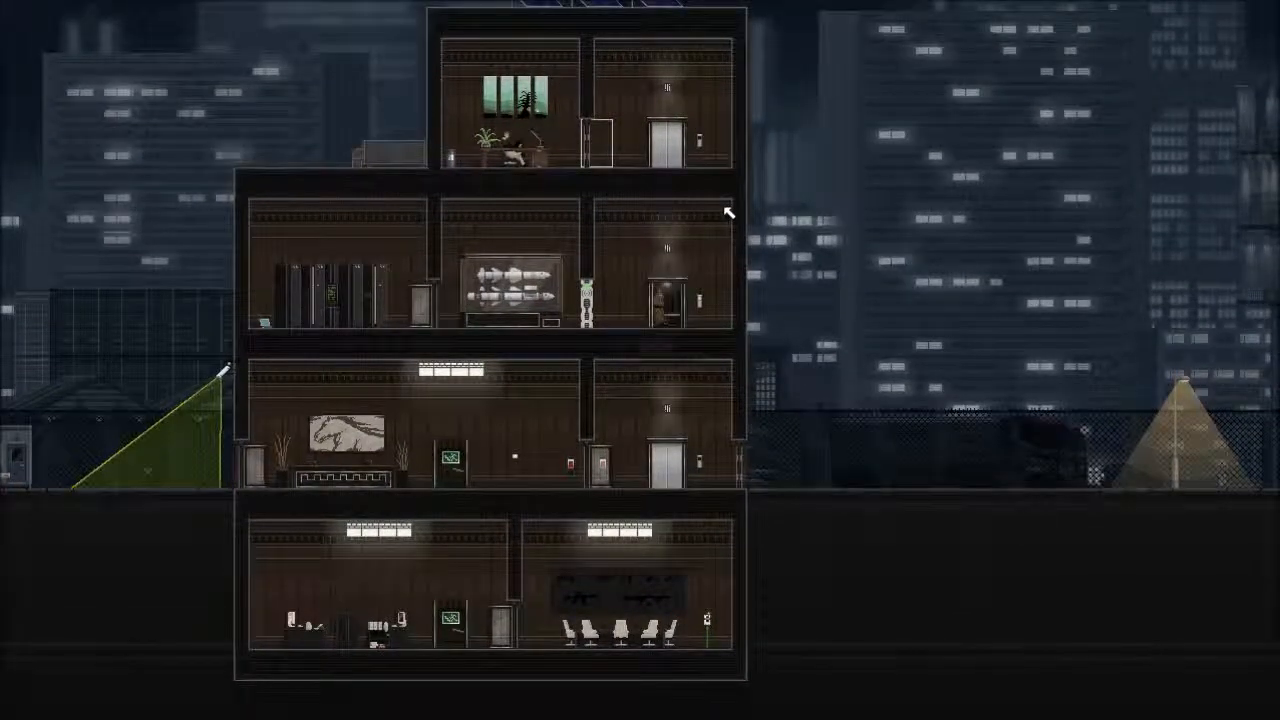
mouse_move(704, 318)
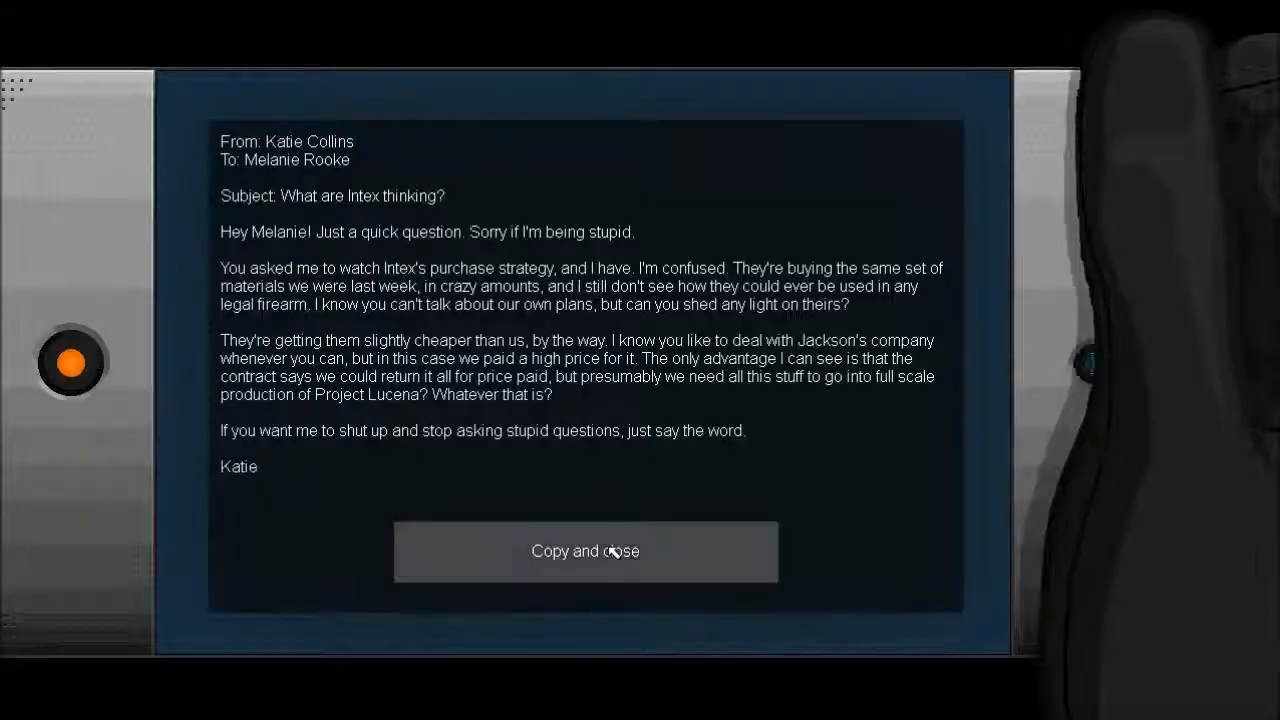
left_click(584, 552)
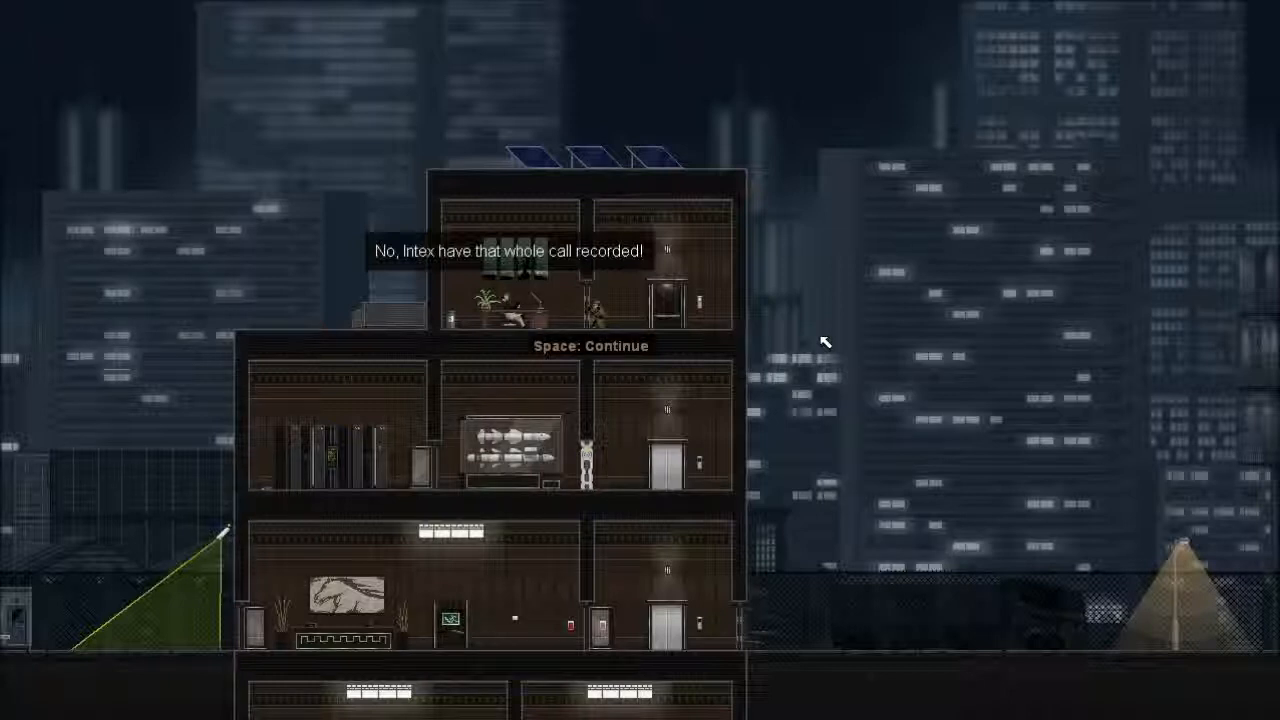
Advance the overheard phone conversation to its end, completing the contract with an A+ rating.
key("space")
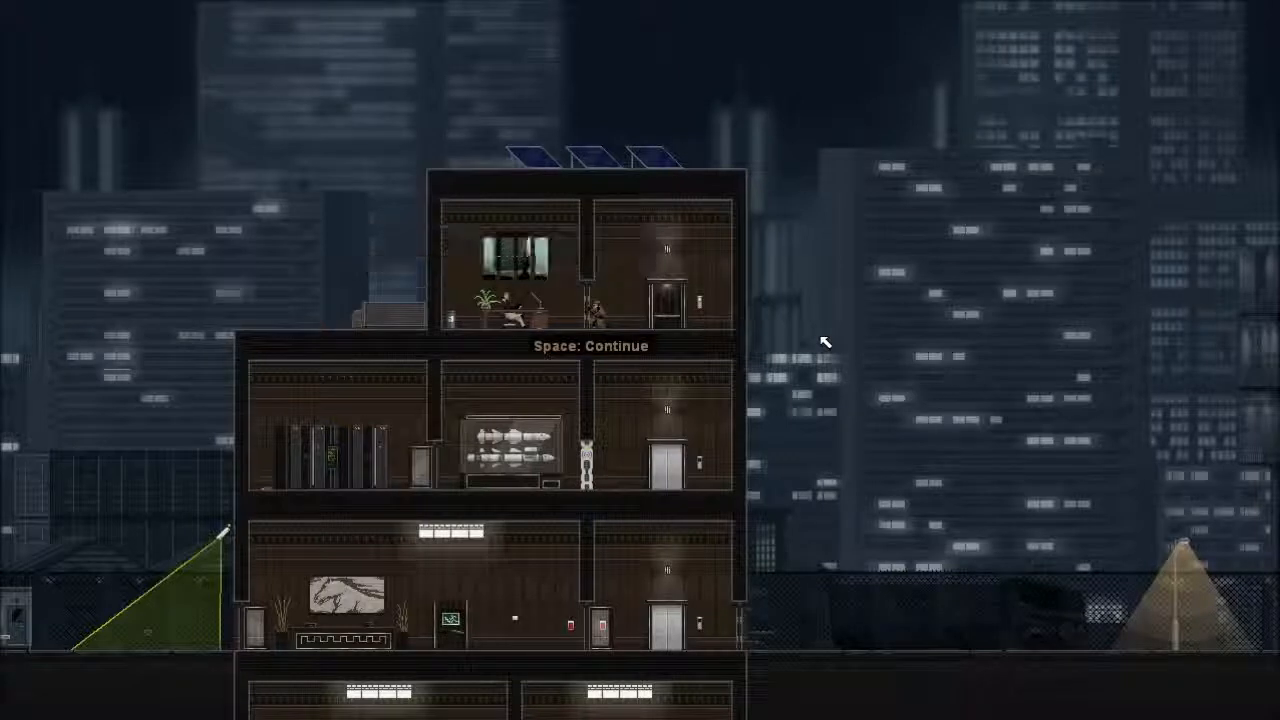
key("space")
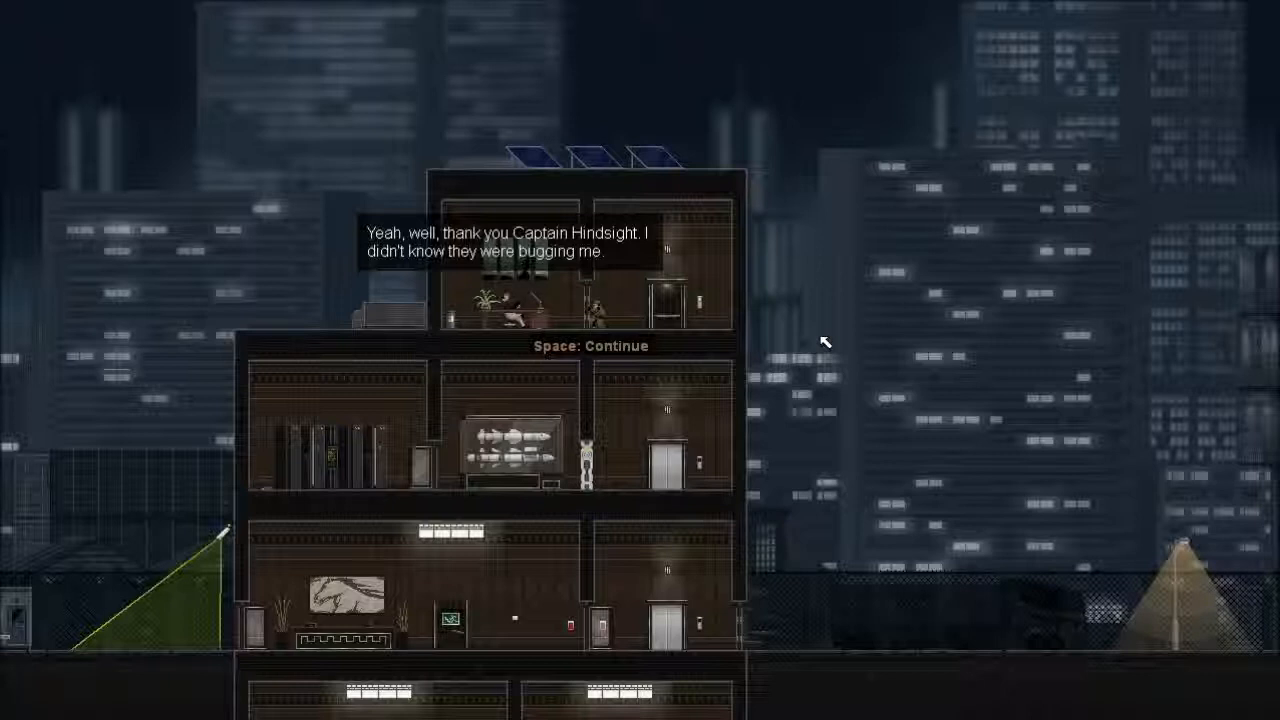
key("space")
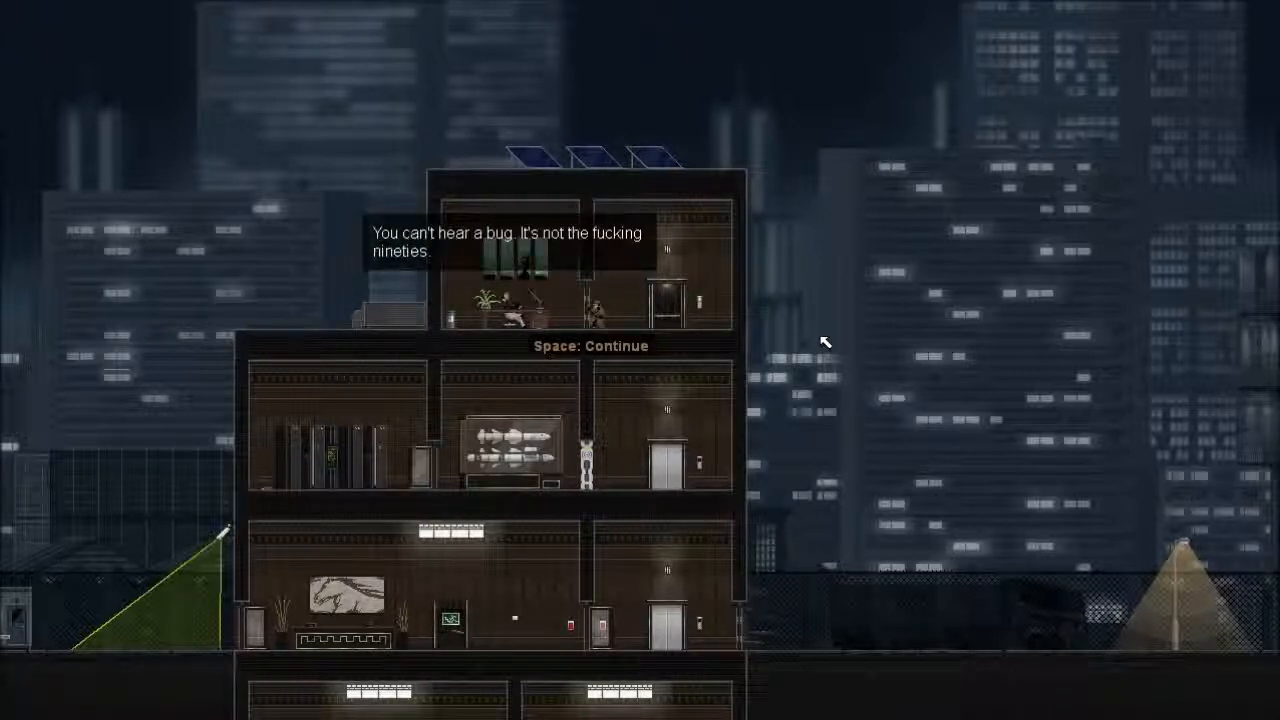
key("space")
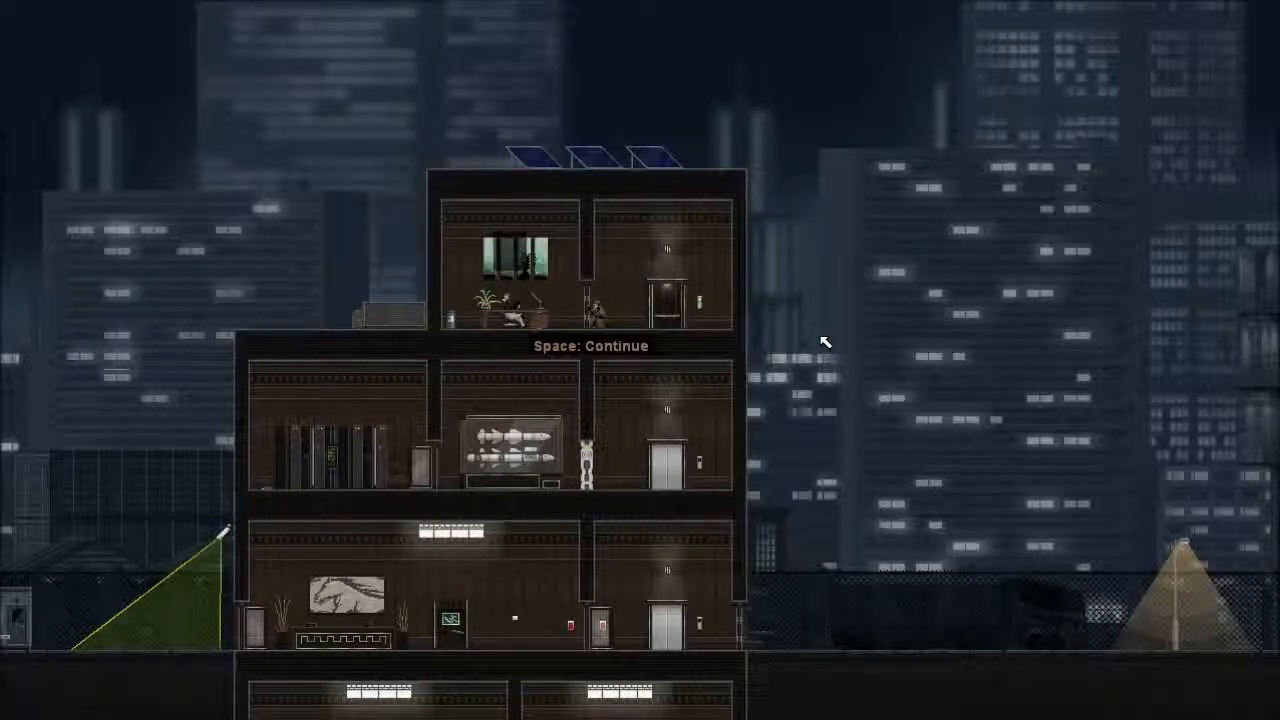
key("space")
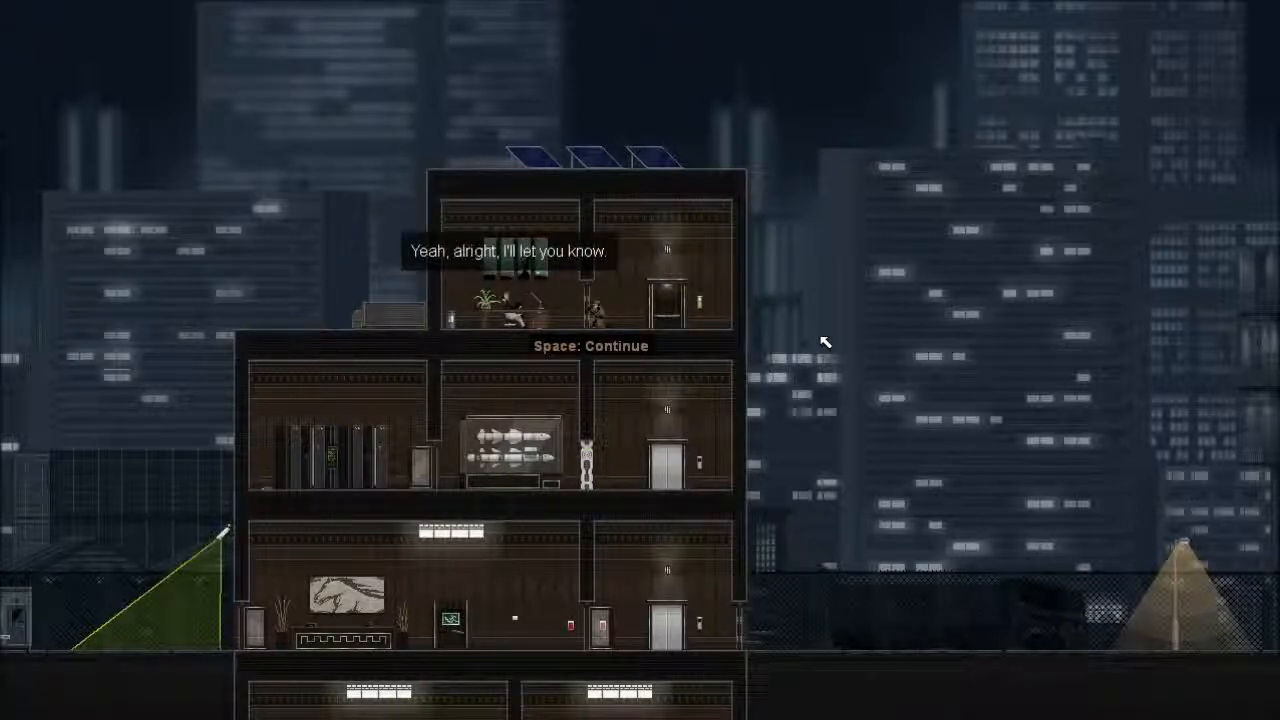
key("space")
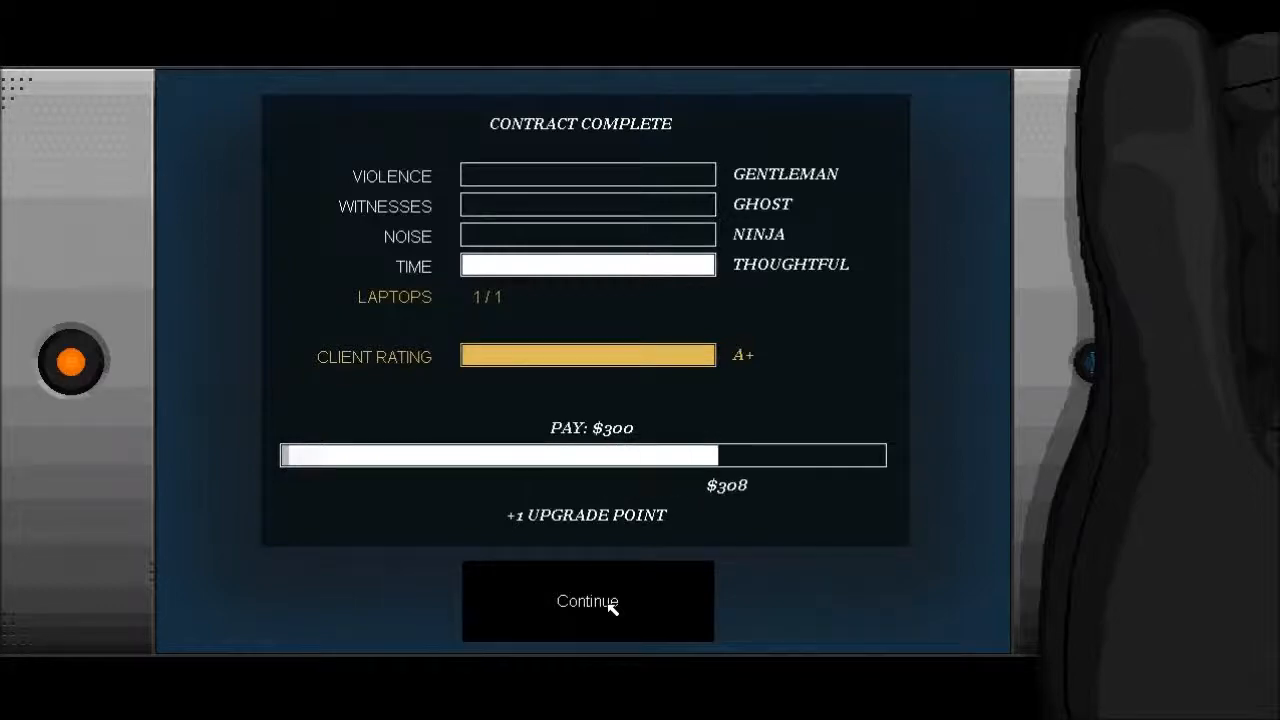
Dismiss the contract summary, tell Katie about Intex's recording, and ask about Jackson's recorded calls.
left_click(588, 600)
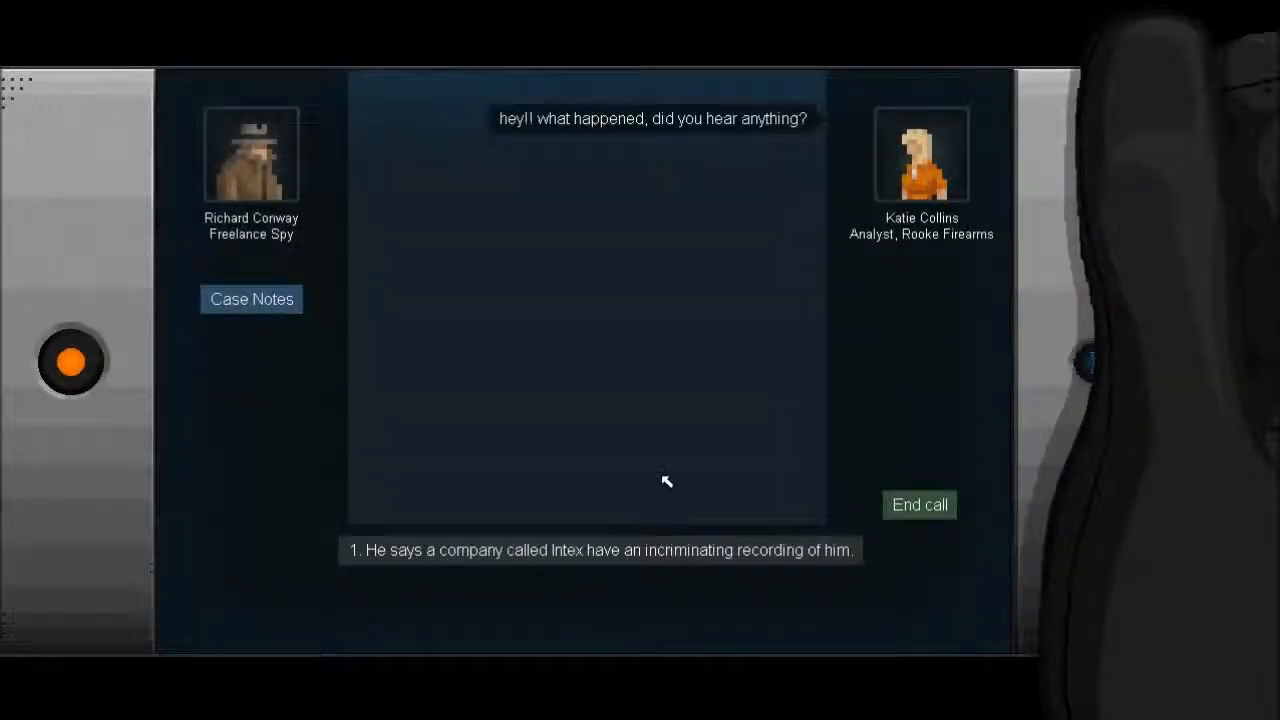
left_click(600, 550)
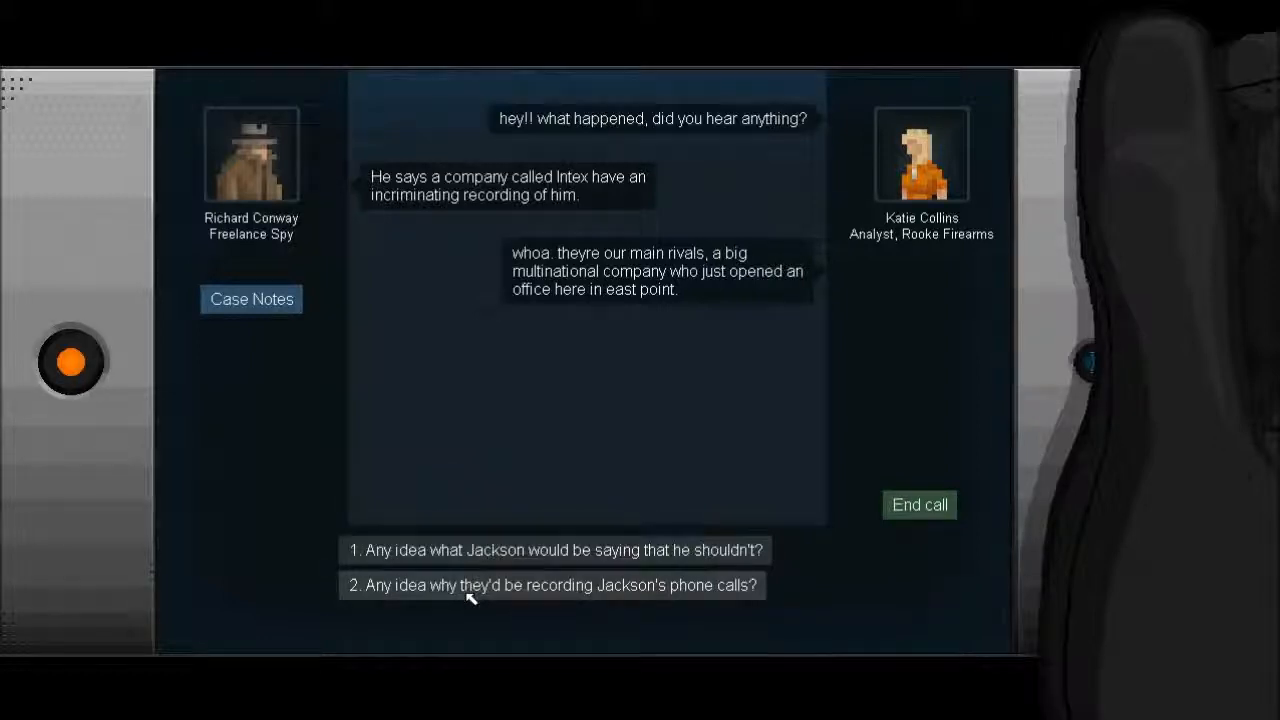
left_click(556, 550)
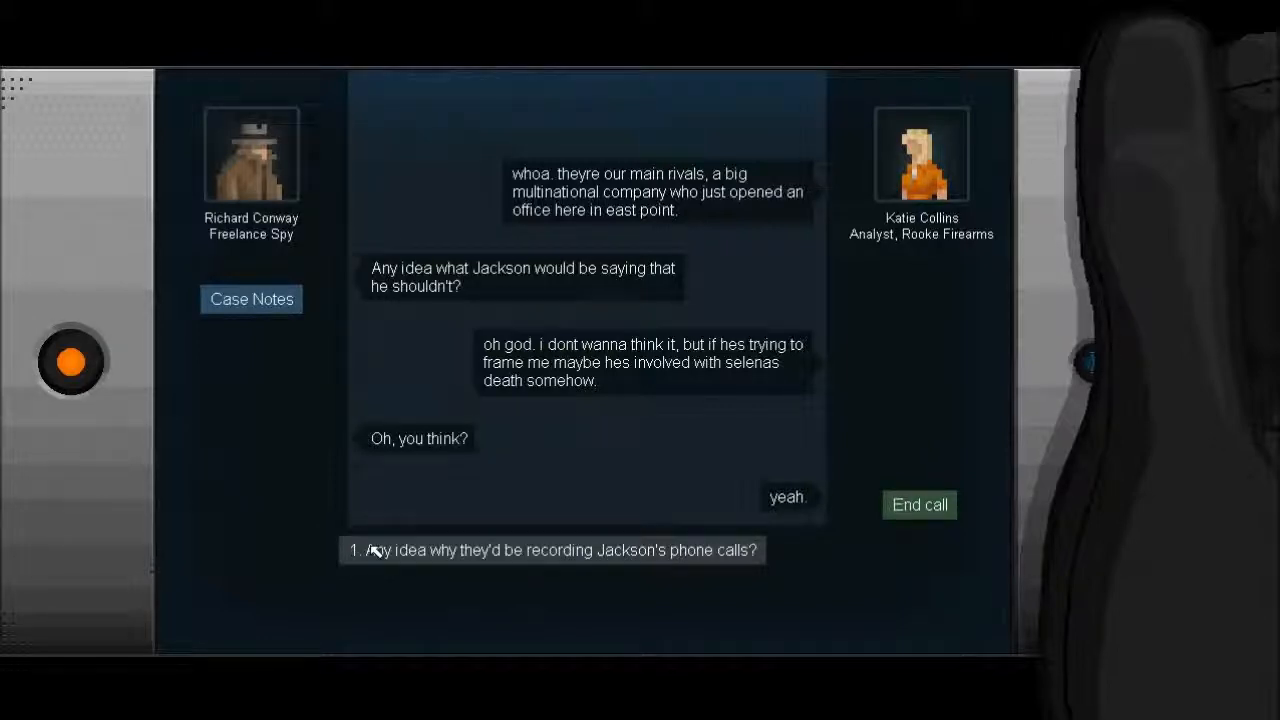
left_click(552, 550)
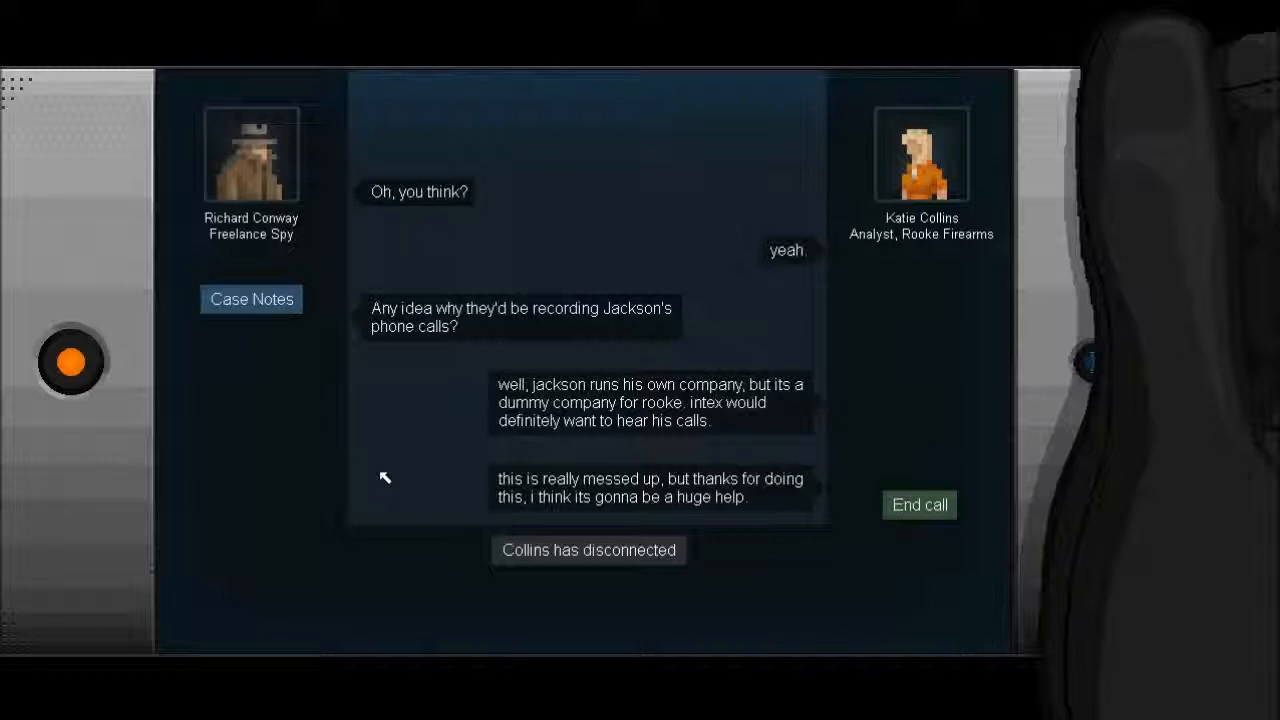
mouse_move(800, 468)
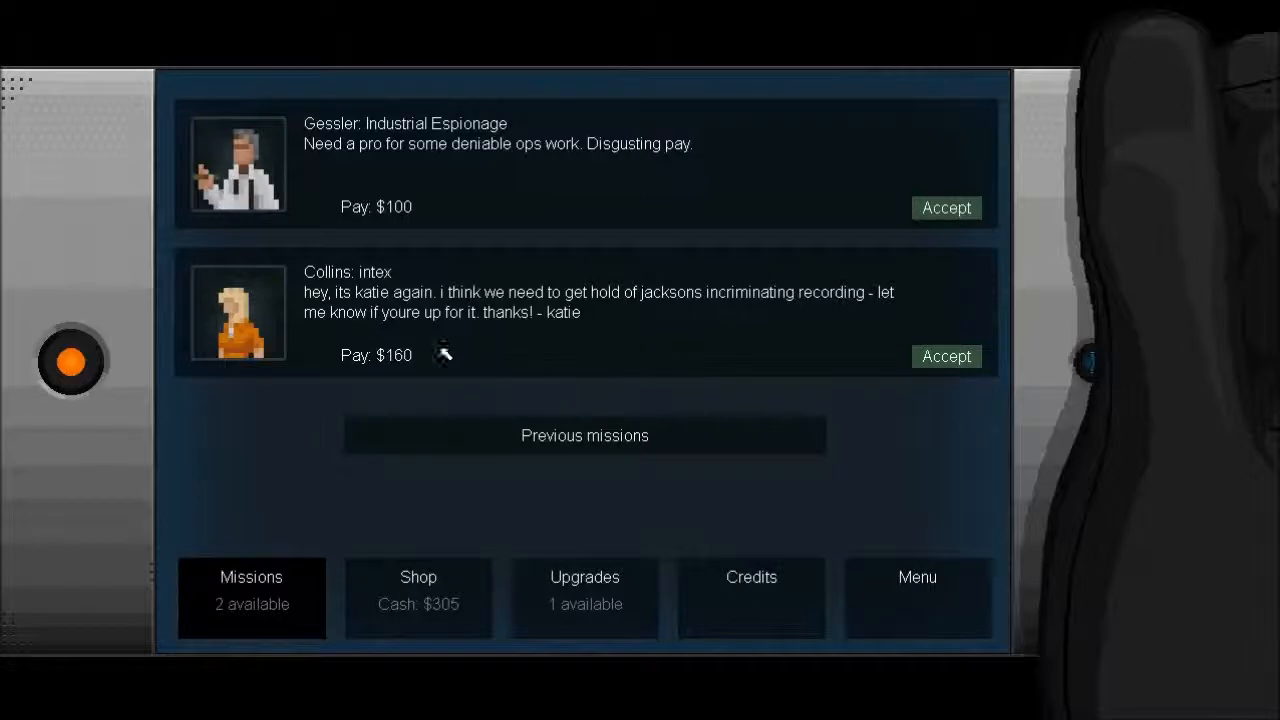
mouse_move(450, 198)
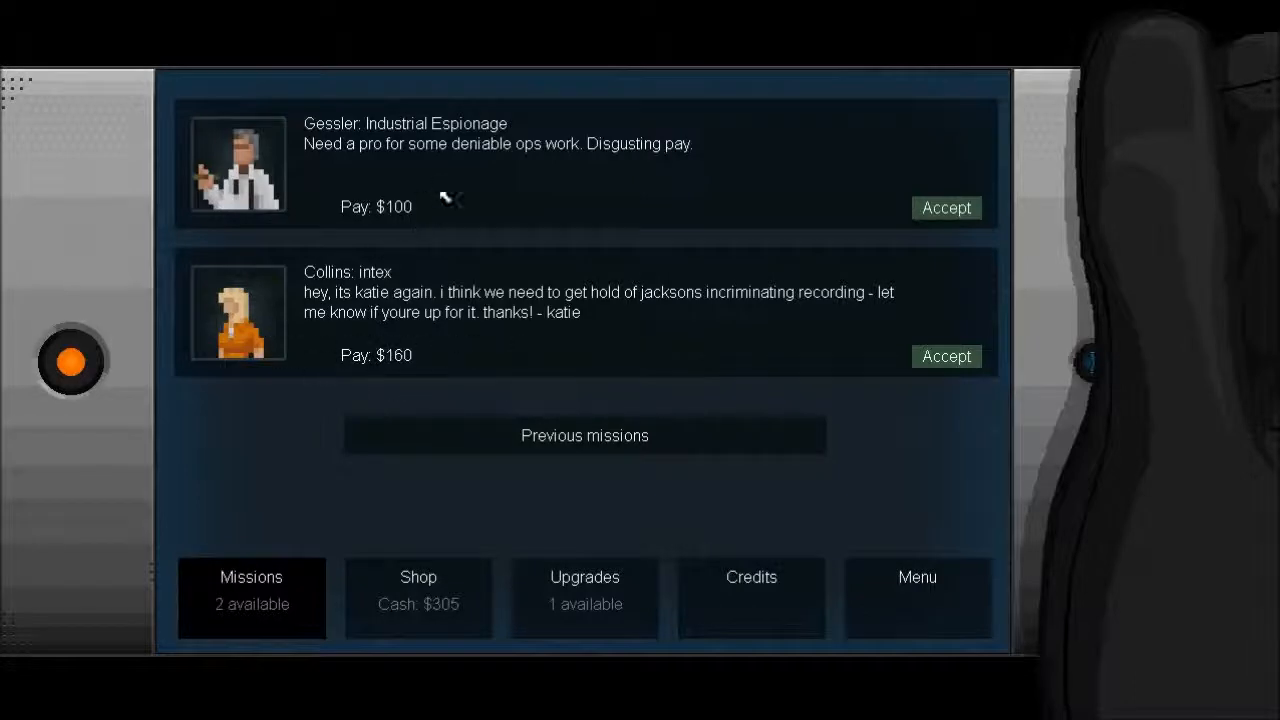
mouse_move(548, 252)
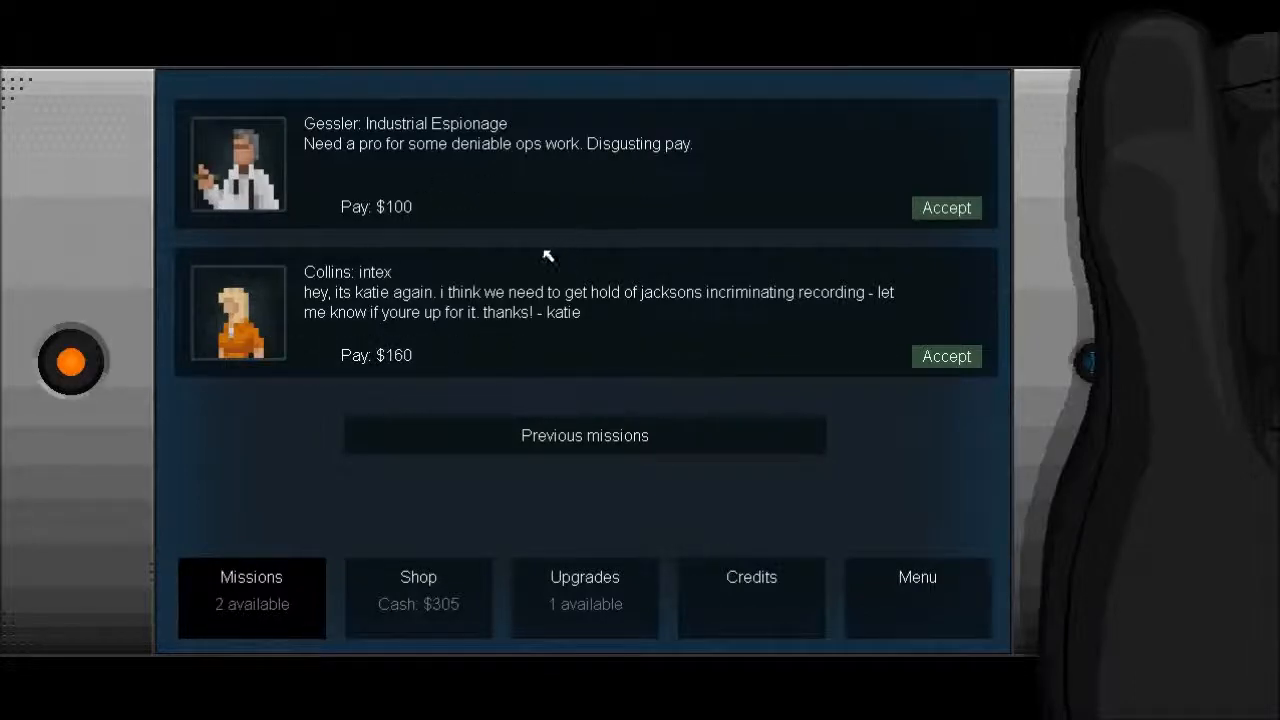
mouse_move(944, 356)
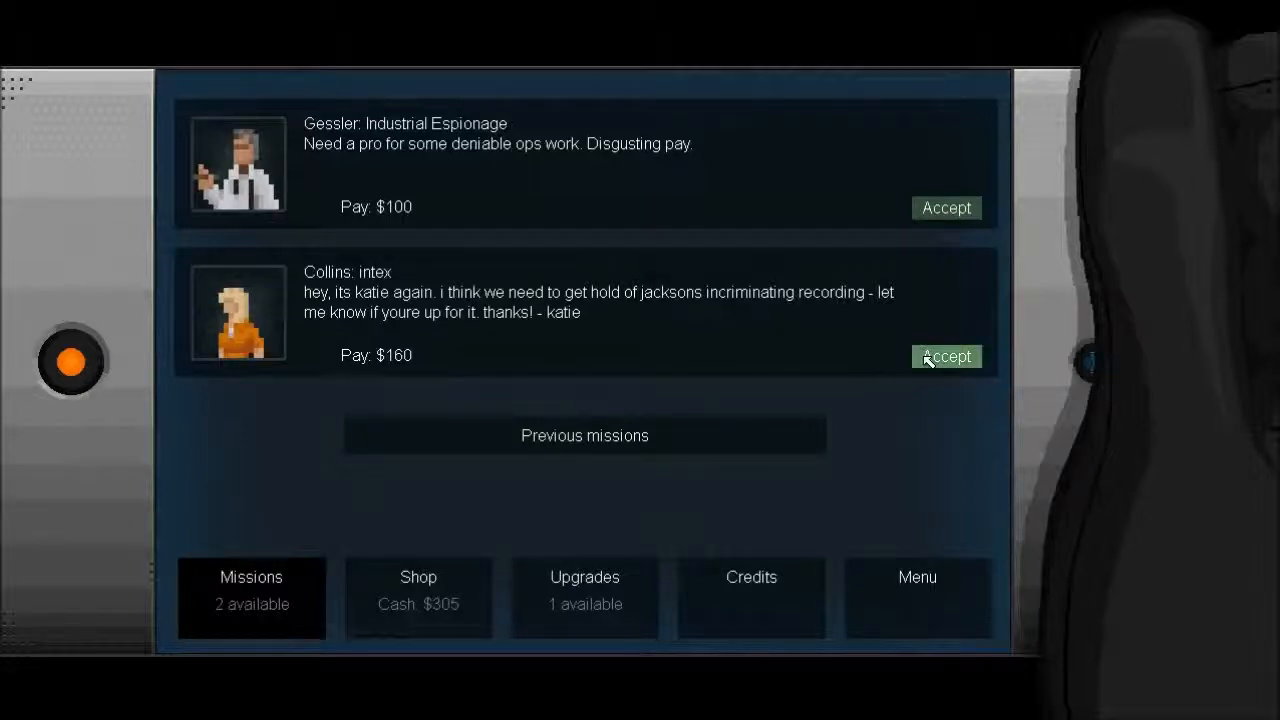
Put the upgrade point into Bullfrog jumping and buy the Dropshot gadget for $150.
left_click(584, 590)
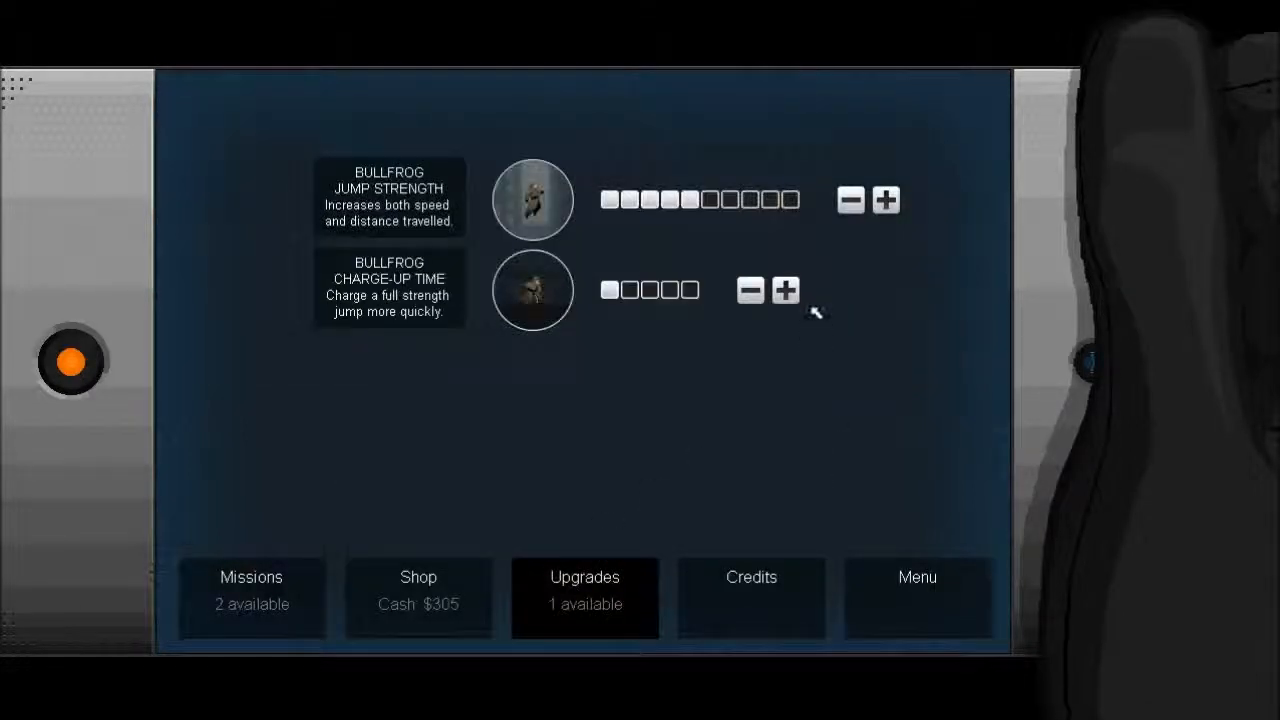
left_click(418, 590)
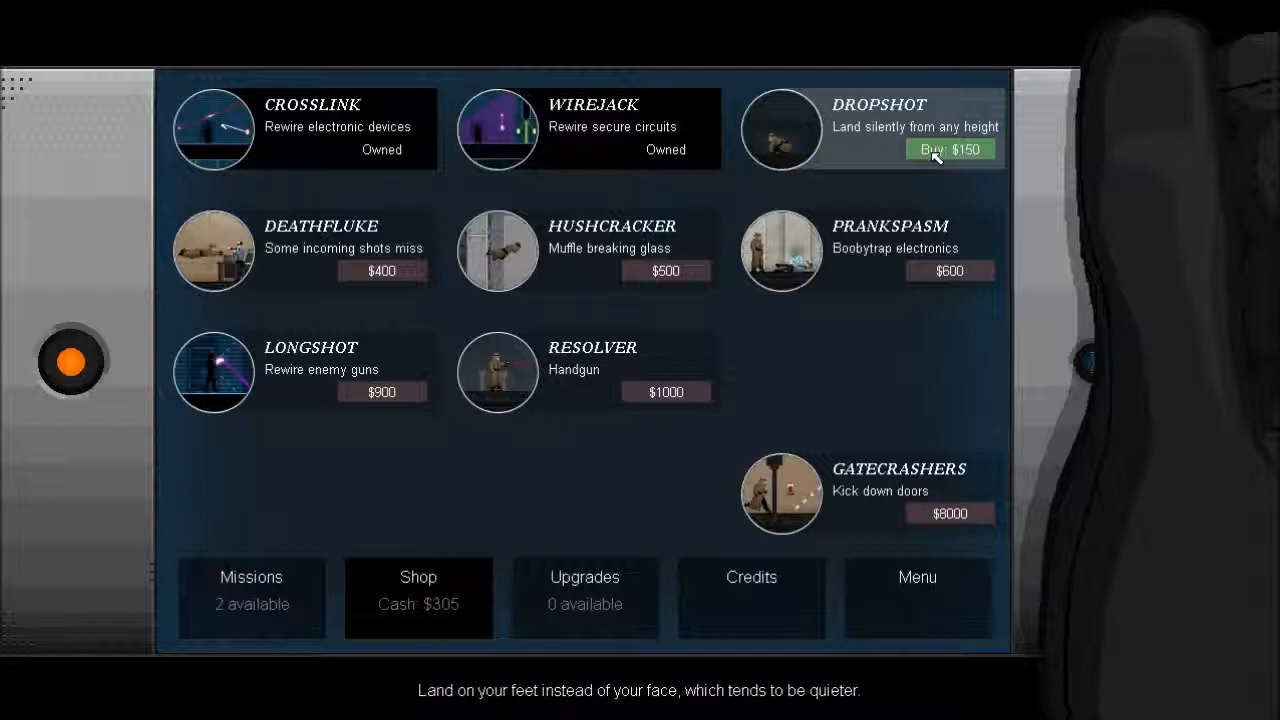
left_click(952, 148)
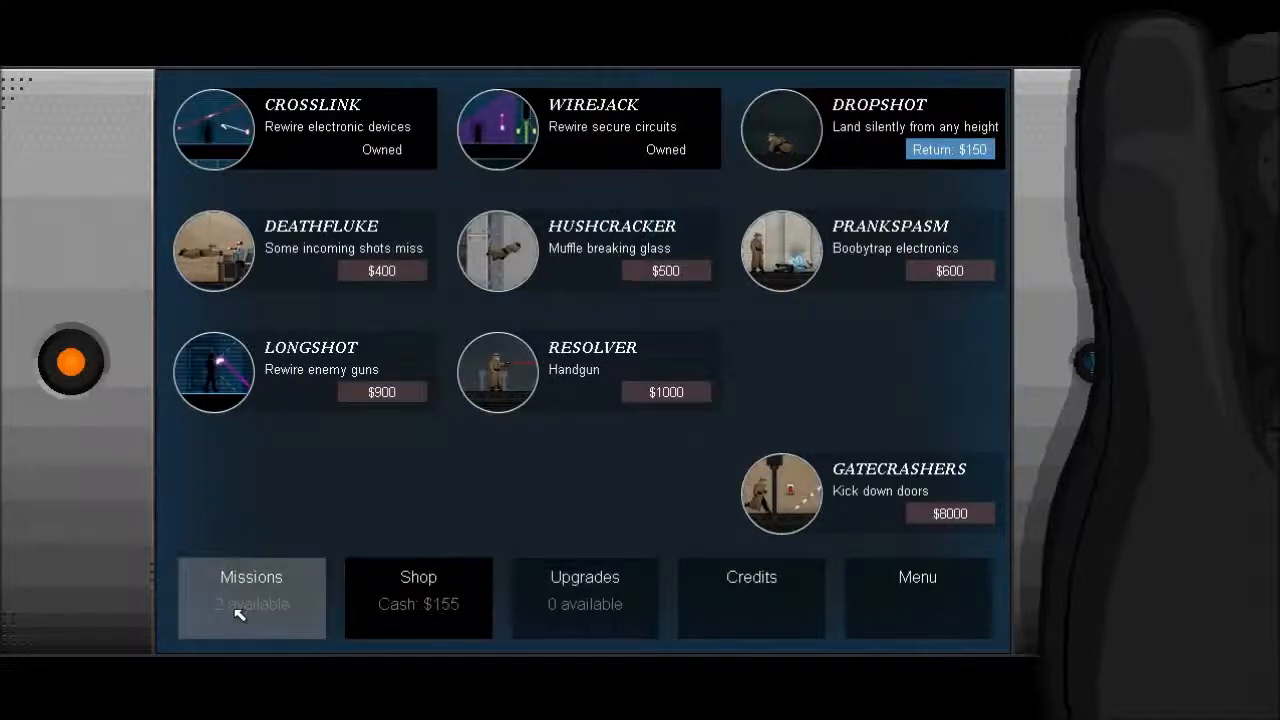
left_click(252, 590)
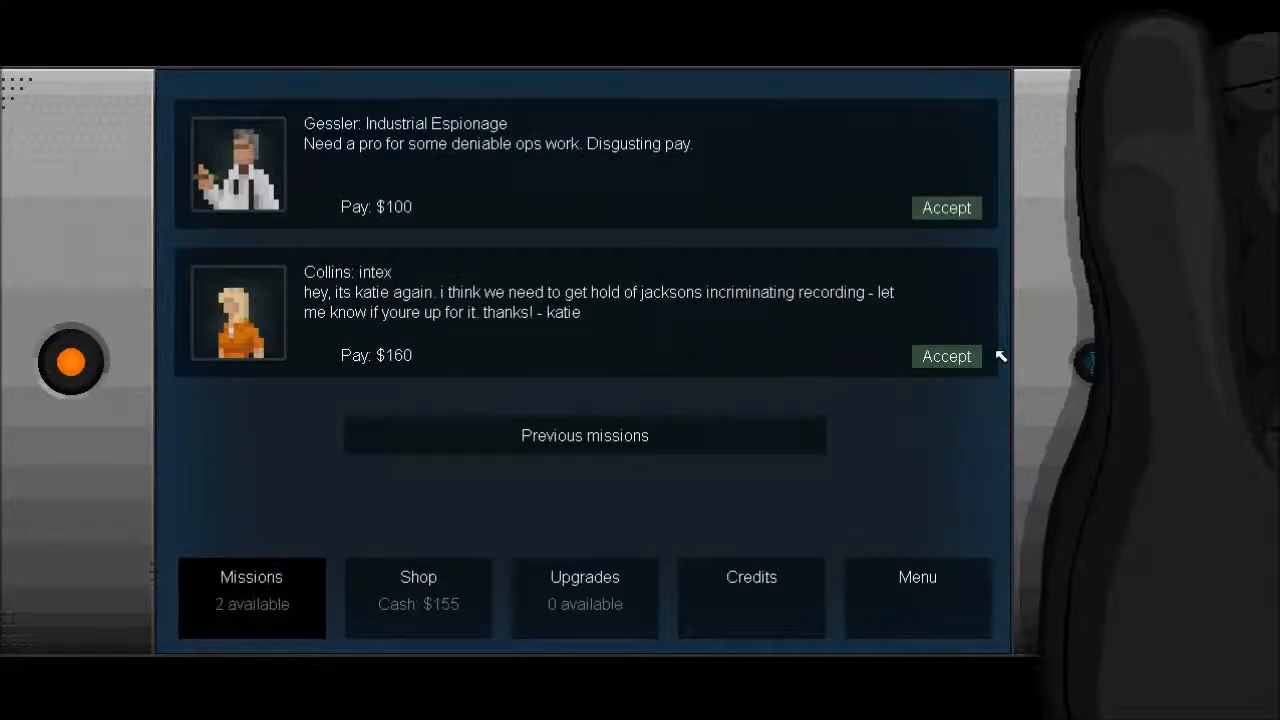
Accept 'Collins: intex', reply 'Agreed. What's the plan?' and 'Hack a thing, got it.', and launch the mission.
left_click(944, 356)
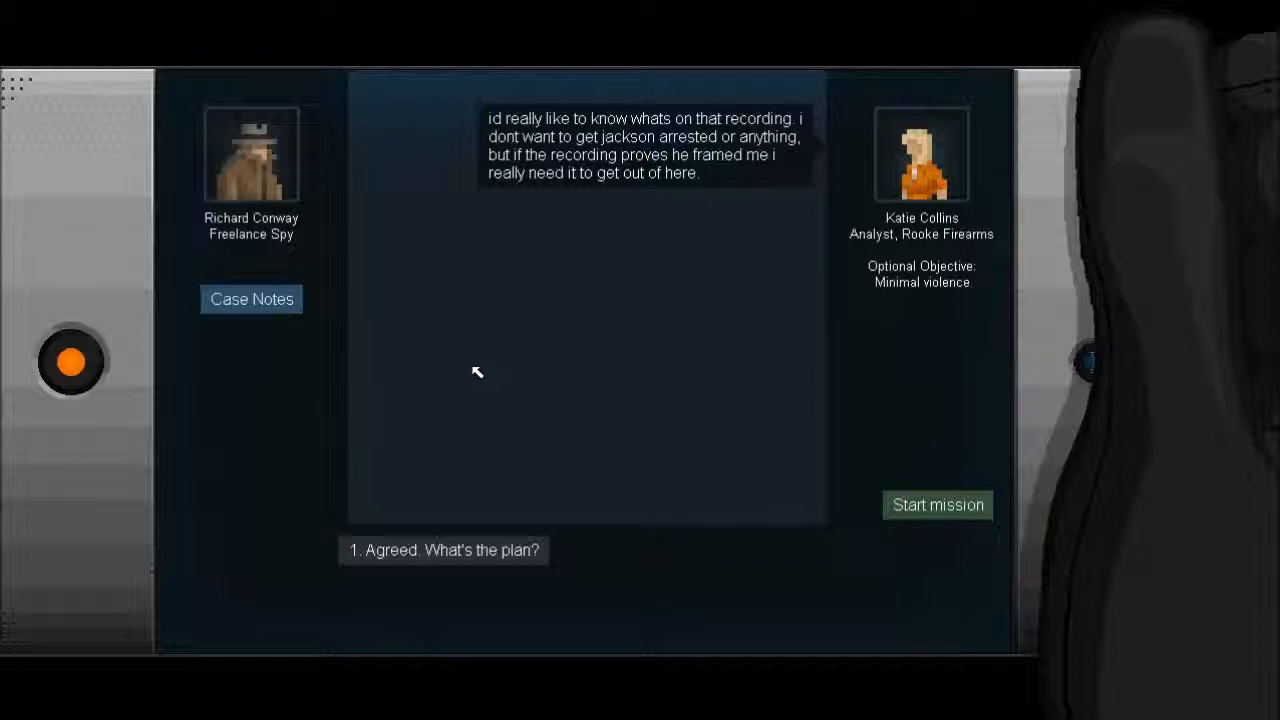
mouse_move(490, 528)
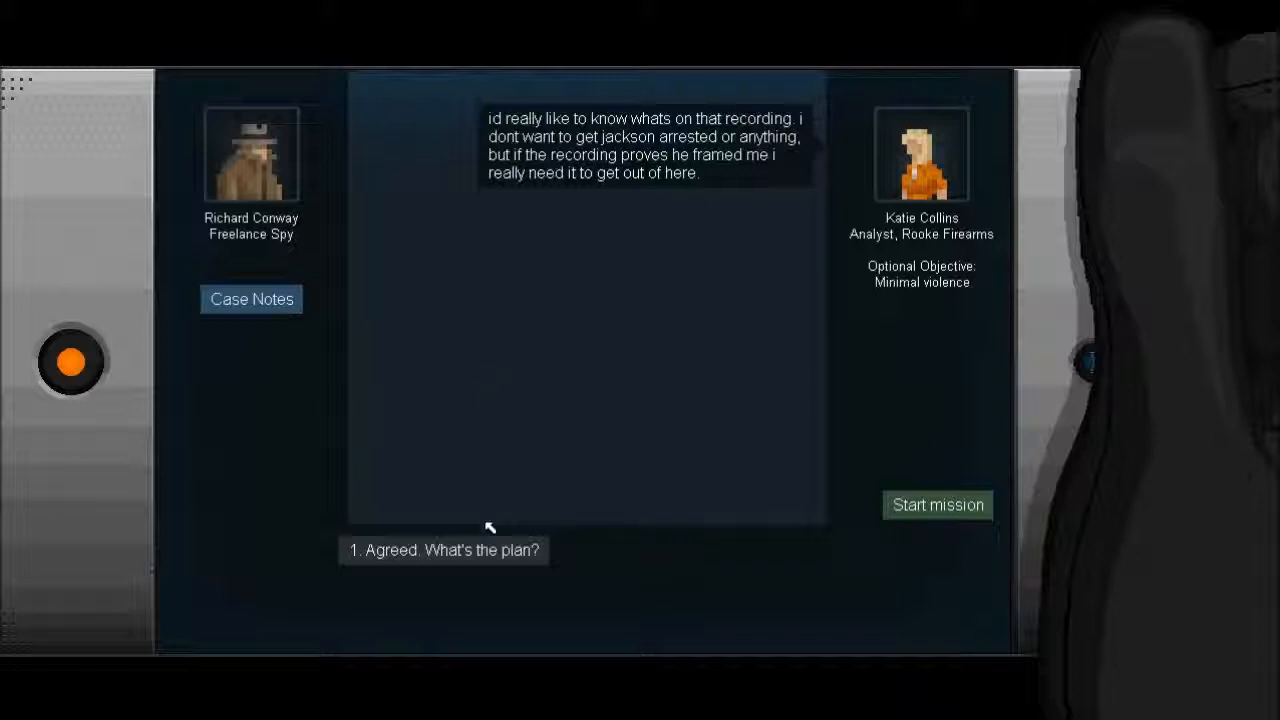
left_click(442, 550)
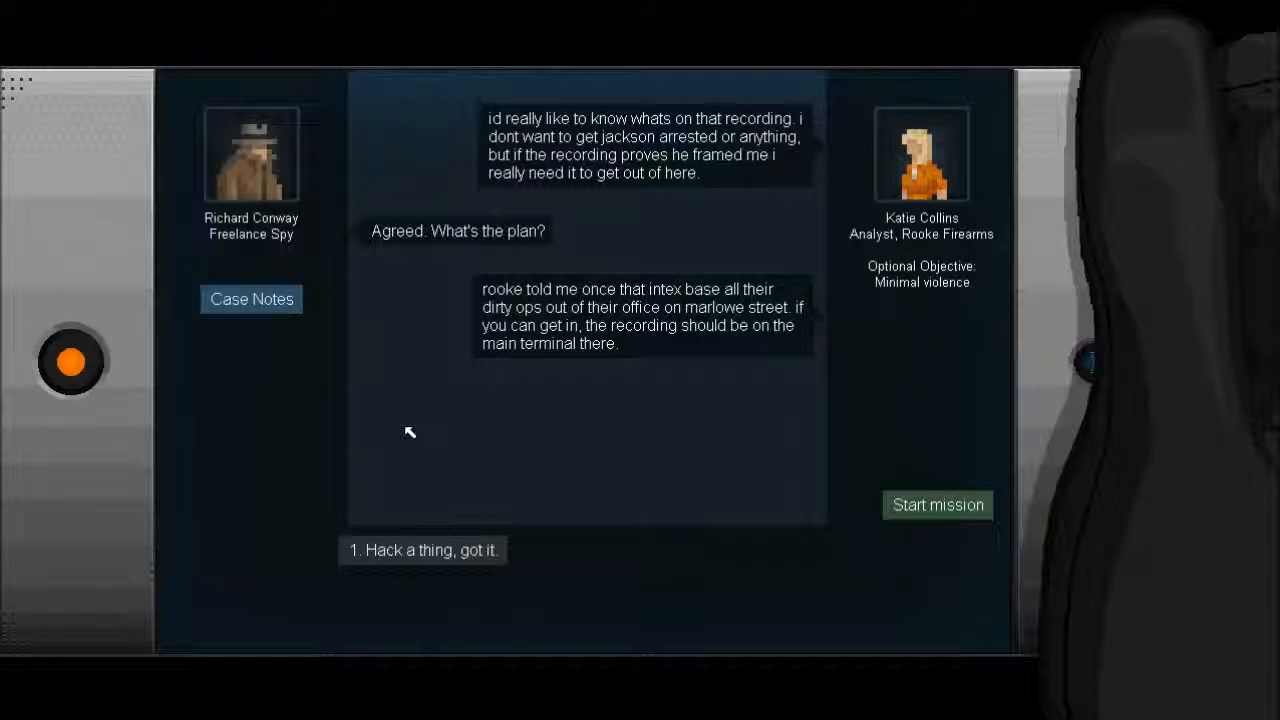
mouse_move(416, 456)
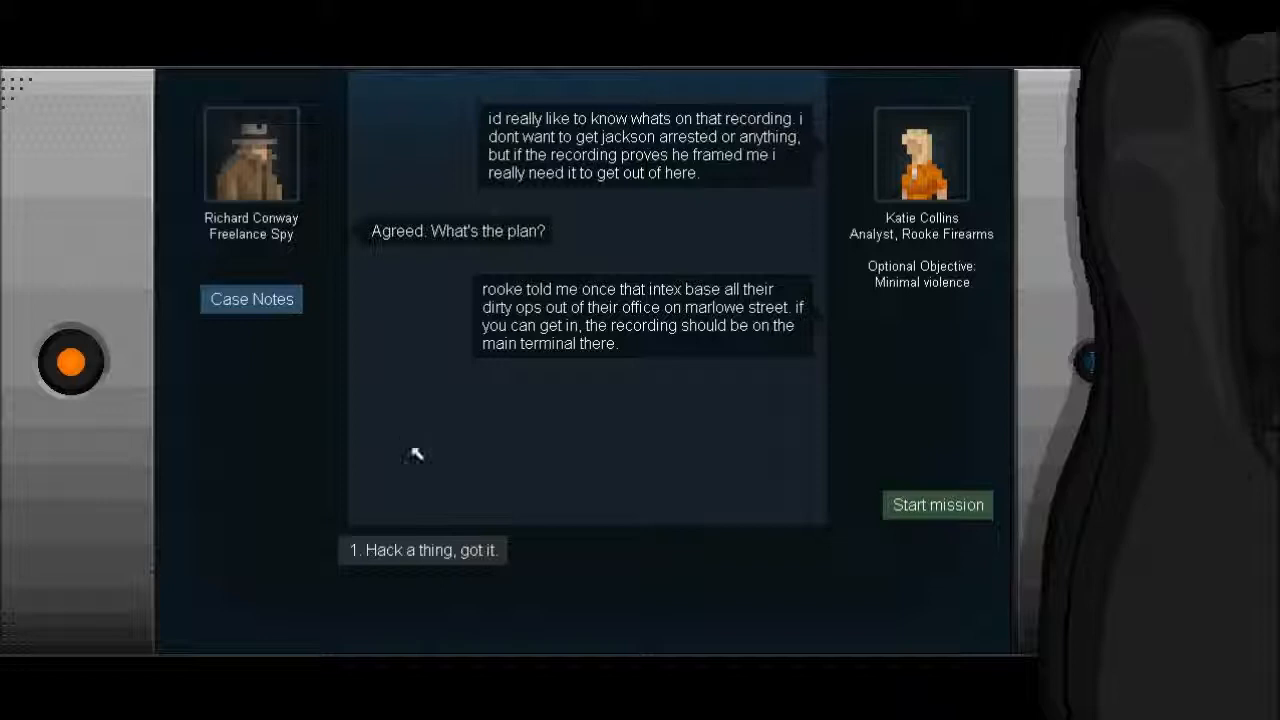
left_click(422, 550)
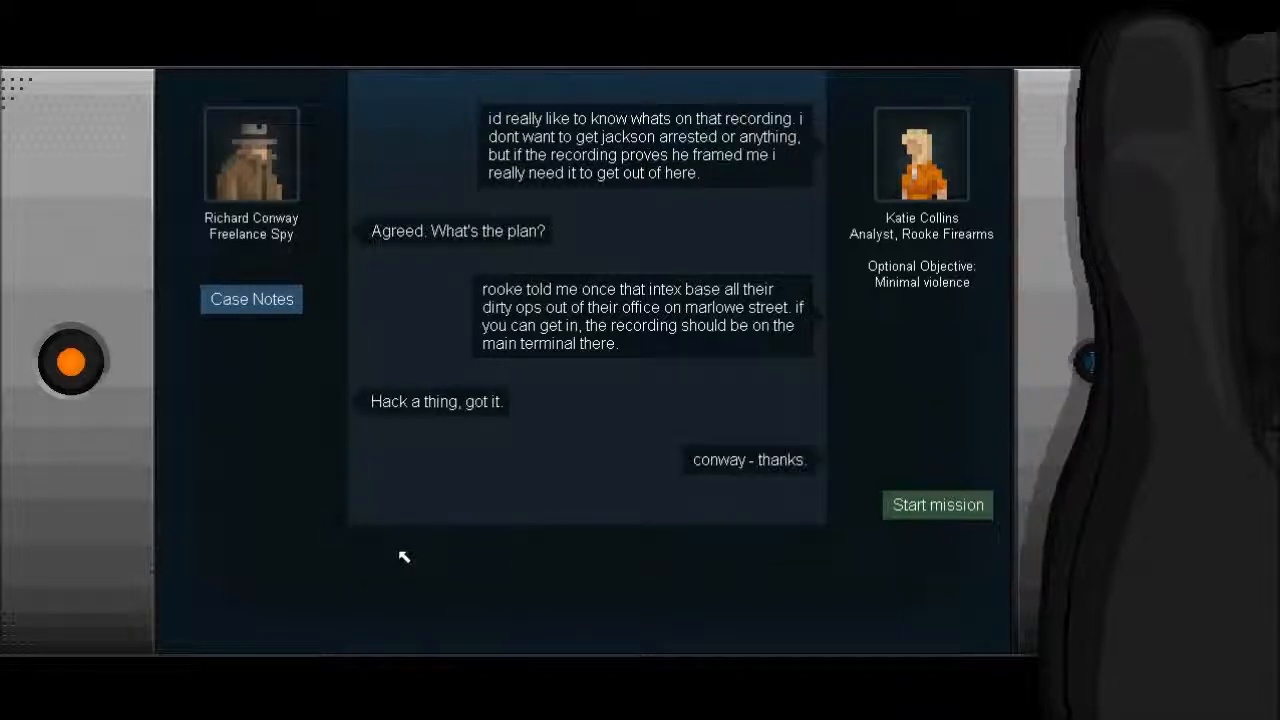
left_click(936, 504)
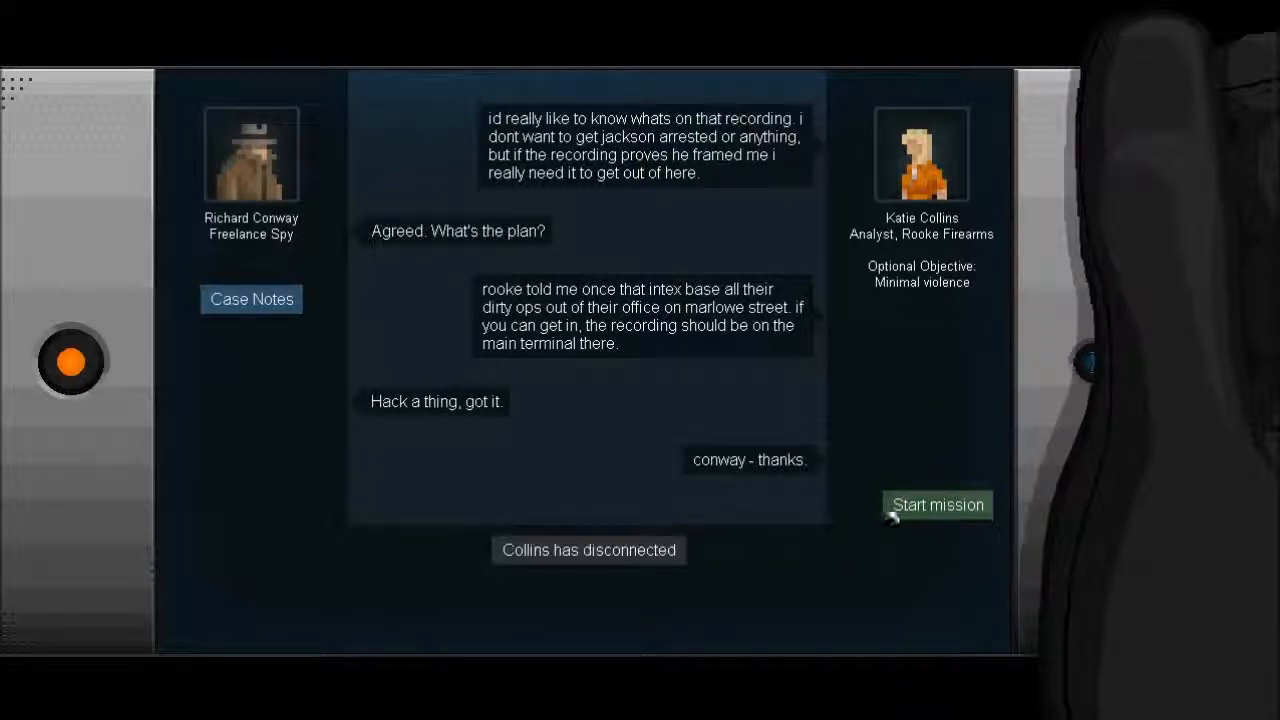
left_click(936, 504)
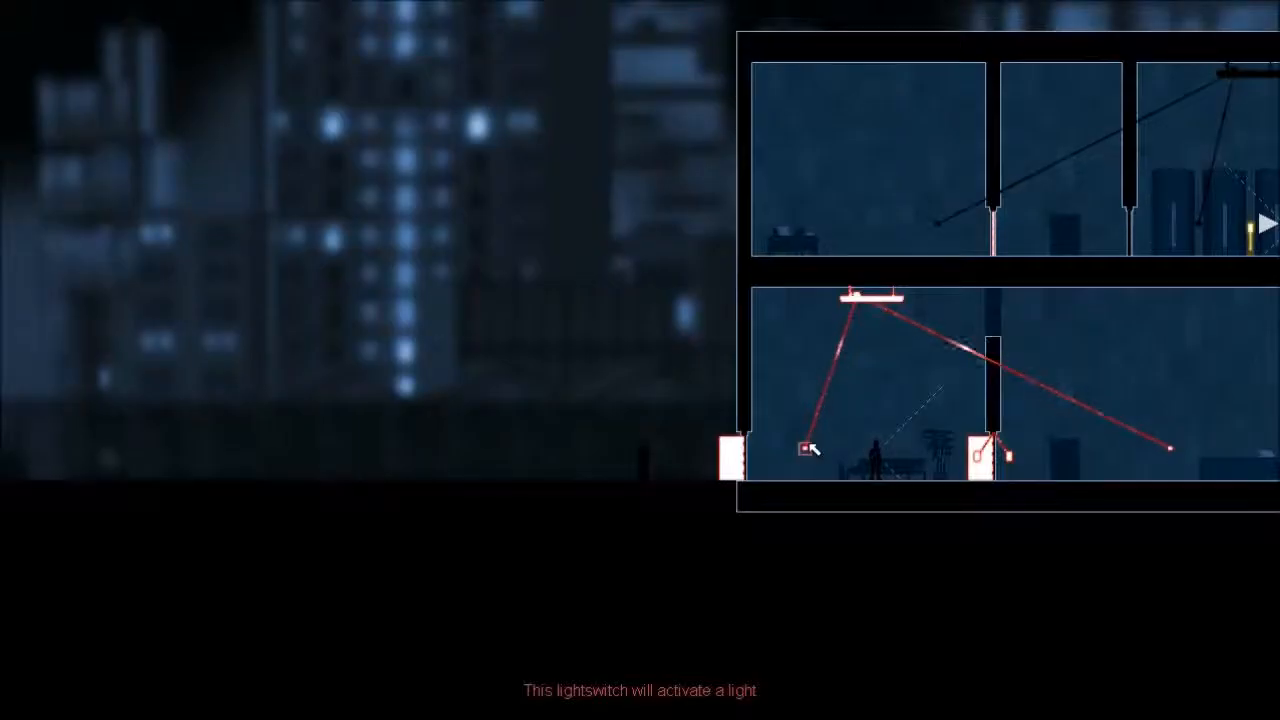
Reach an Intex terminal and bring up Carl Jensberg's 'Struggling' email to Fritz Gessler.
left_click(810, 448)
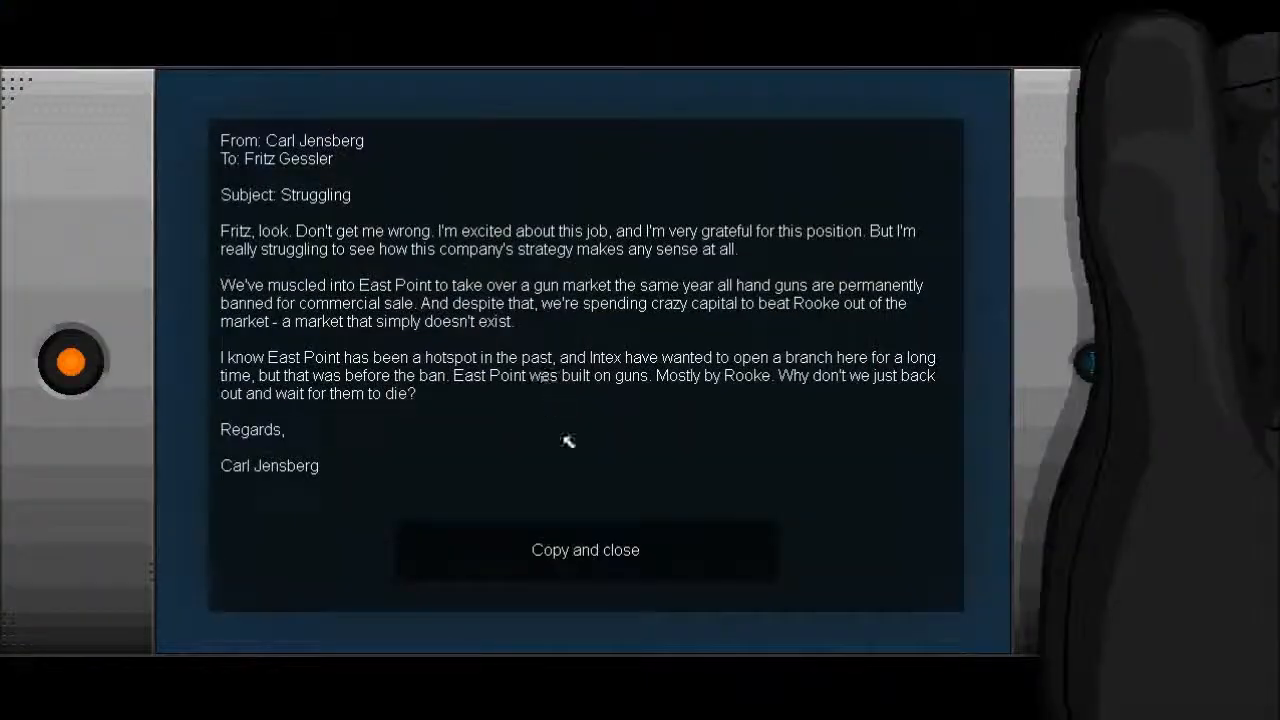
Copy the Jensberg email and close it to return to the Intex building.
left_click(584, 550)
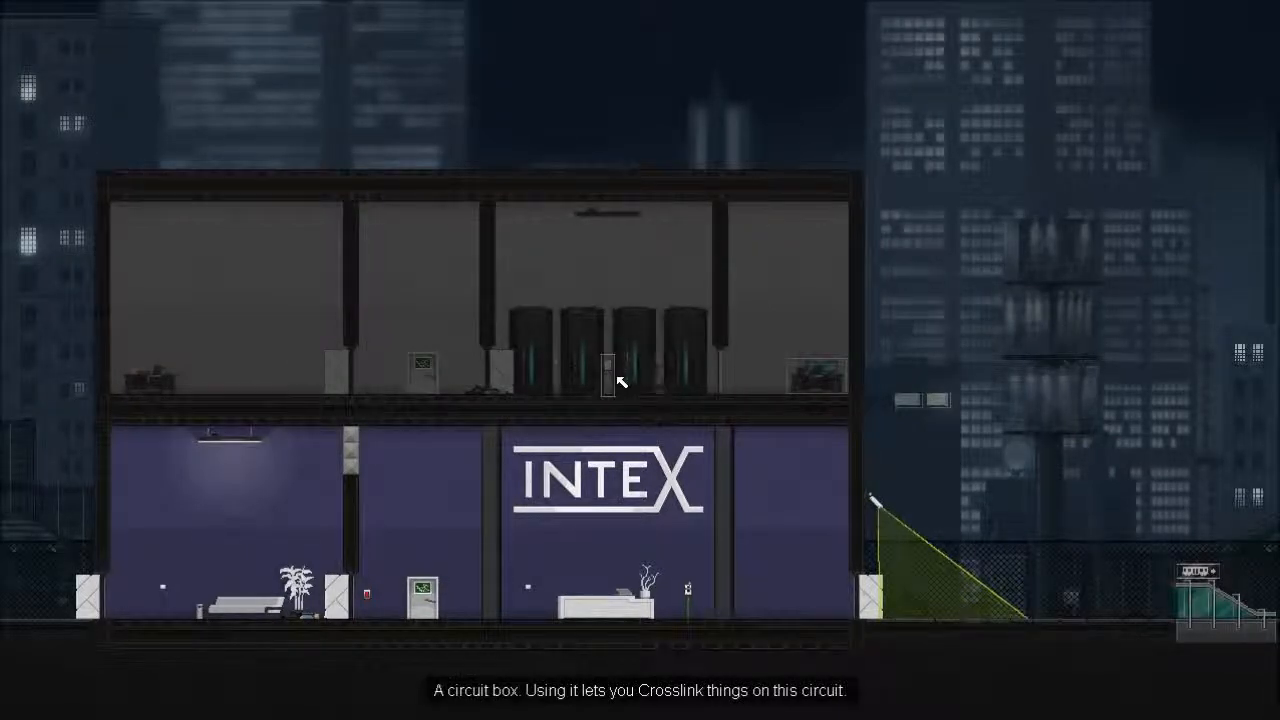
Finish the Intex level non-lethally, reaching the Contract Complete screen with an A rating and $160.
left_click(610, 378)
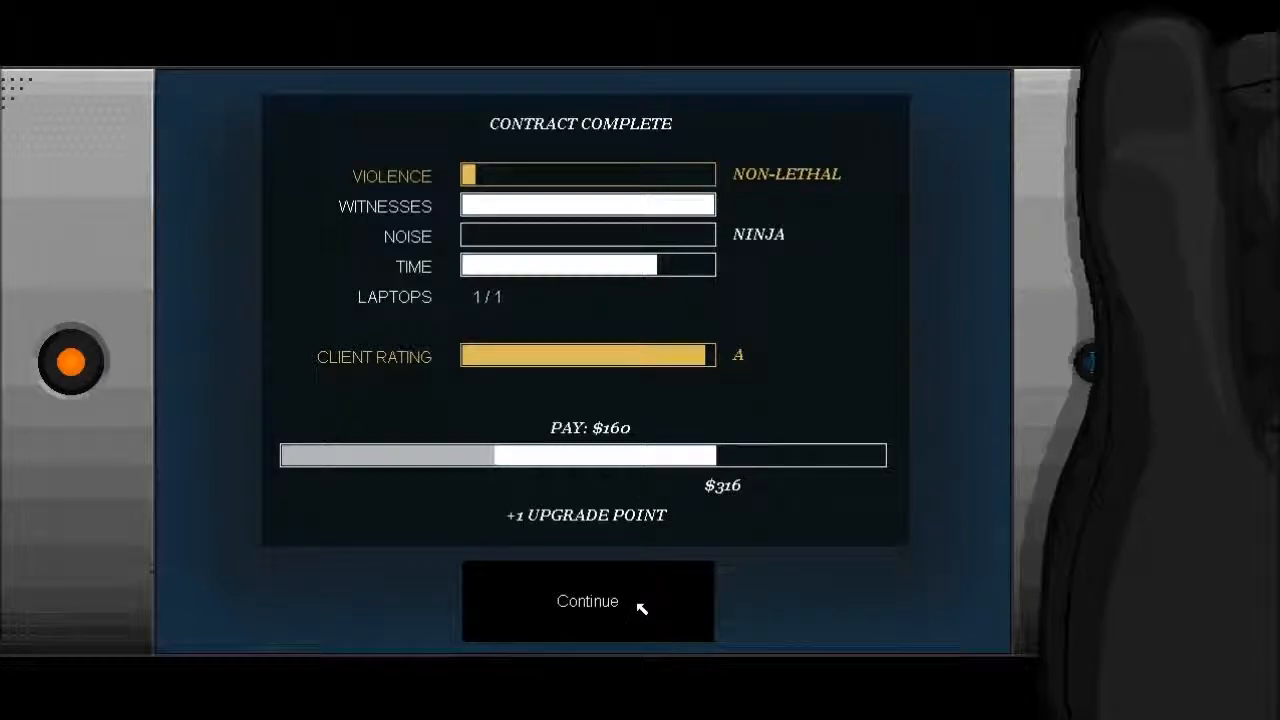
Continue past the contract results into the debrief call with Collins about the missing recording.
left_click(588, 600)
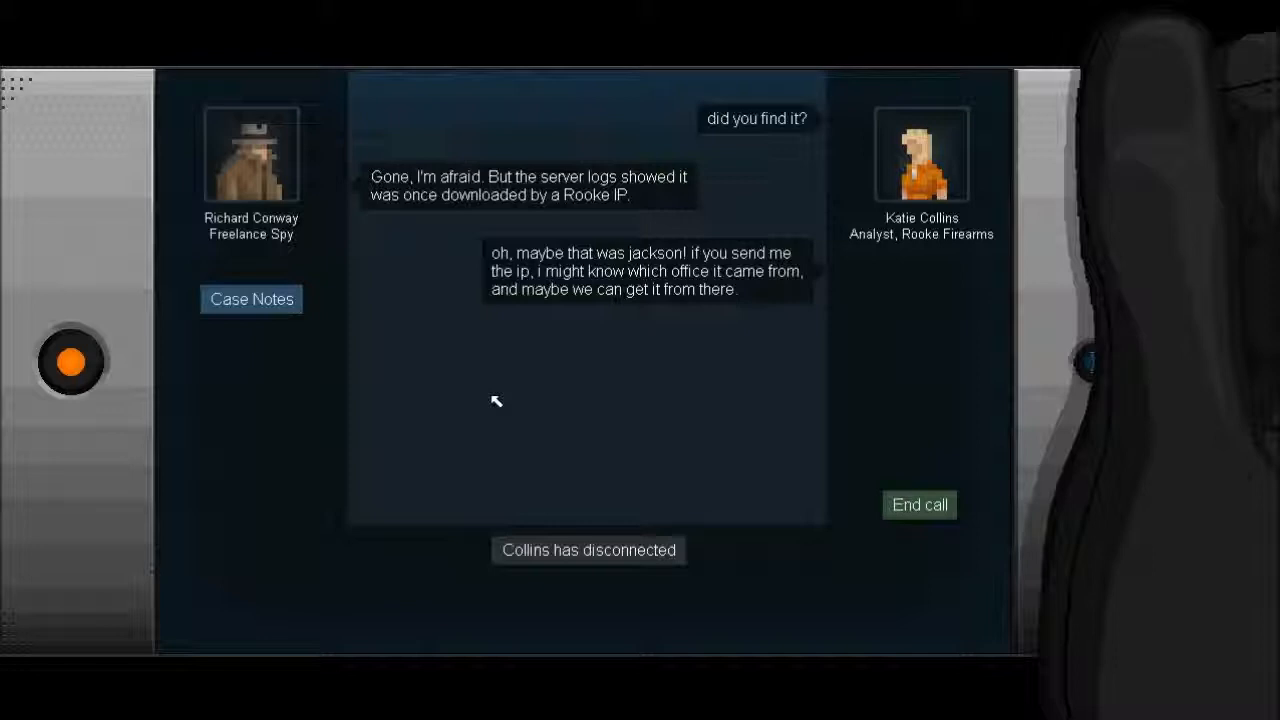
mouse_move(610, 468)
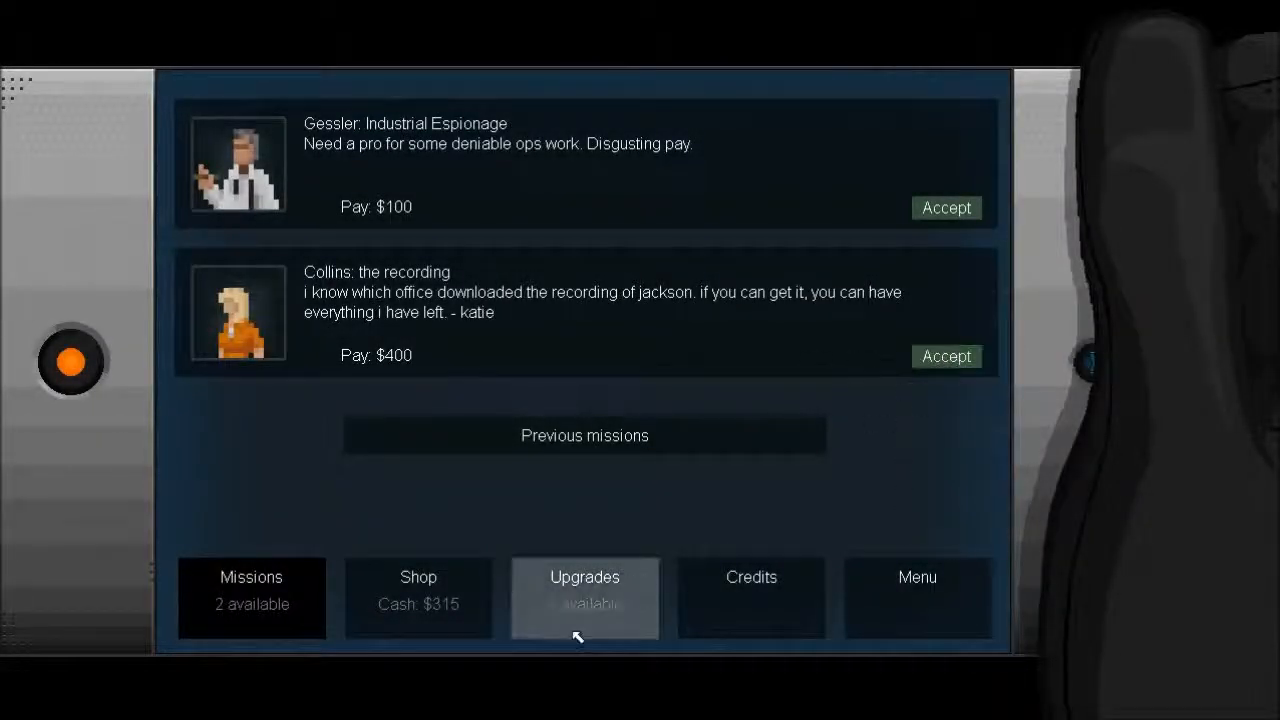
Spend the last upgrade point on Bullfrog jumping, then view the missions list with Collins' $400 job.
left_click(584, 590)
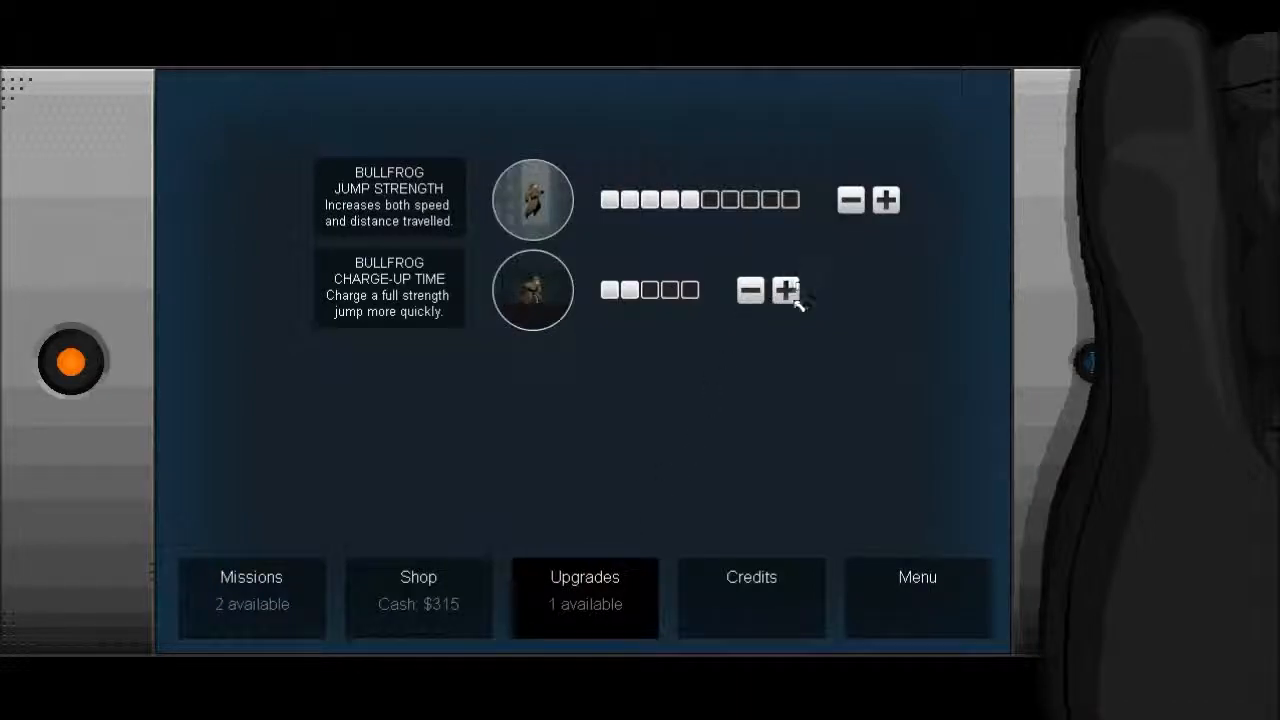
left_click(418, 590)
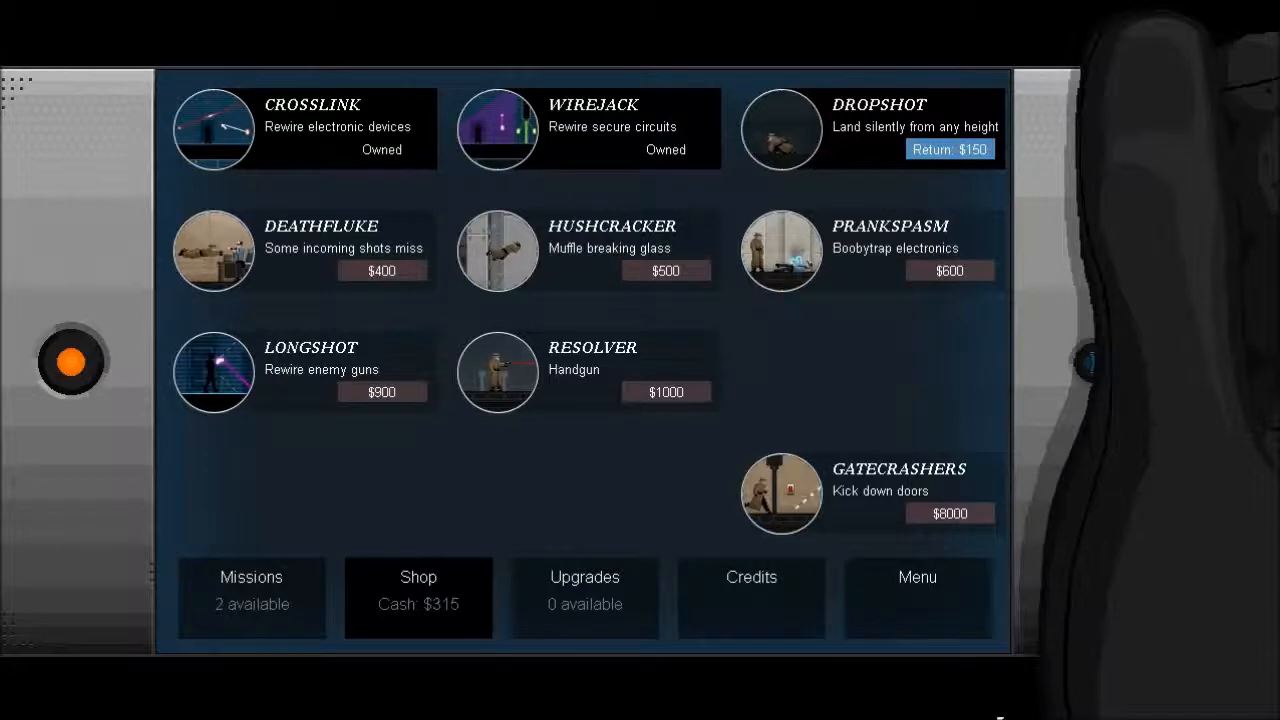
left_click(252, 596)
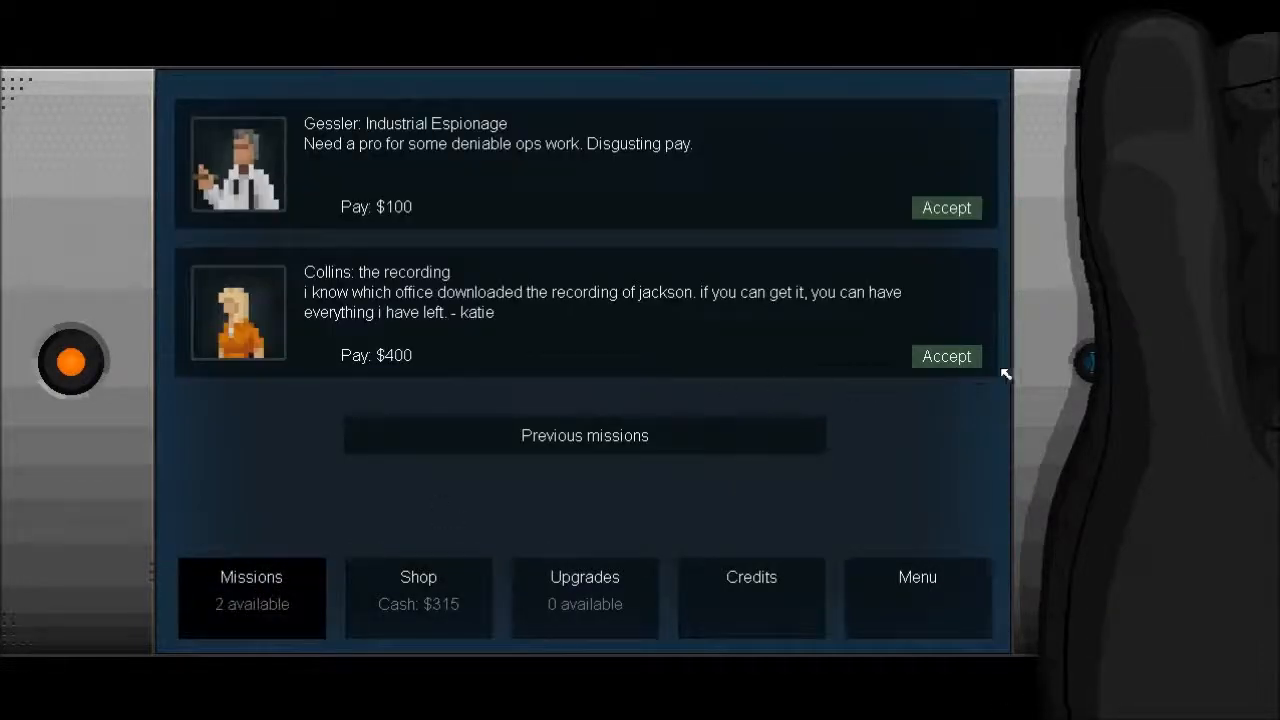
Accept Collins' $400 recording job and ask Katie why she sounds so serious.
left_click(944, 356)
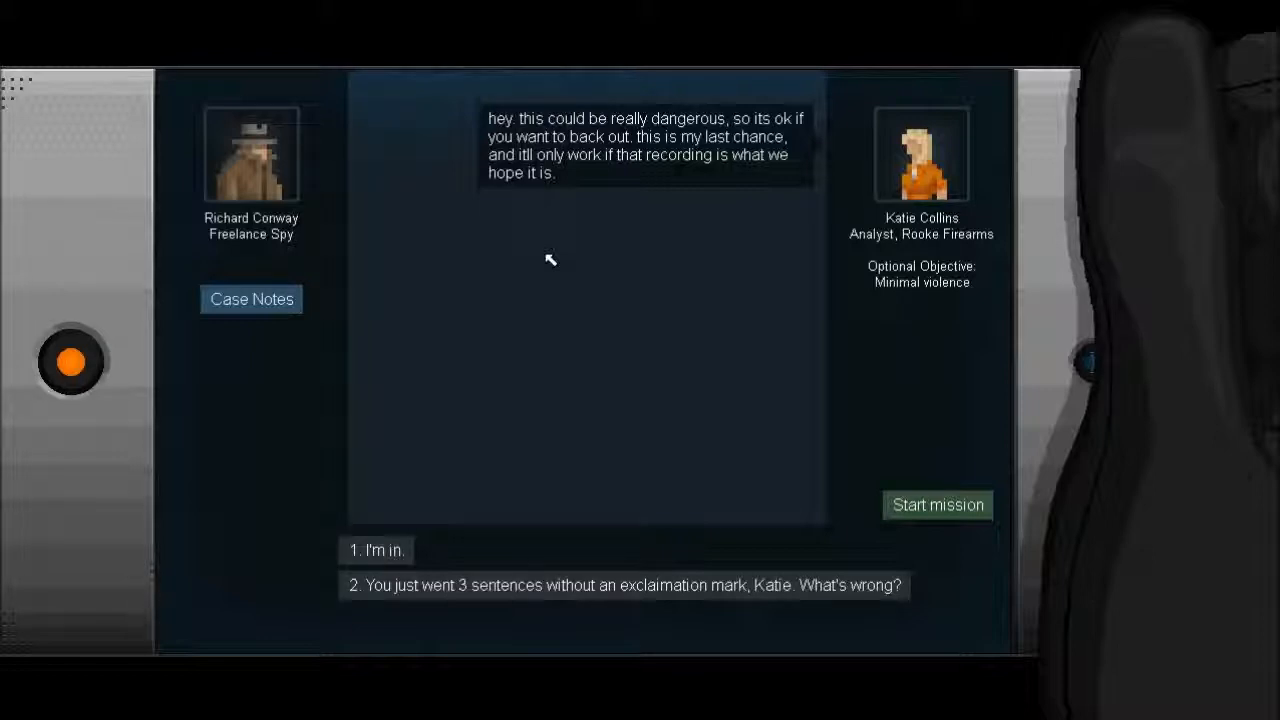
mouse_move(510, 536)
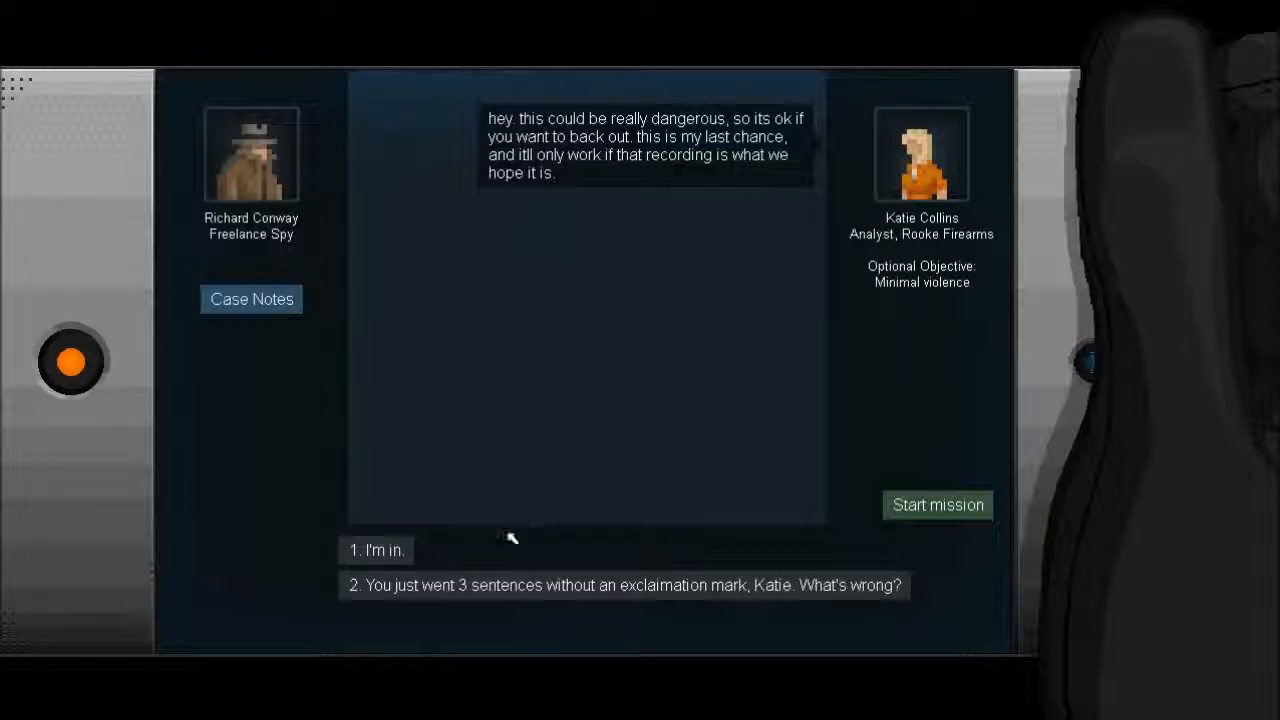
left_click(624, 584)
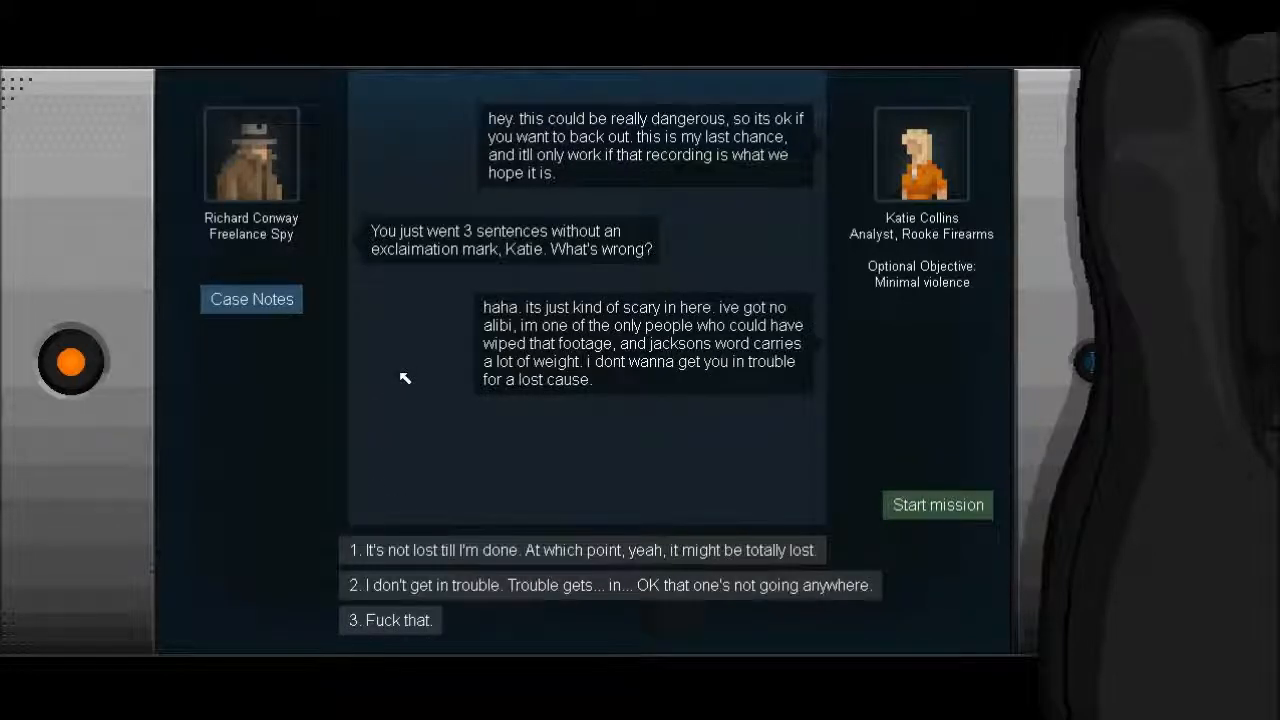
mouse_move(436, 354)
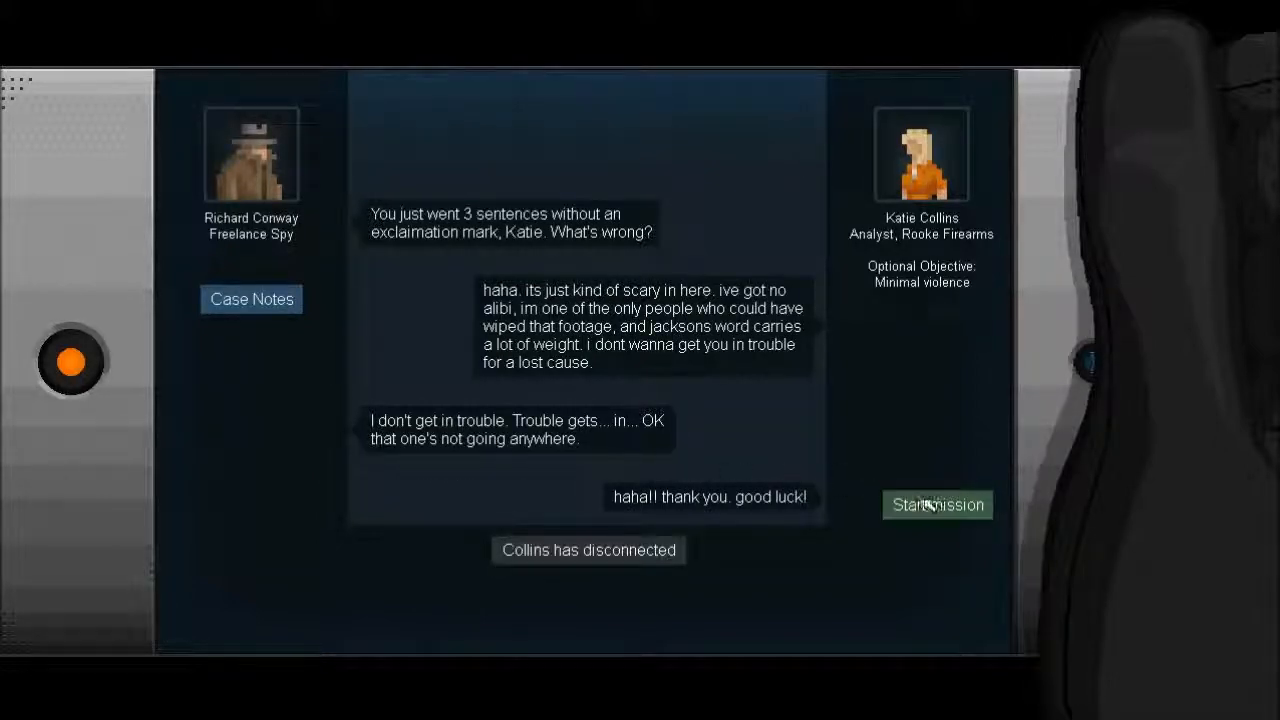
Start the Collins mission, check the light switch wiring via Crosslink and ride the elevator up.
left_click(936, 504)
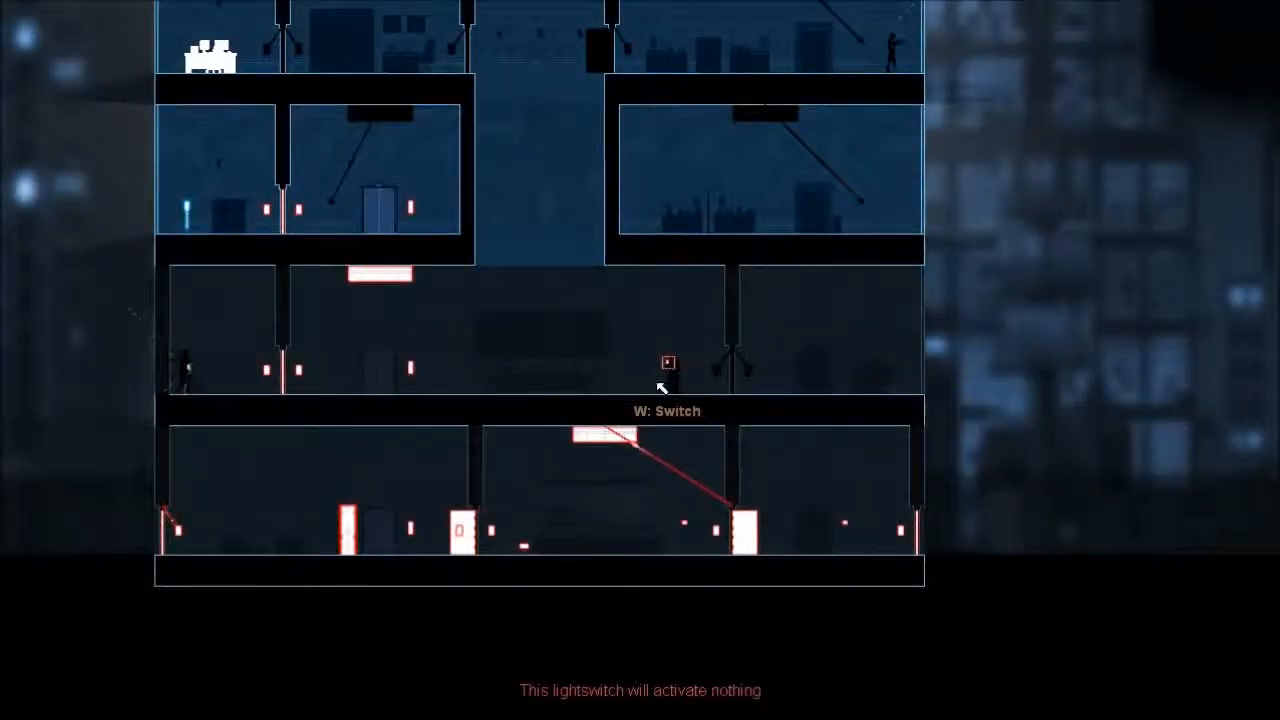
left_click(664, 364)
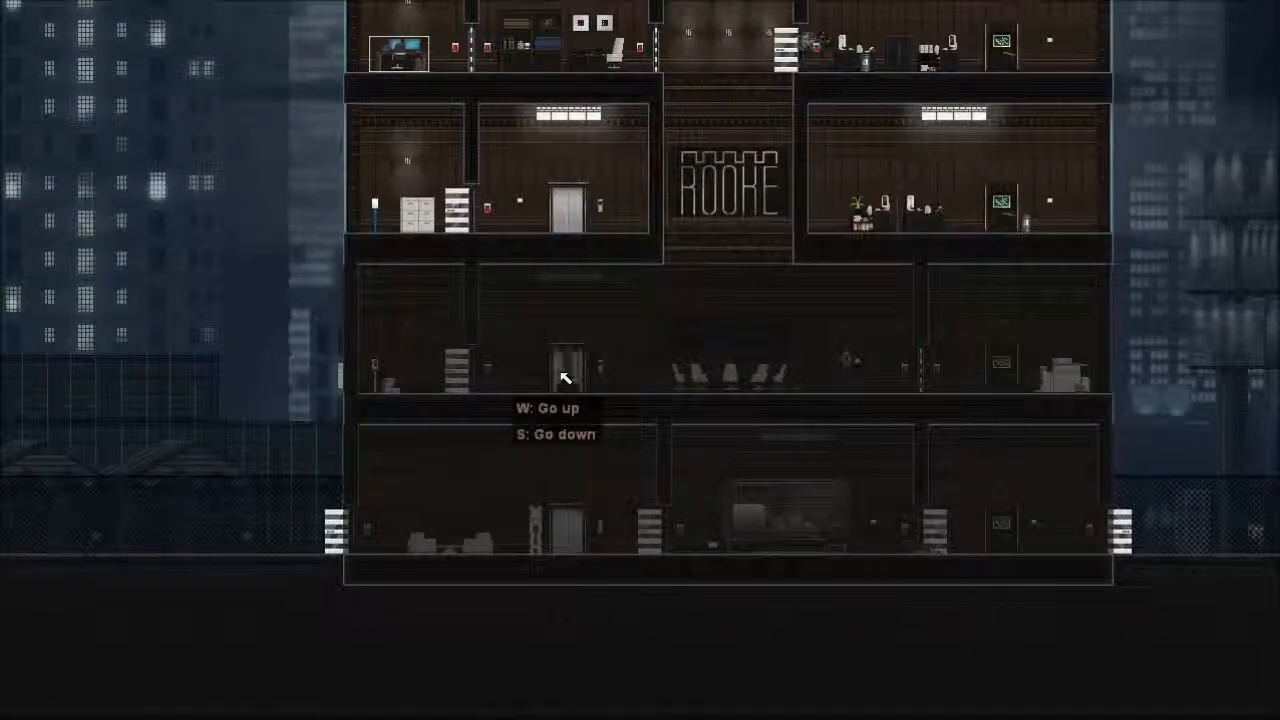
key("w")
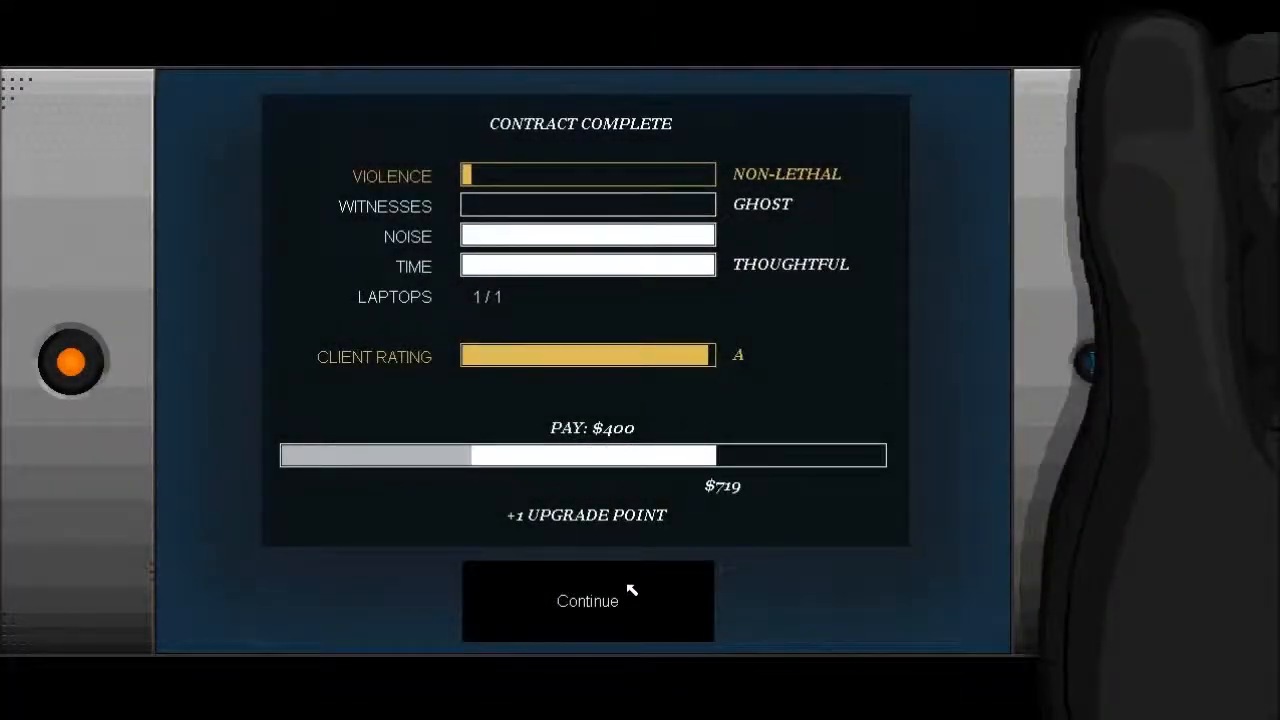
Tell Katie the recording was scrubbed, apologise and refuse payment for the job.
left_click(588, 600)
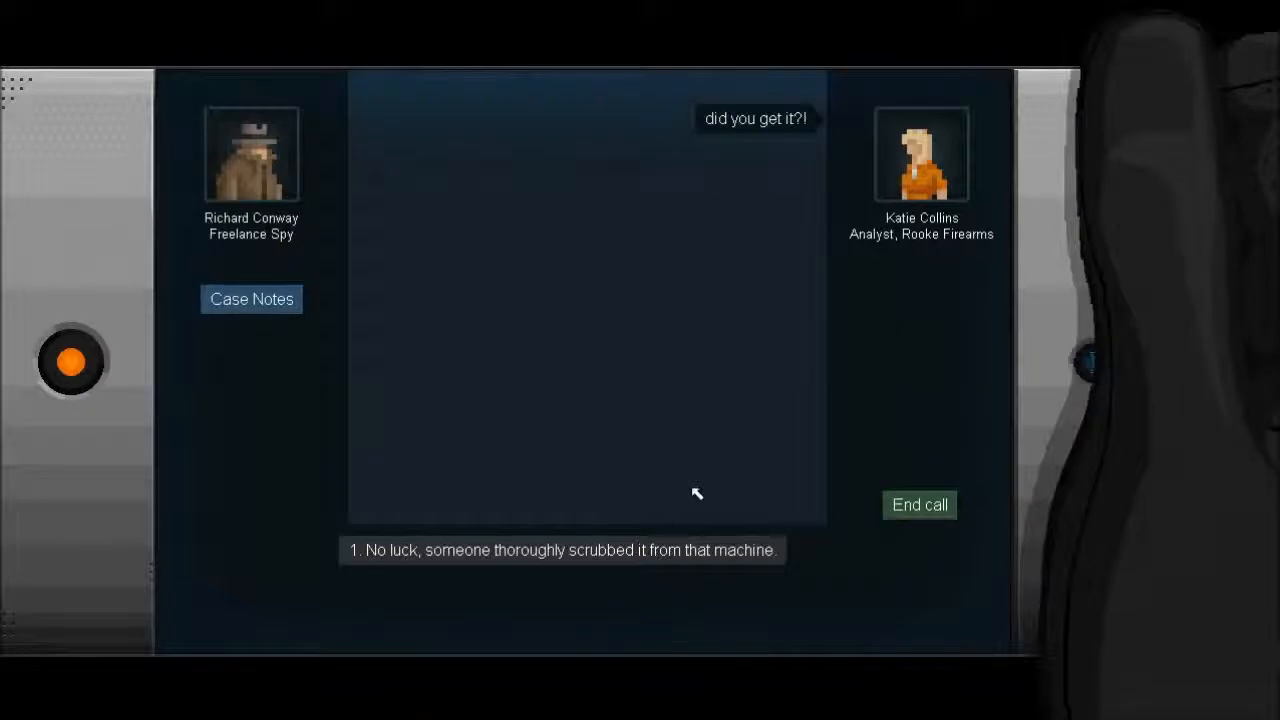
left_click(562, 550)
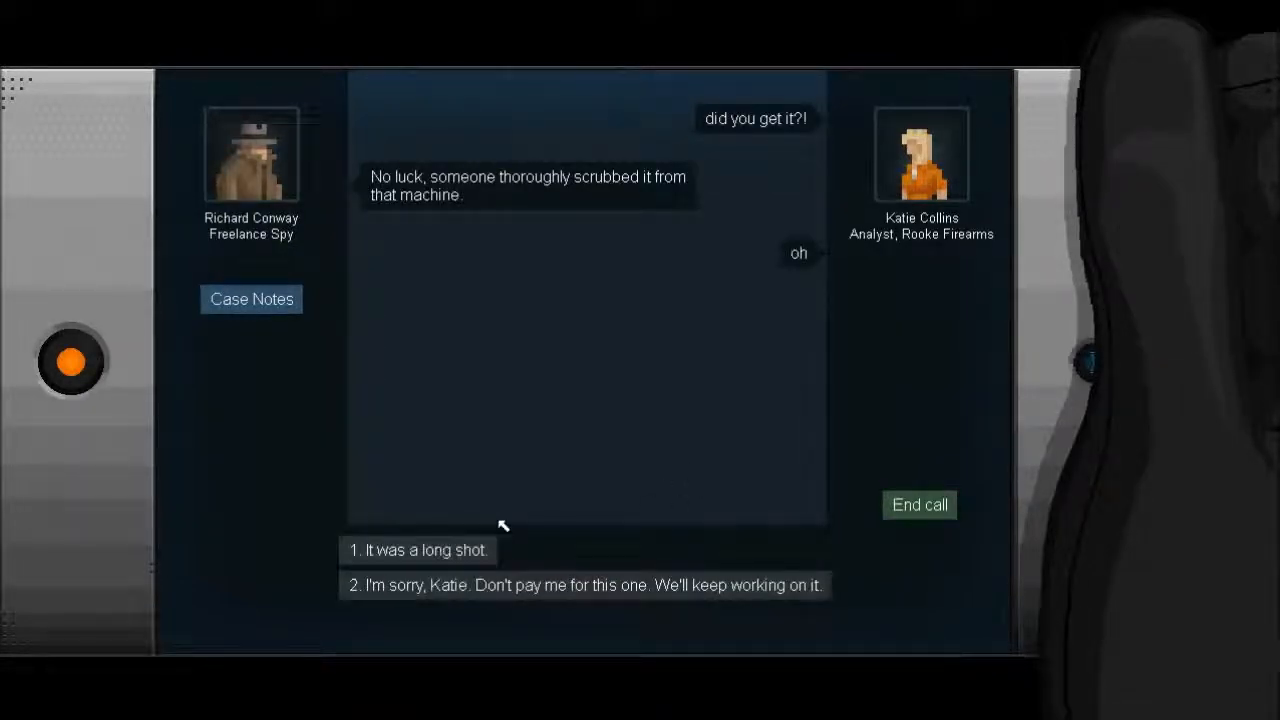
mouse_move(448, 612)
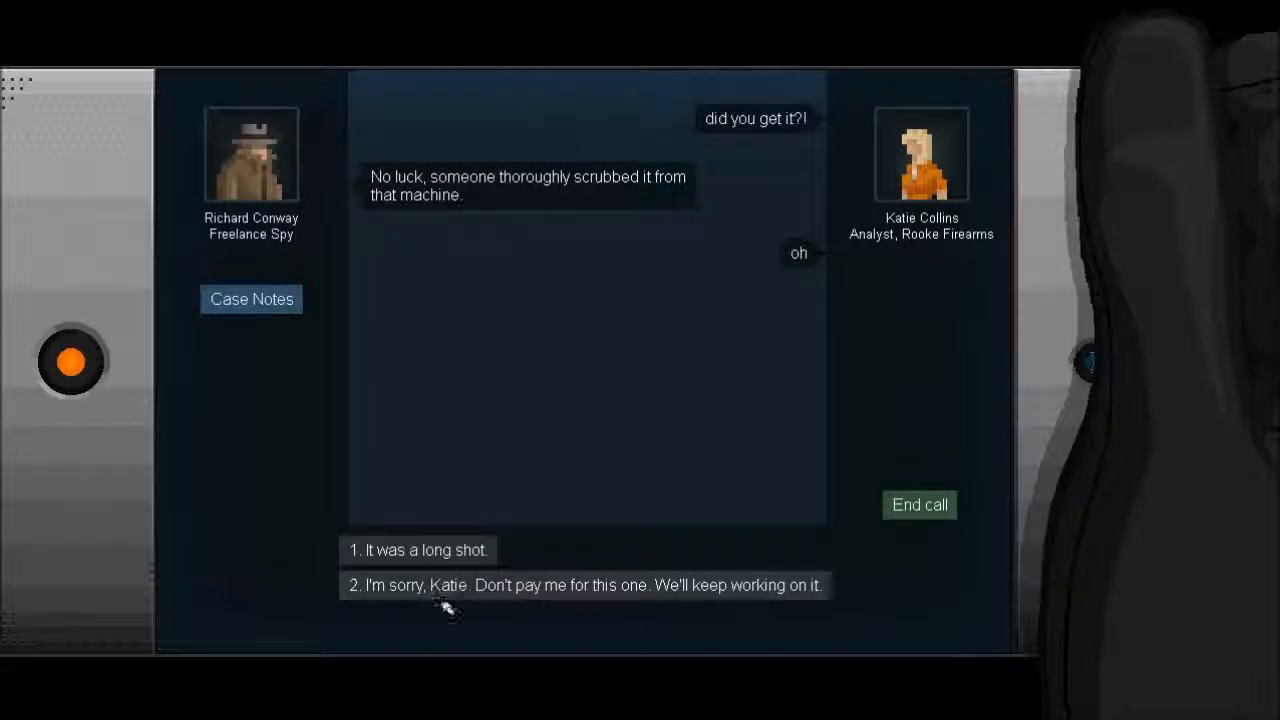
left_click(584, 584)
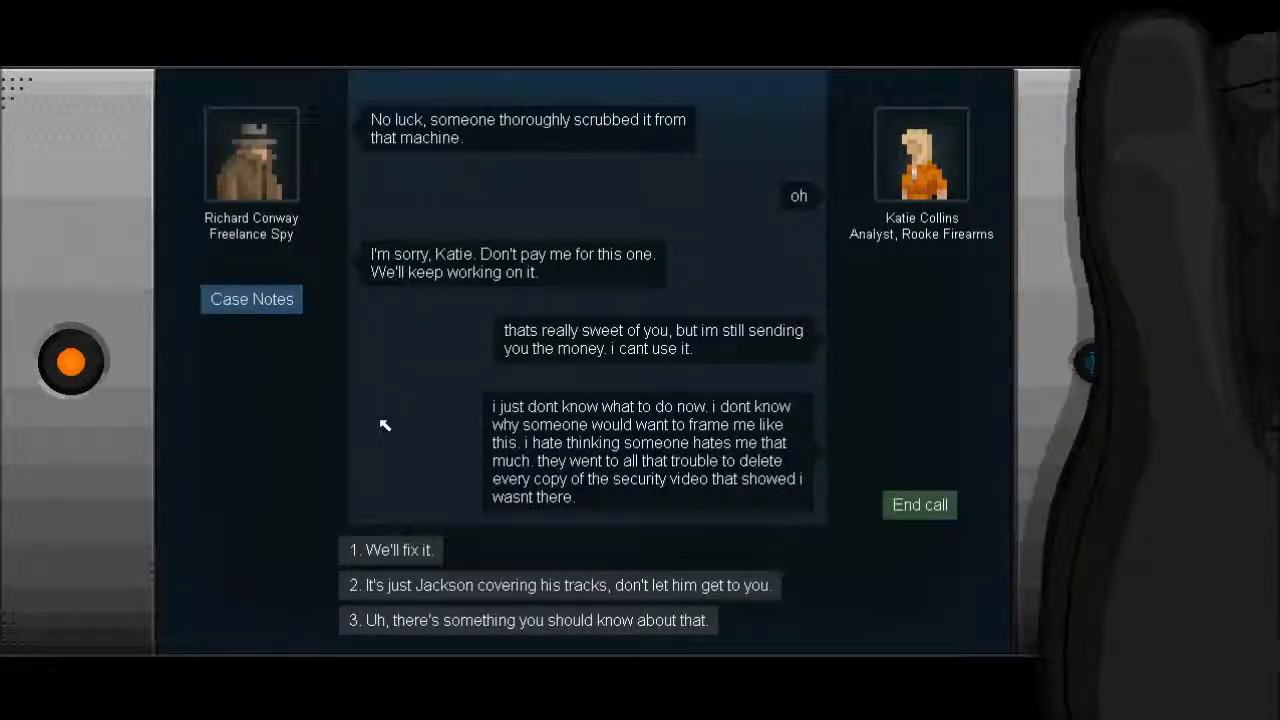
mouse_move(416, 464)
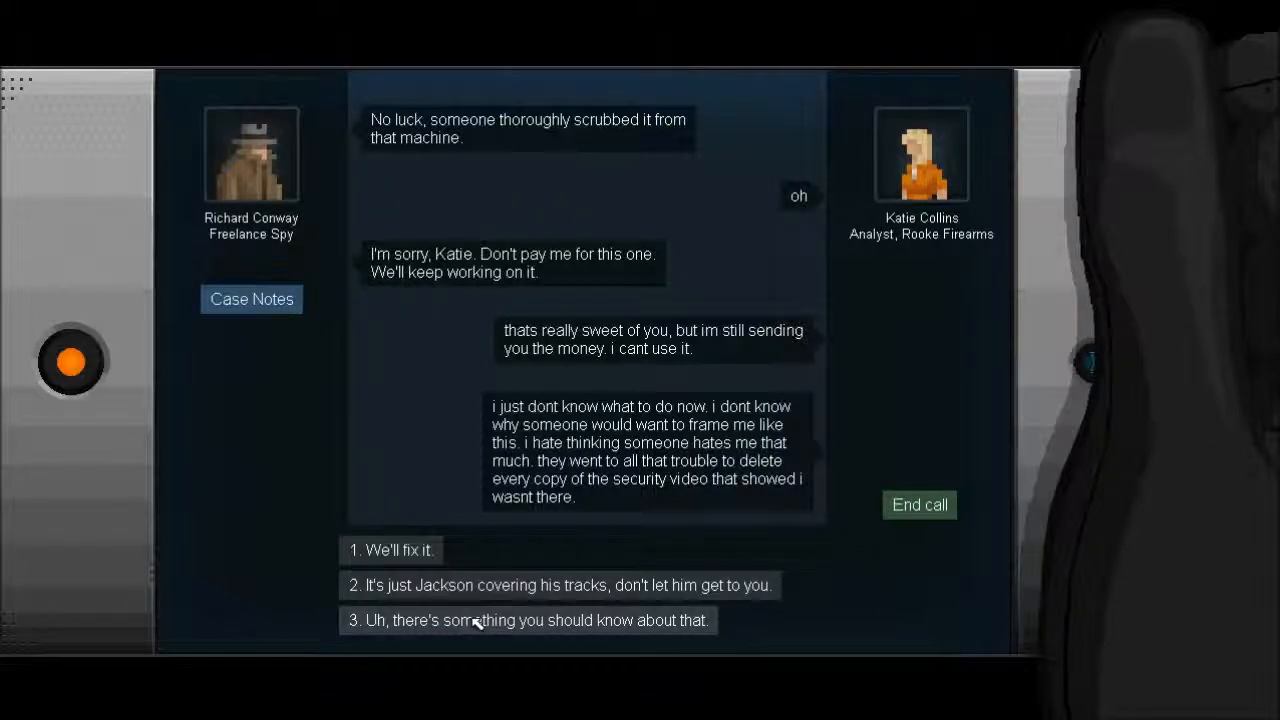
Give the MOV format excuse, blame Jackson for covering his tracks, and leave the ended call.
left_click(528, 620)
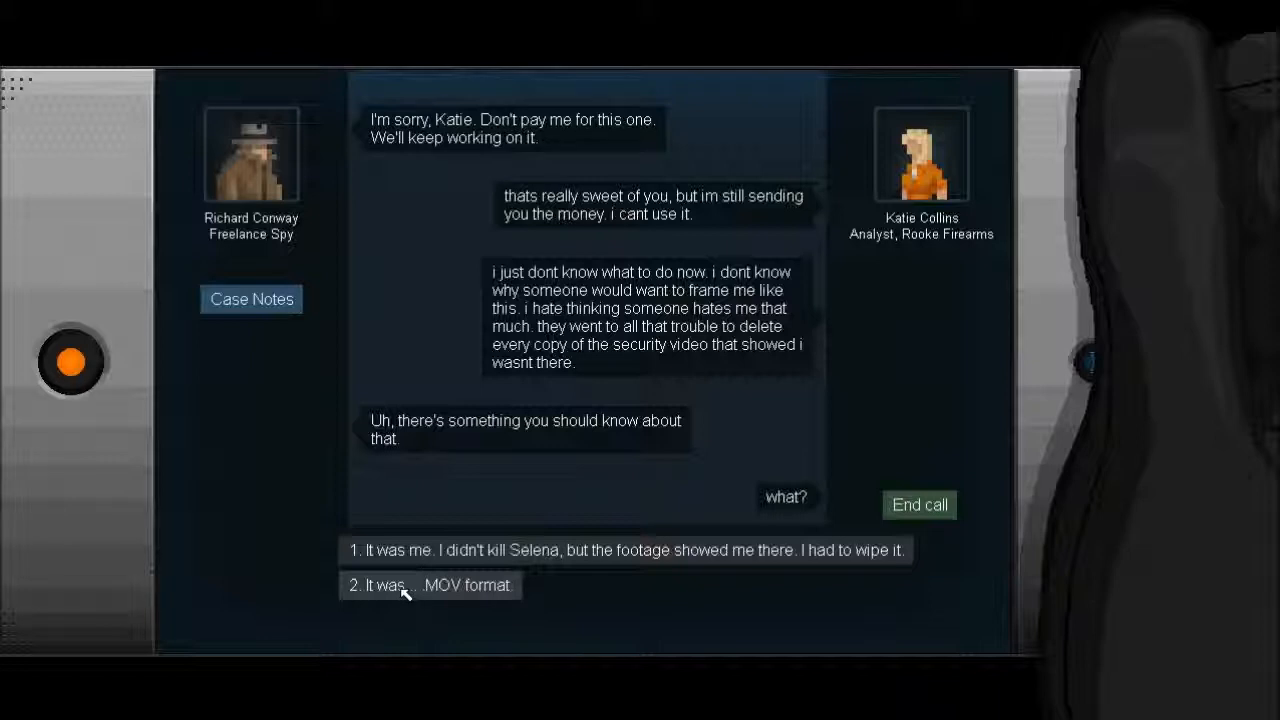
left_click(430, 584)
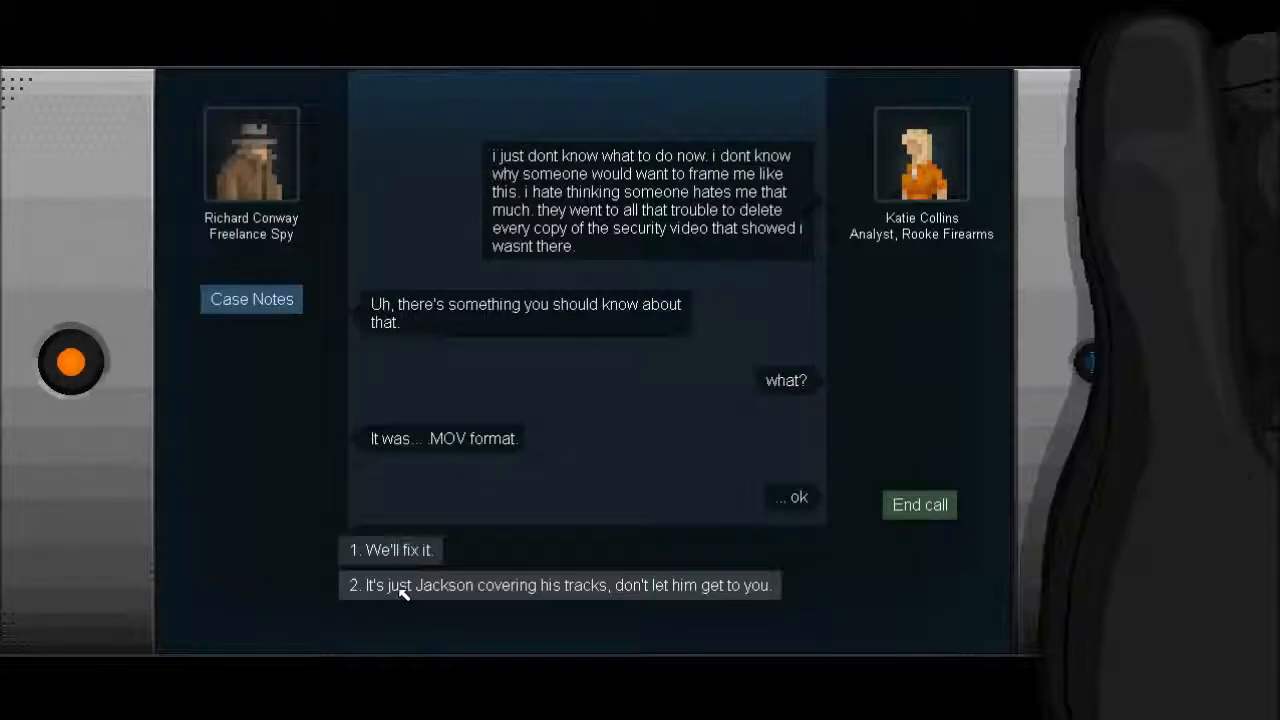
left_click(560, 584)
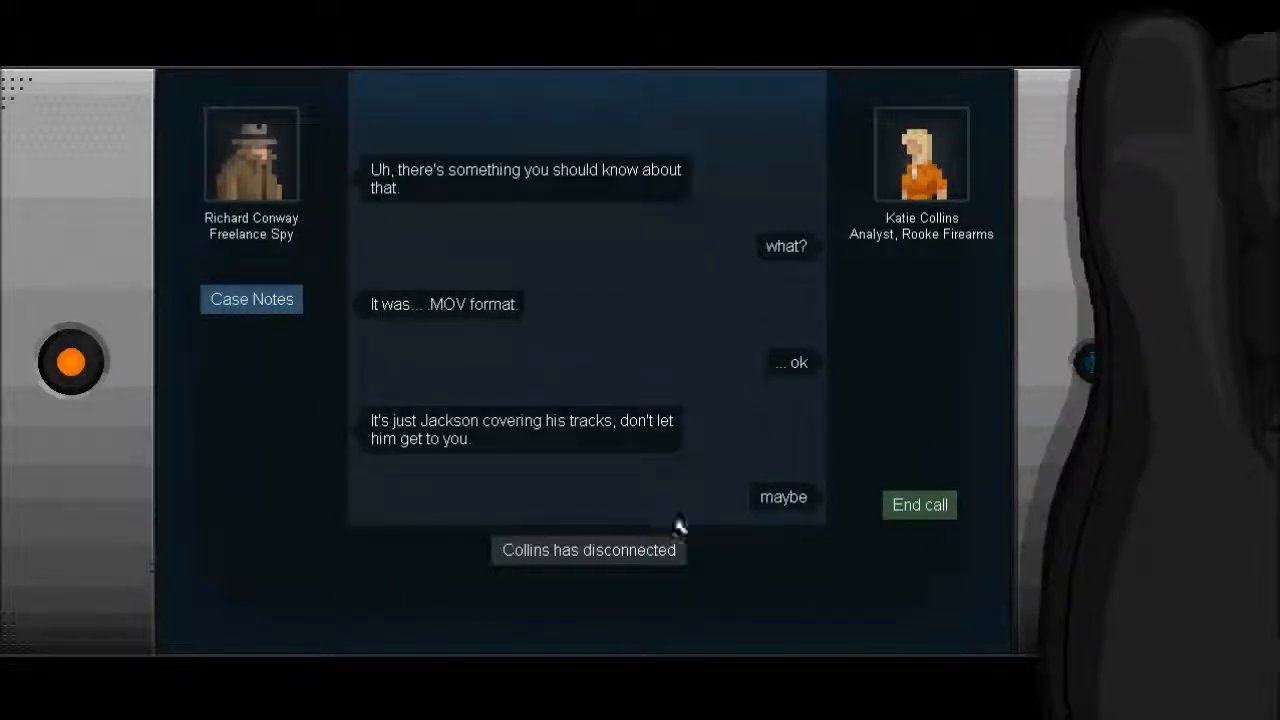
left_click(918, 504)
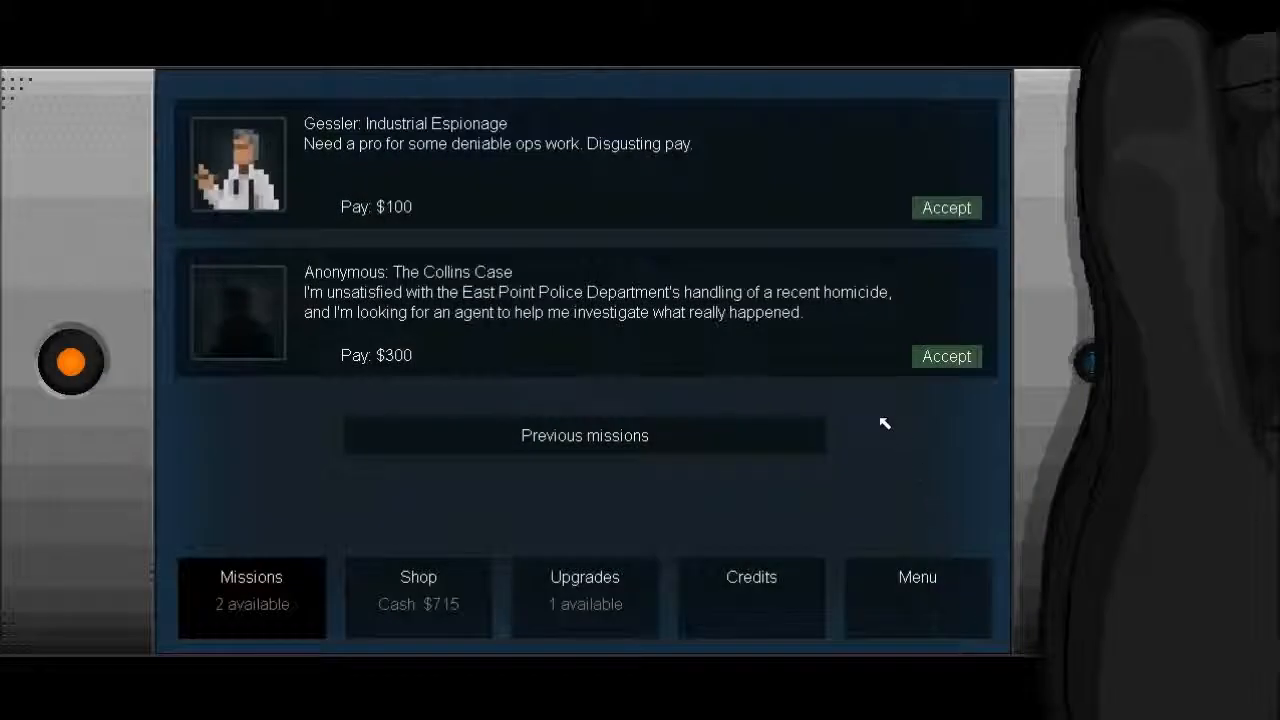
mouse_move(862, 430)
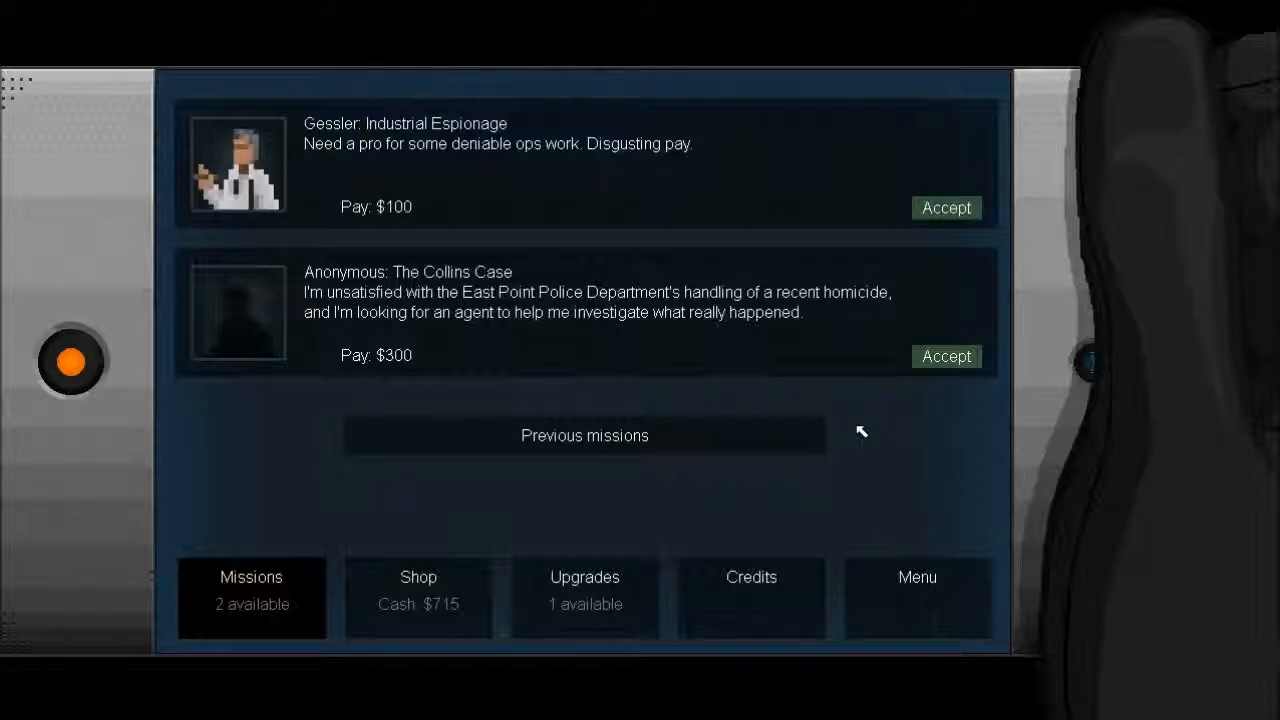
mouse_move(584, 596)
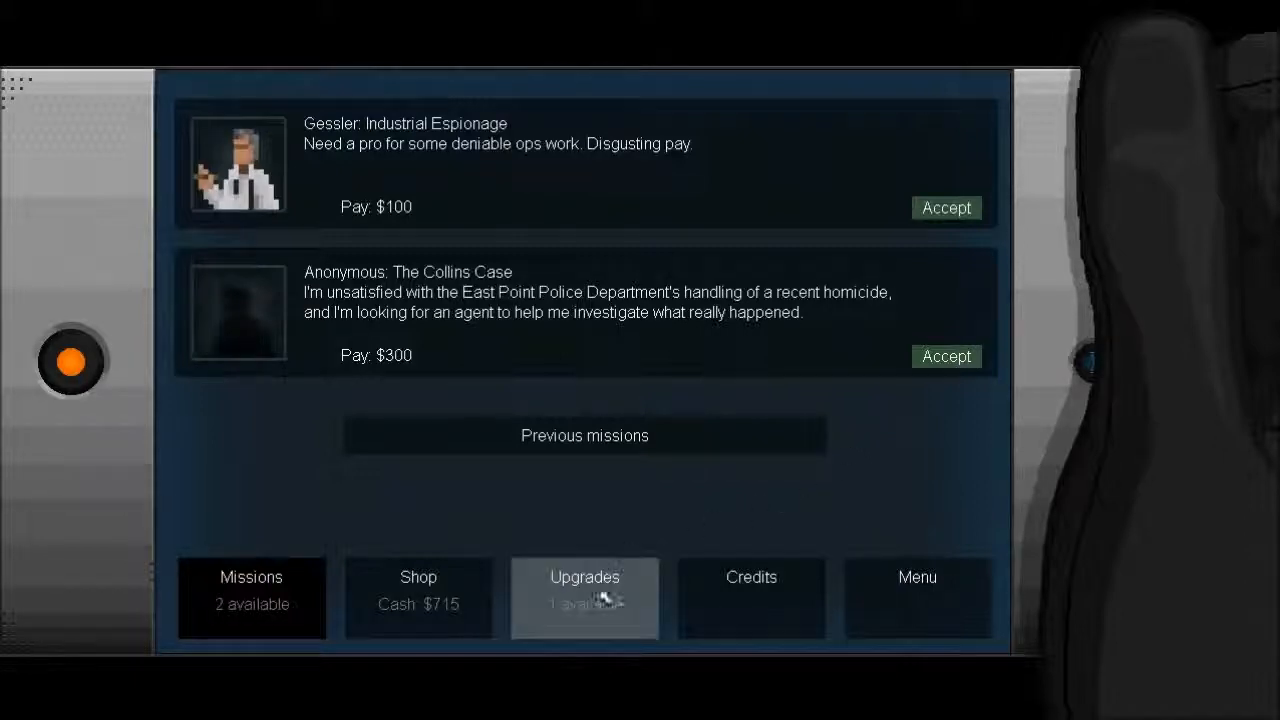
Go to the Upgrades screen to spend the point on Bullfrog jump strength.
left_click(584, 596)
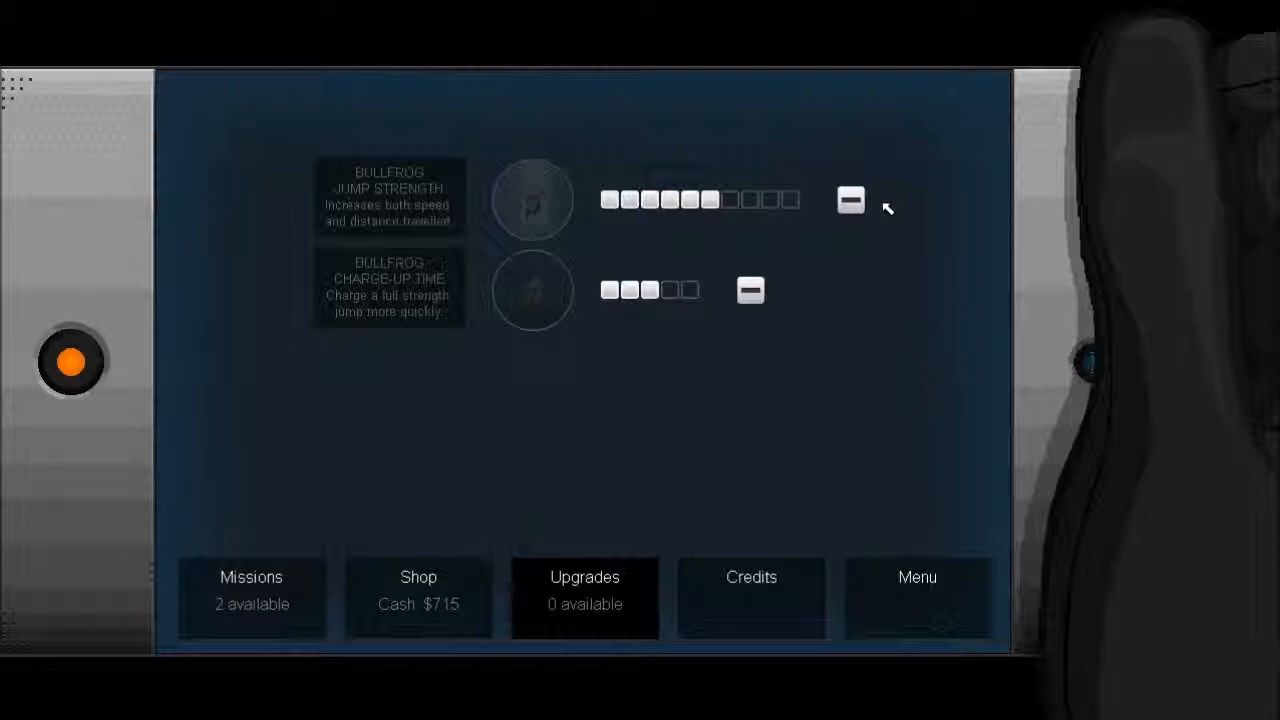
mouse_move(868, 236)
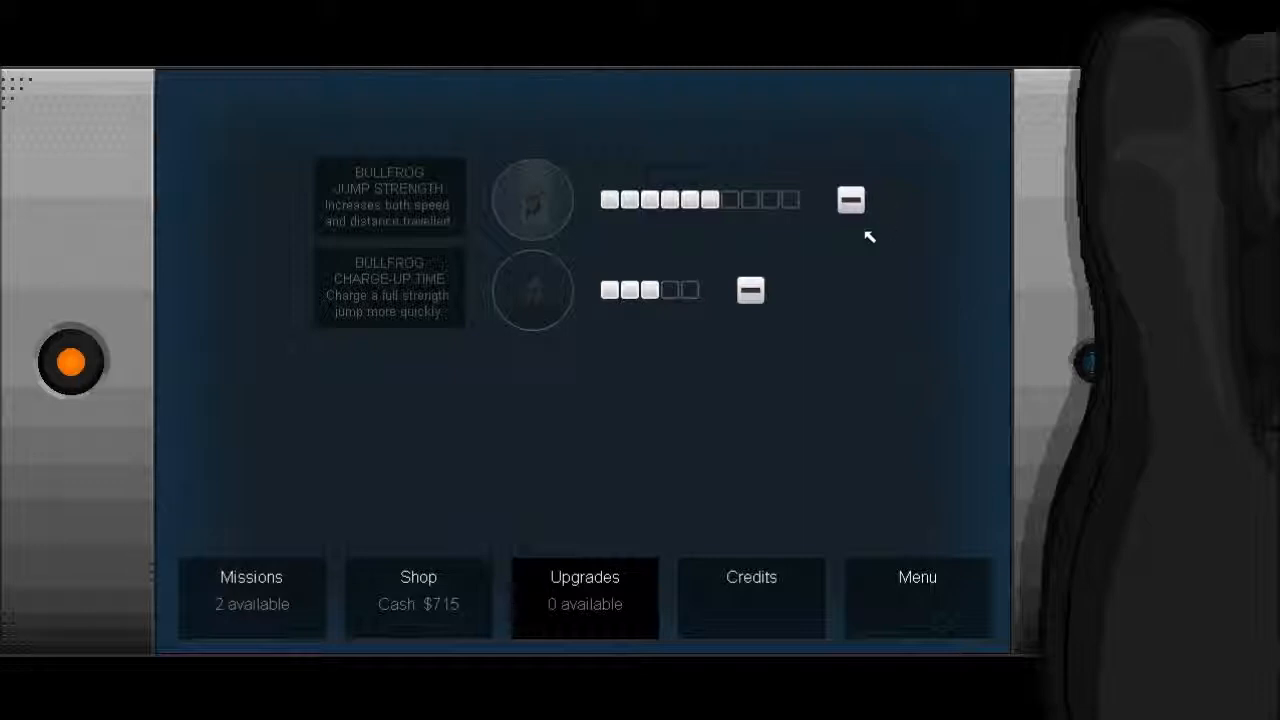